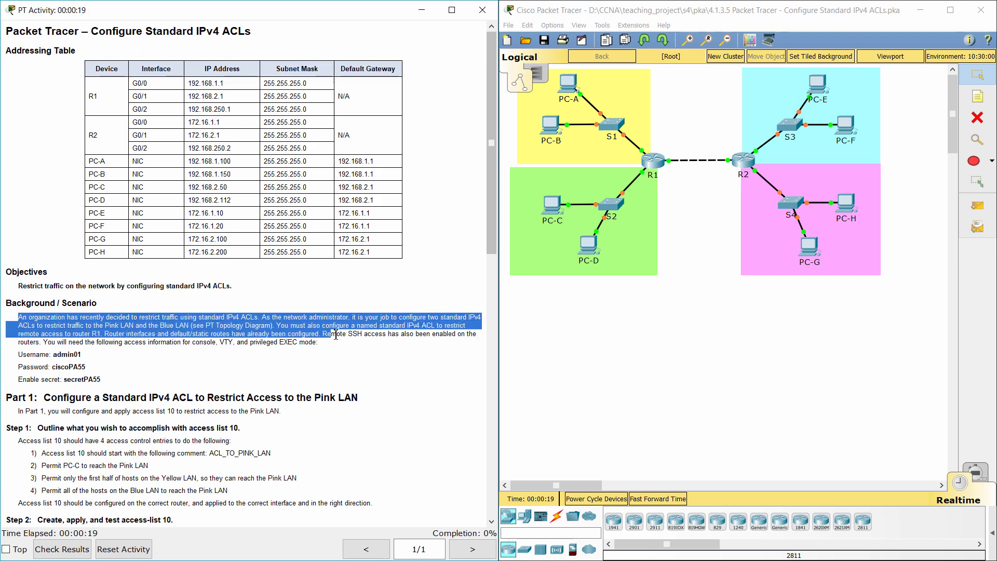
Open R2's command line and begin logging in as admin01.
{"action": "left_click", "coordinate": [338, 355]}
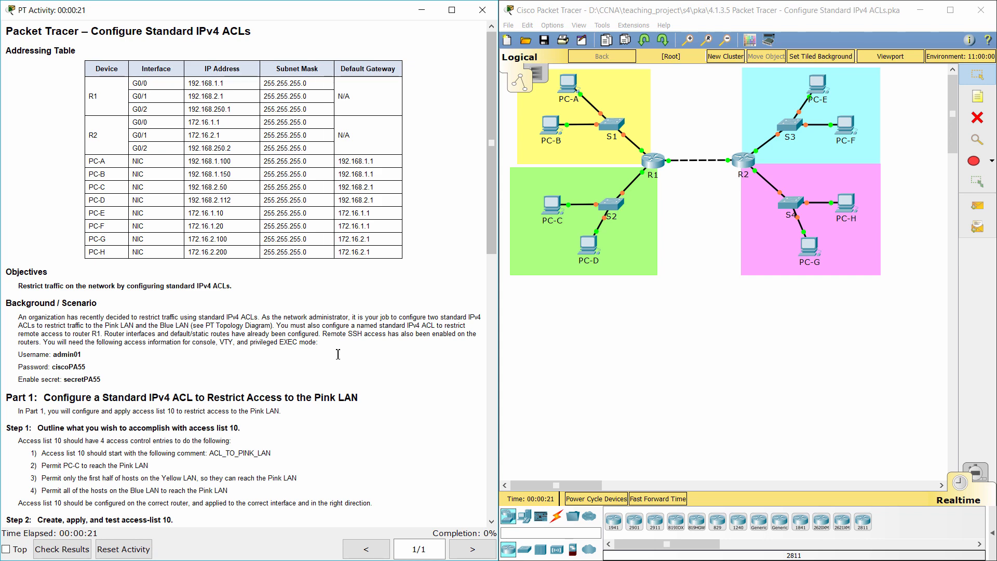
{"action": "scroll", "scroll_direction": "down", "scroll_amount": 3}
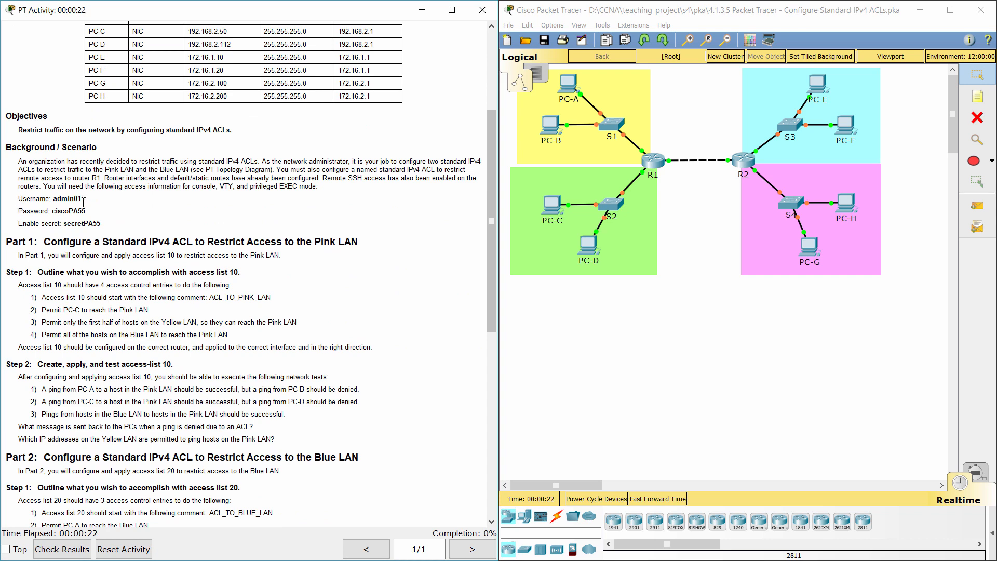
{"action": "scroll", "scroll_direction": "down", "scroll_amount": 3}
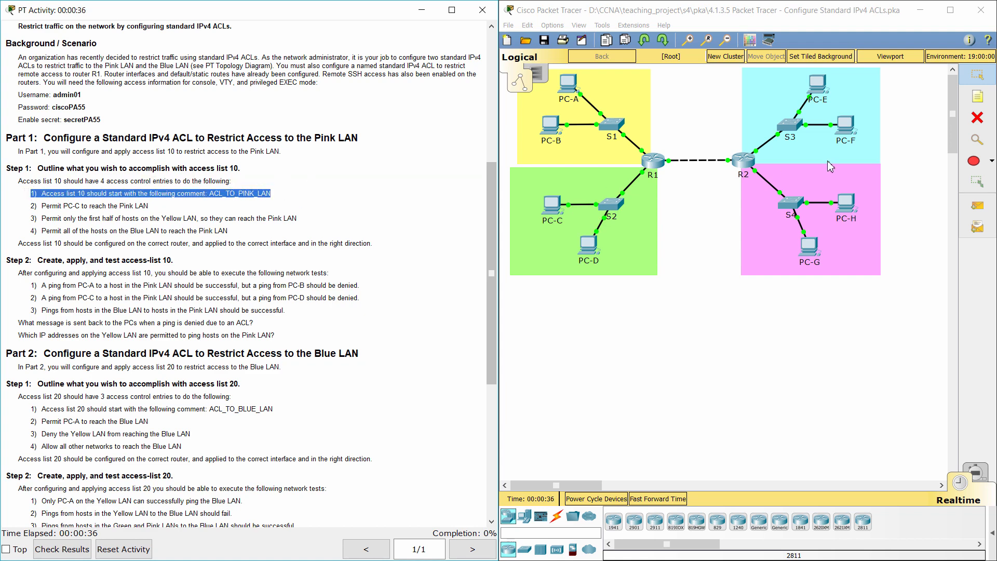
{"action": "double_click", "coordinate": [739, 170]}
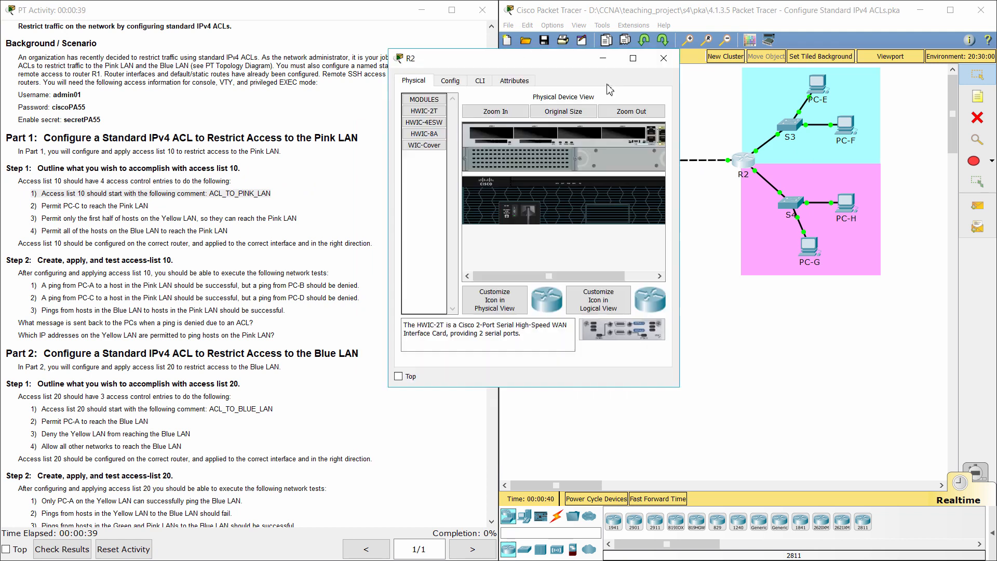
{"action": "left_click", "coordinate": [479, 81]}
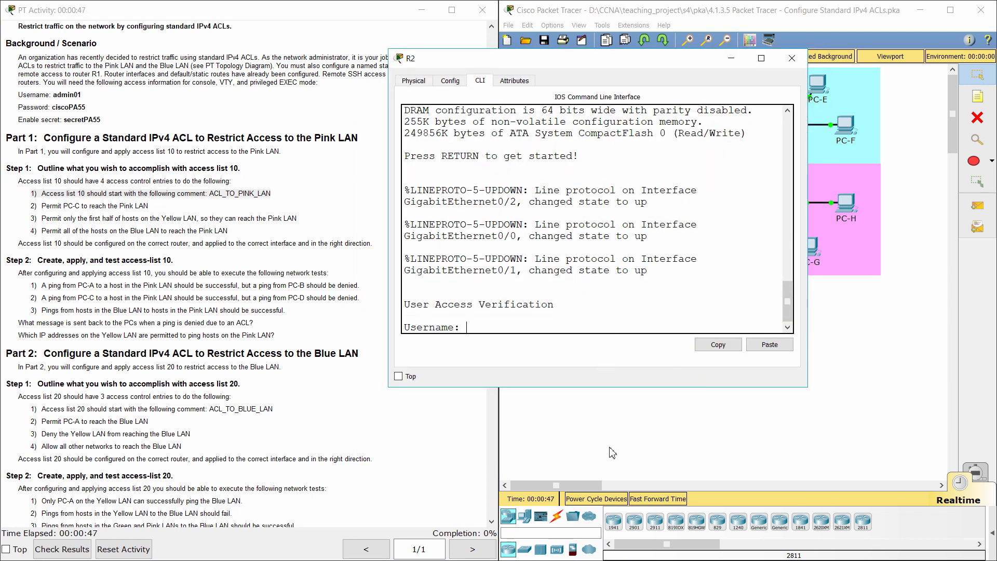
{"action": "type", "text": "admin01"}
{"action": "type", "text": "conf t"}
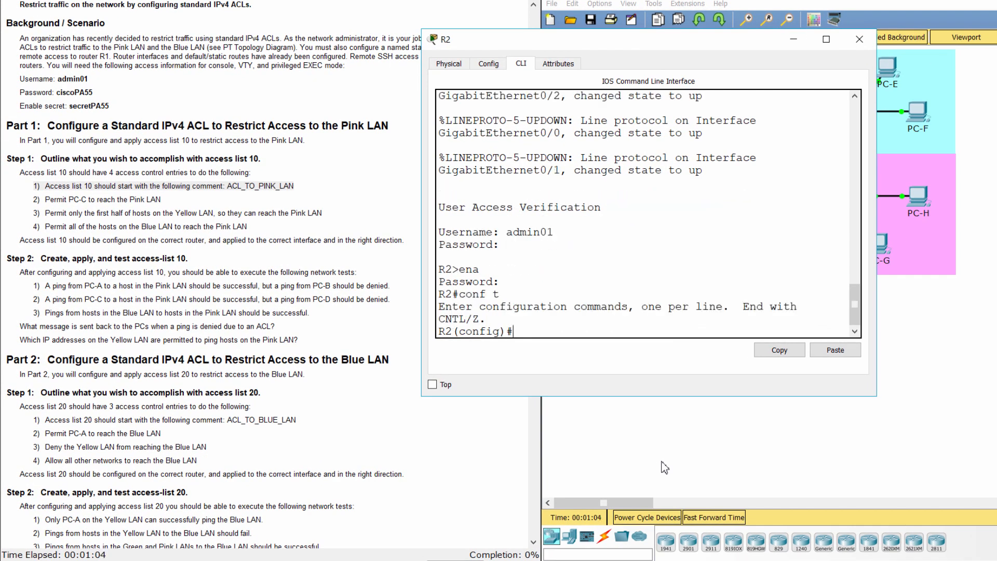
Enter 'access-list 10 remark ACL_TO_PINK_LAN' on R2.
{"action": "type", "text": "access-"}
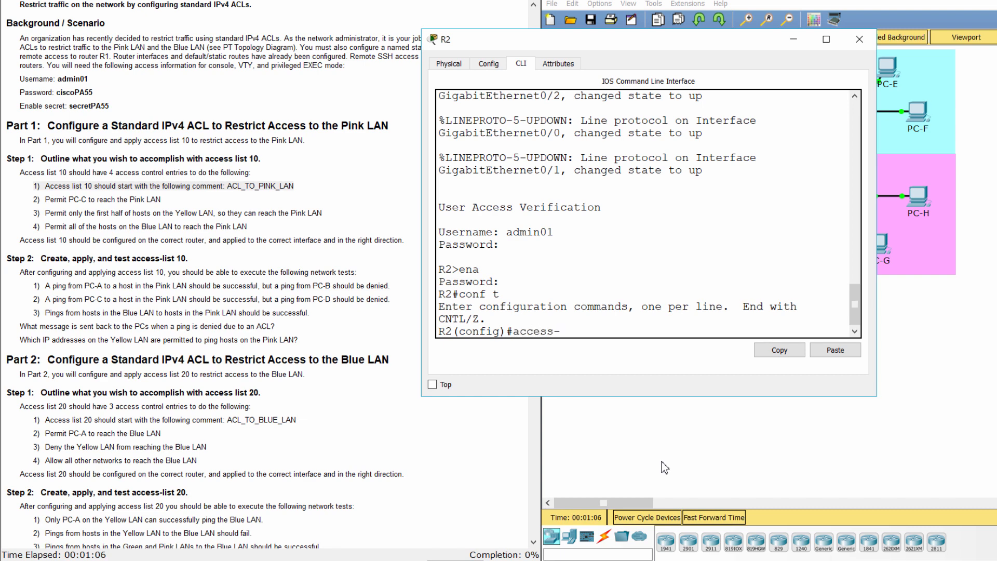
{"action": "type", "text": "list 10"}
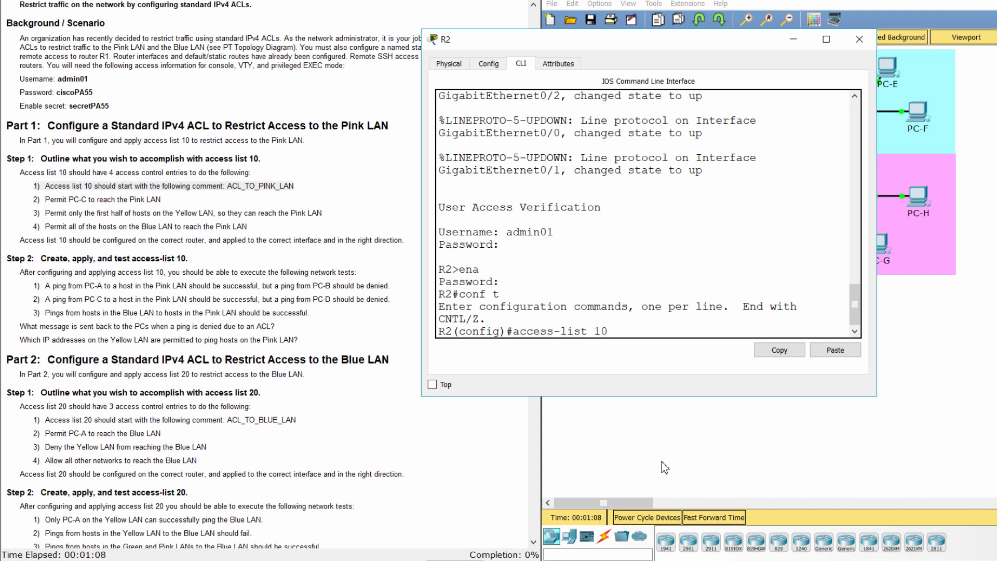
{"action": "type", "text": "remark"}
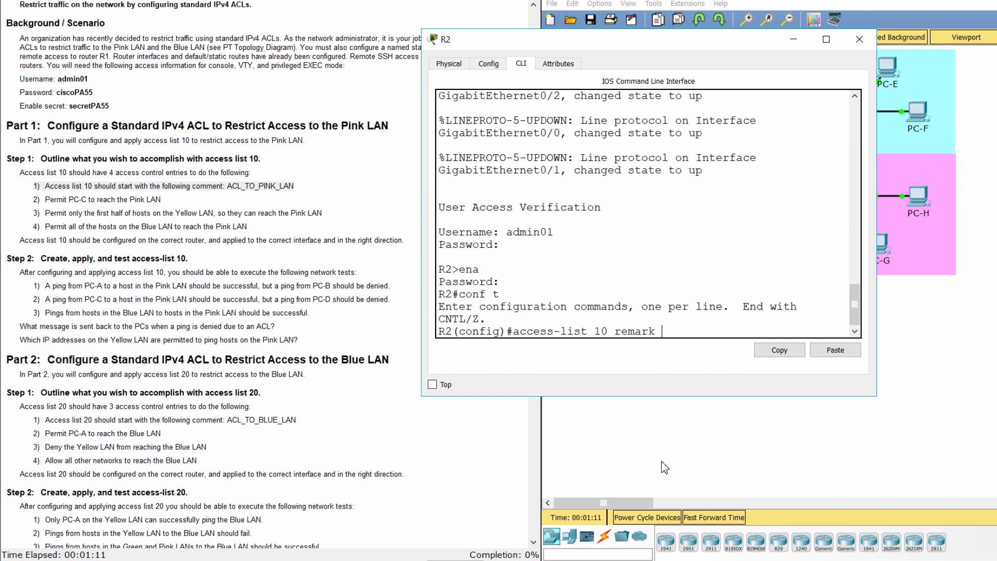
{"action": "type", "text": "ACL_TO_PI"}
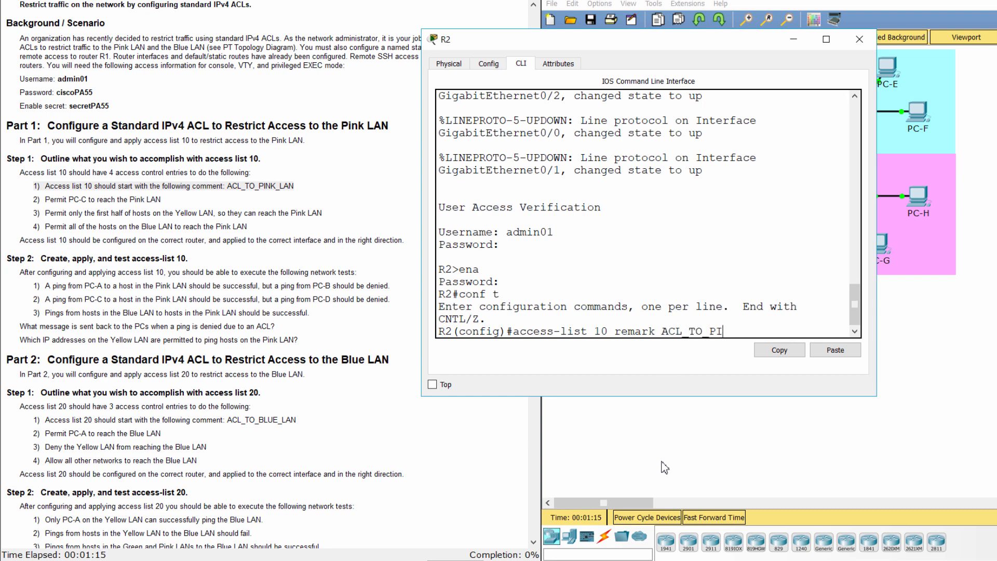
{"action": "type", "text": "NK_"}
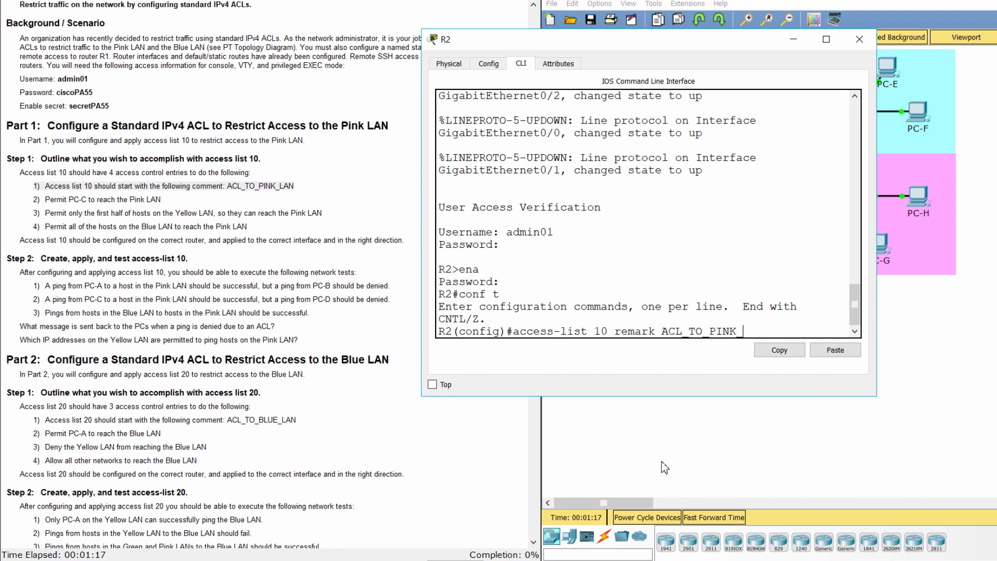
{"action": "type", "text": "LAN"}
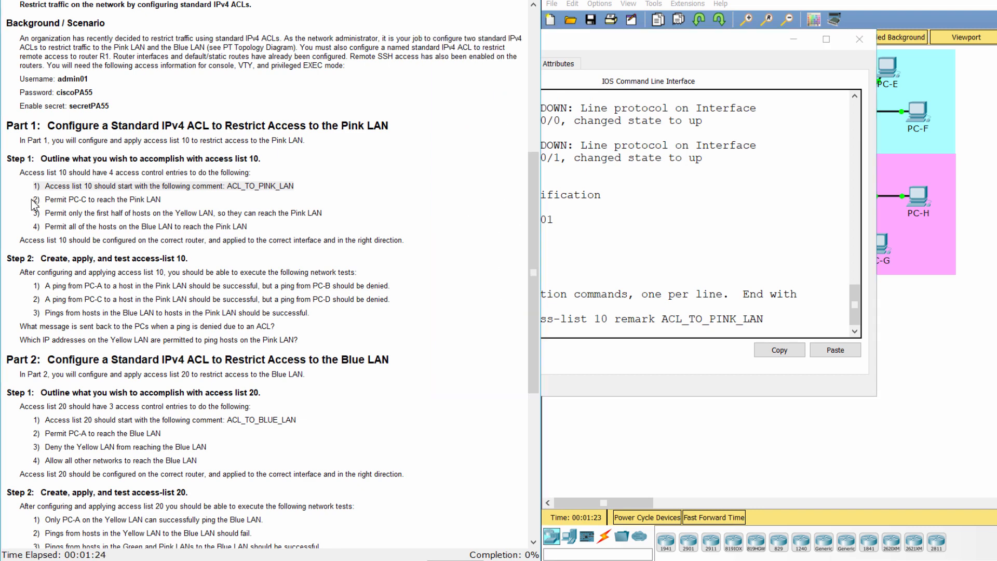
{"action": "scroll", "scroll_direction": "up", "scroll_amount": 3}
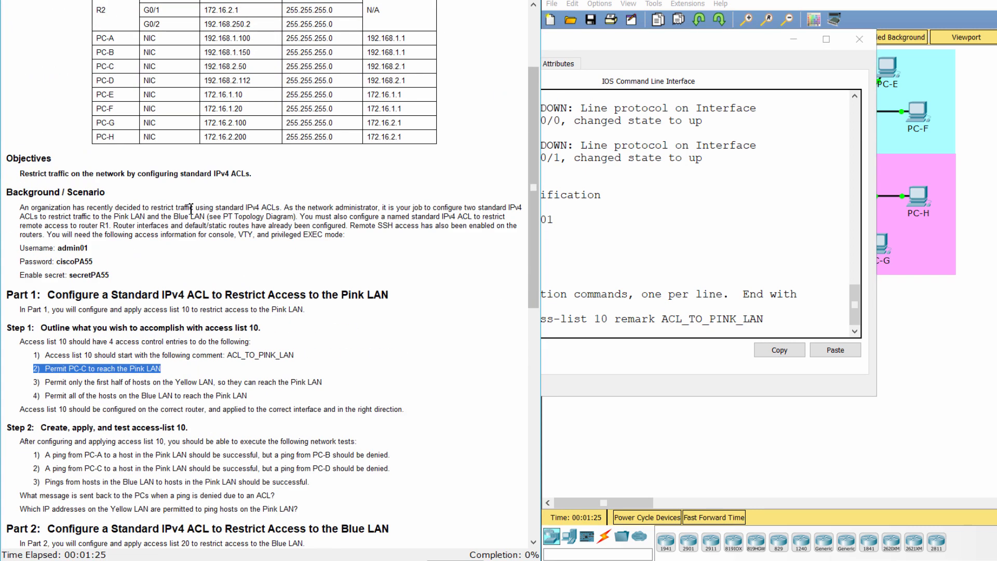
{"action": "scroll", "scroll_direction": "up", "scroll_amount": 3}
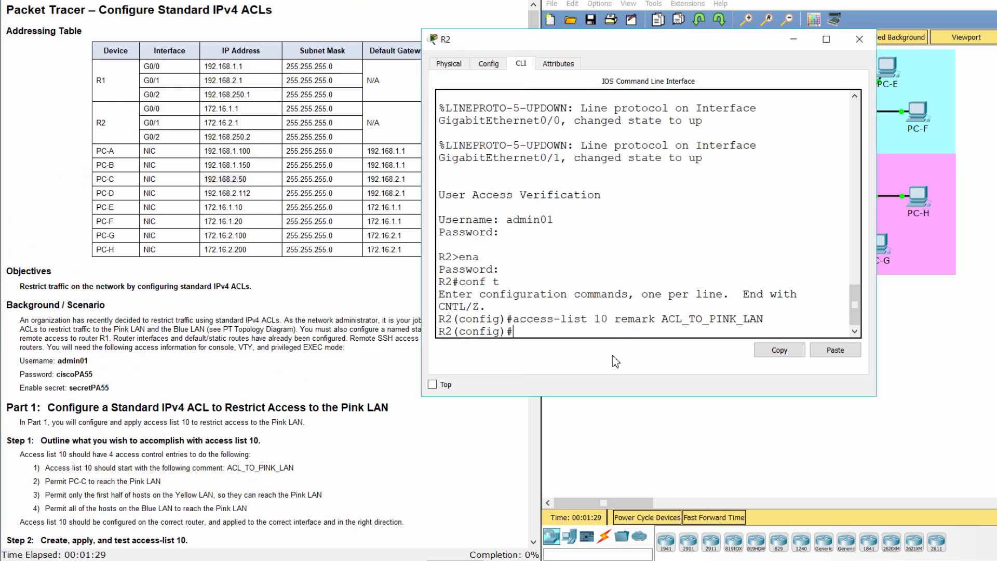
Enter 'access-list 10 permit host 192.168.2.50' on R2 to allow PC-C.
{"action": "type", "text": "access"}
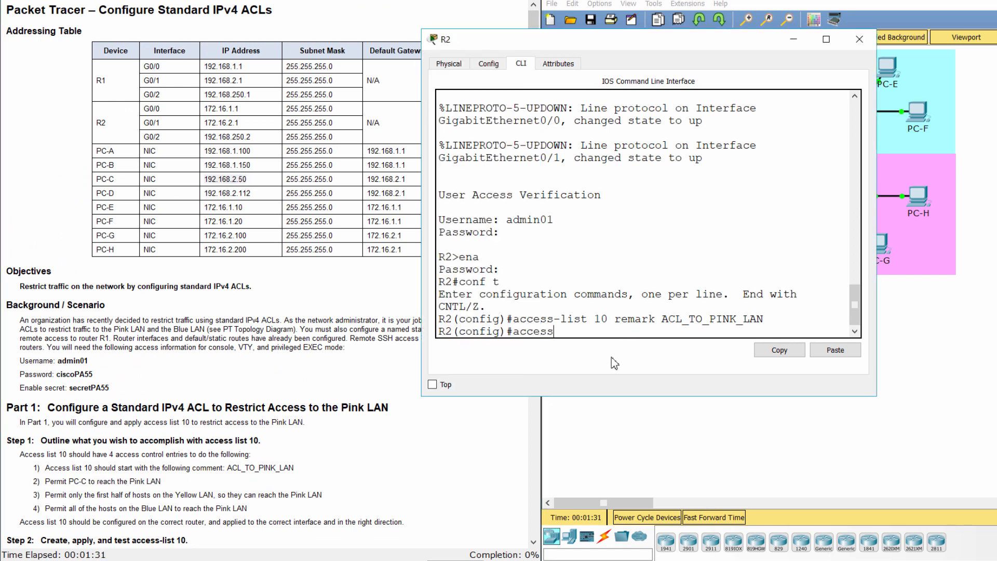
{"action": "type", "text": "-list"}
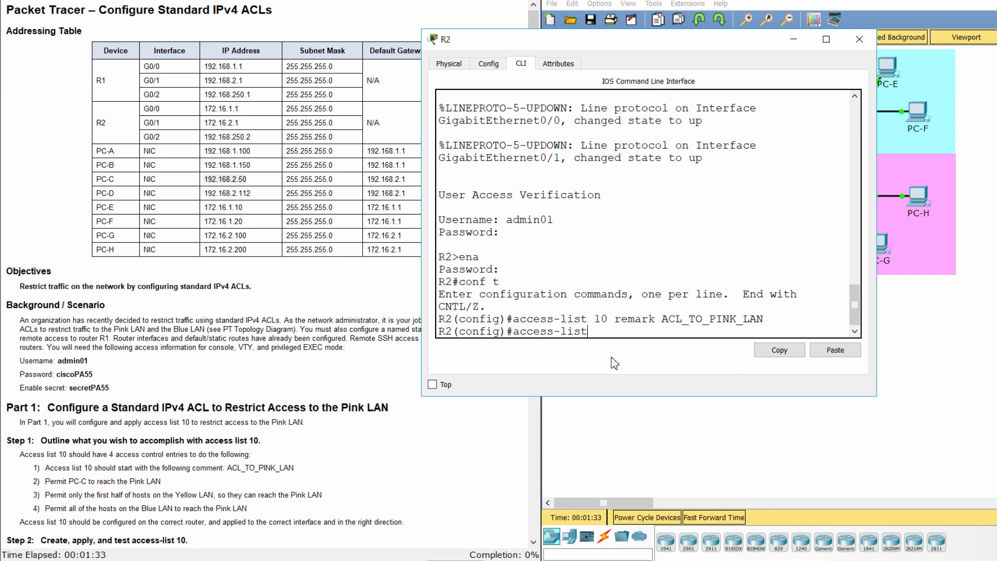
{"action": "type", "text": "10"}
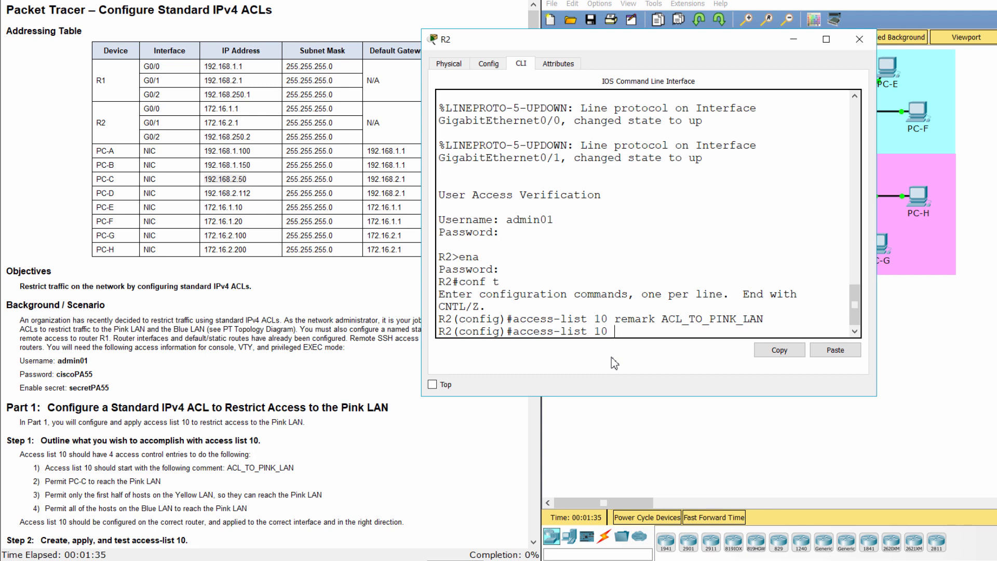
{"action": "type", "text": "permit"}
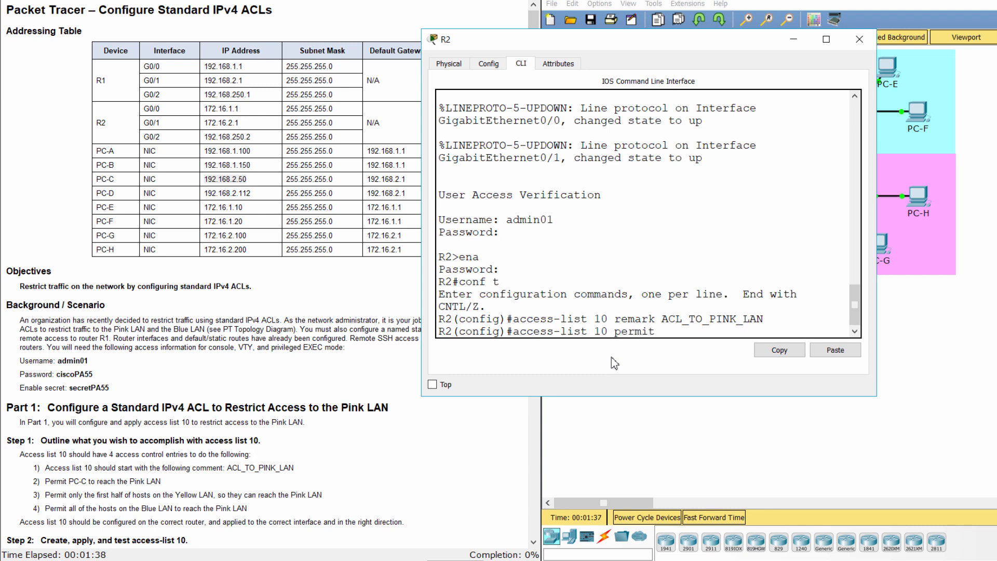
{"action": "type", "text": "host"}
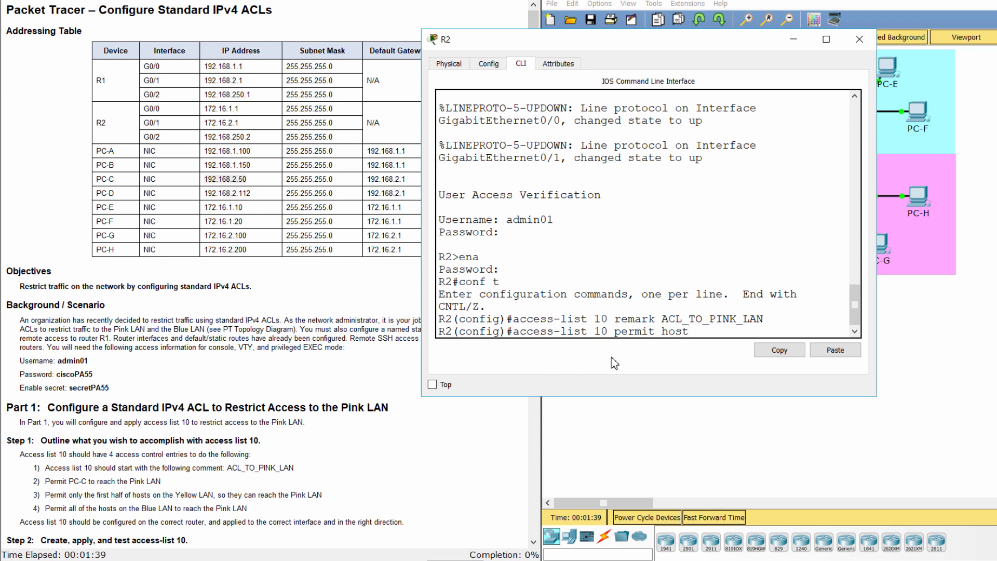
{"action": "type", "text": "192."}
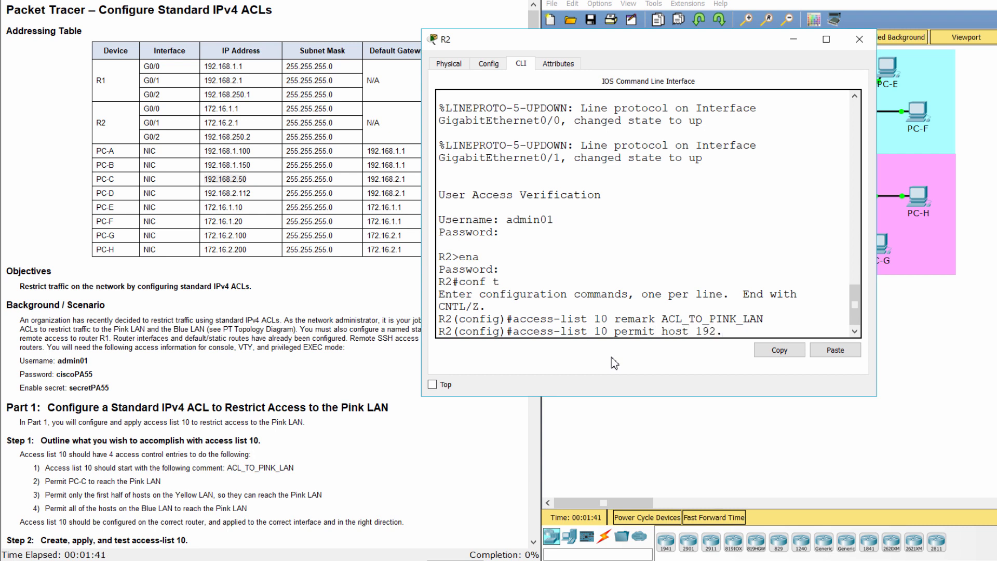
{"action": "type", "text": "168.2"}
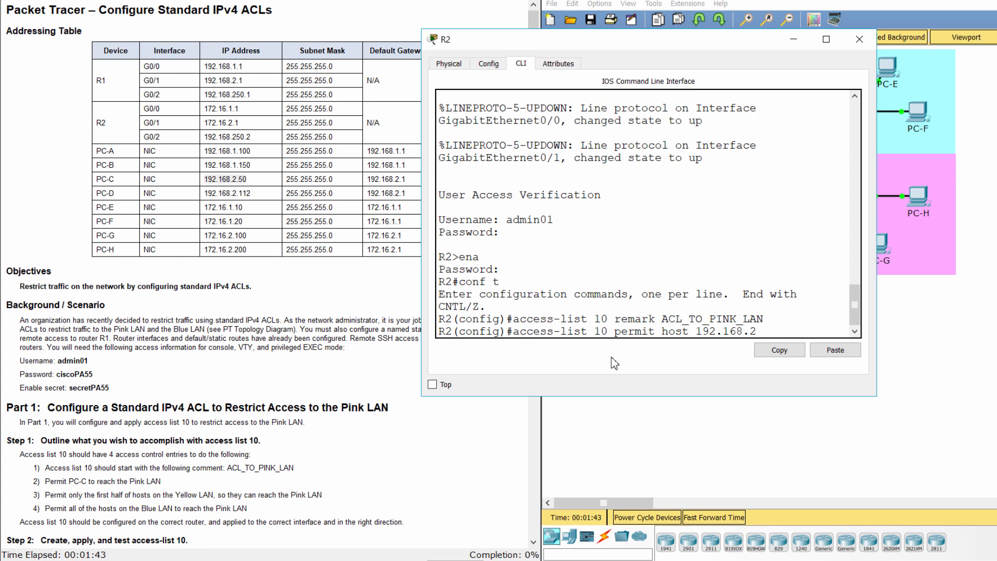
{"action": "type", "text": ".50"}
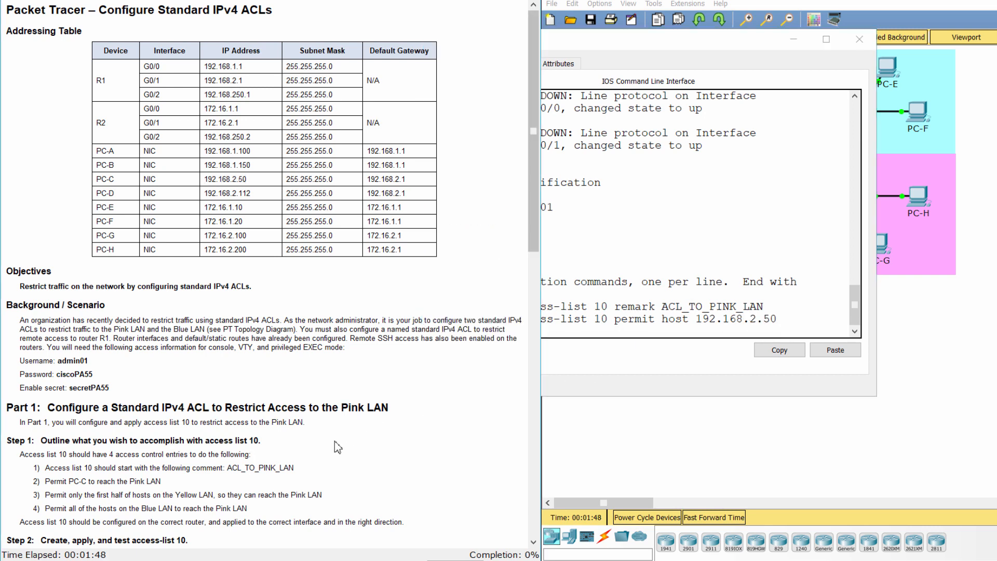
{"action": "scroll", "scroll_direction": "down", "scroll_amount": 3}
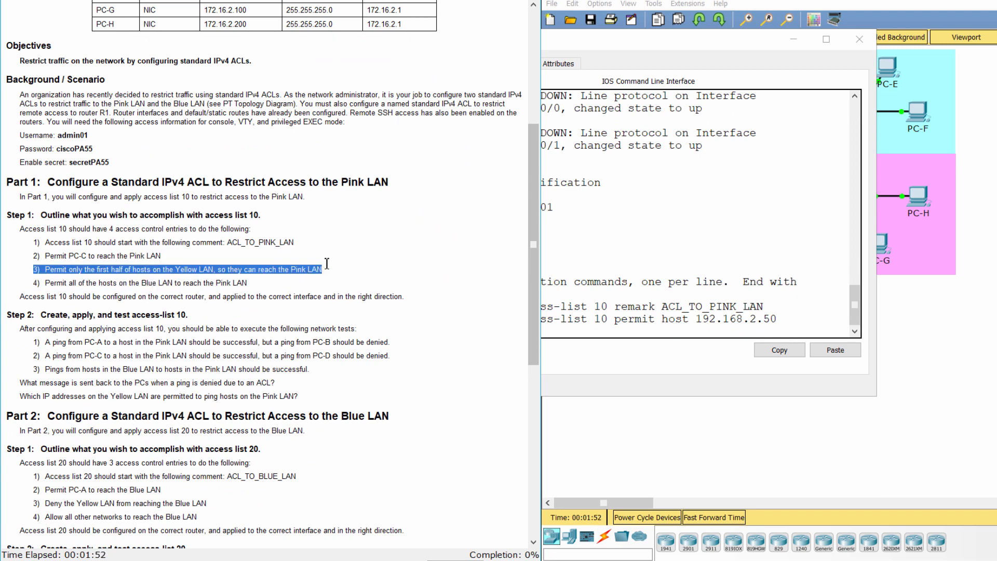
{"action": "left_click", "coordinate": [859, 39]}
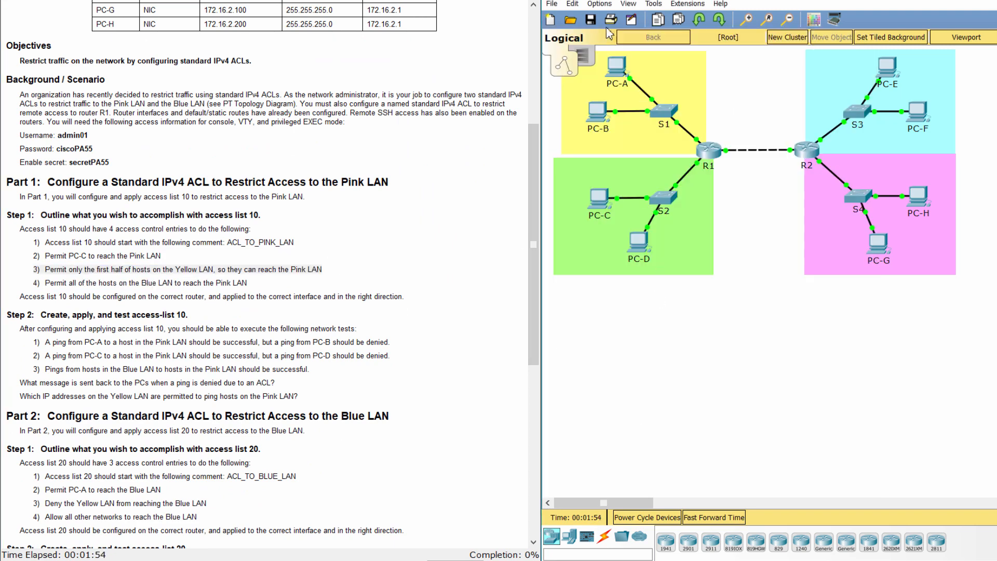
{"action": "scroll", "scroll_direction": "up", "scroll_amount": 3}
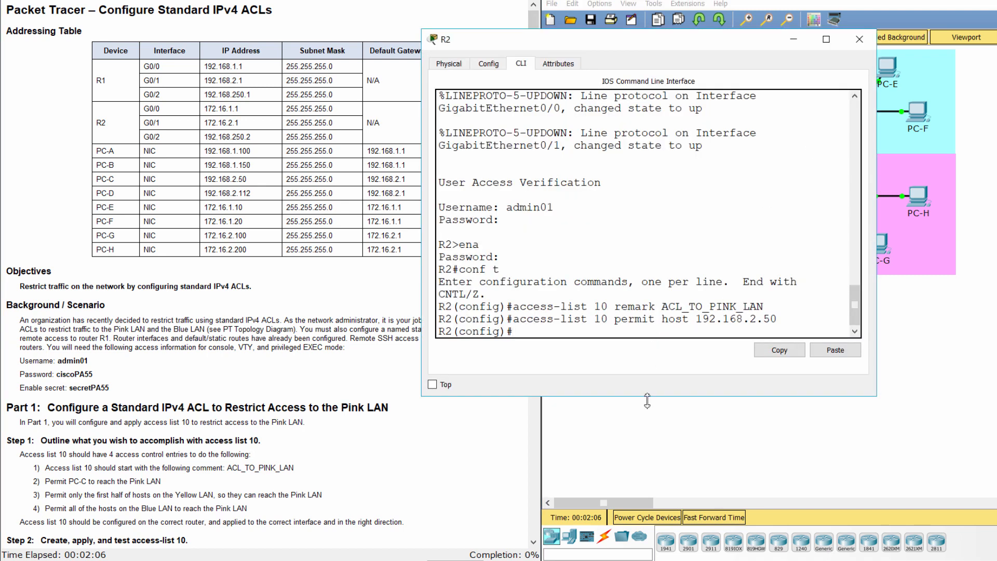
Enter 'access-list 10 permit 192.168.1.0 0.0.0.127' on R2 for the Yellow LAN's first half.
{"action": "type", "text": "access-list 10"}
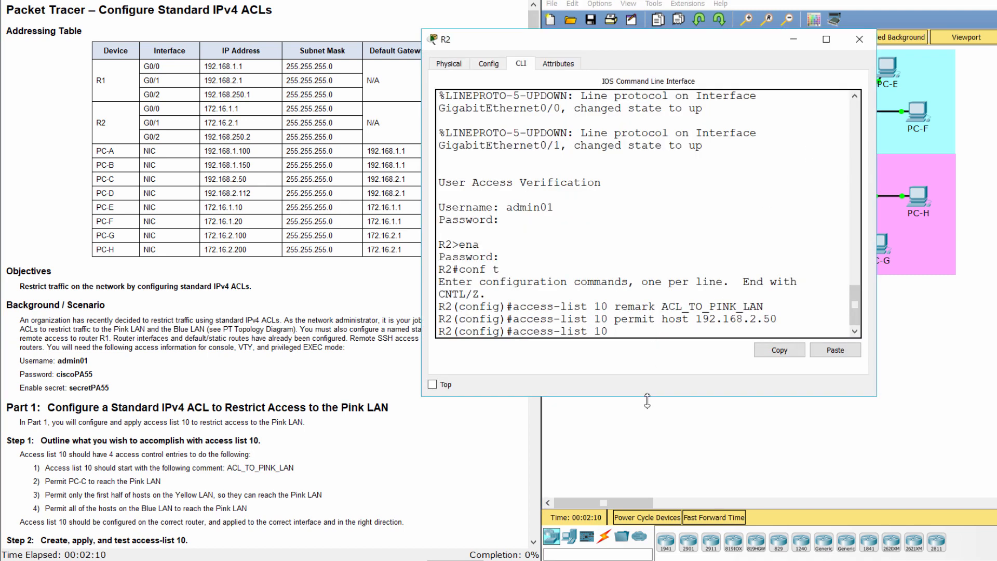
{"action": "type", "text": "permit"}
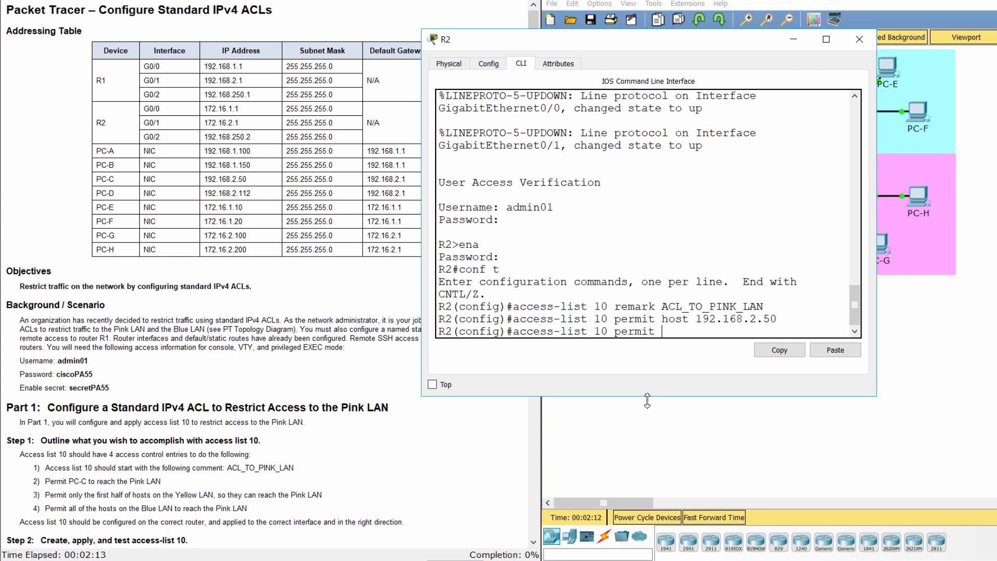
{"action": "type", "text": "192.16"}
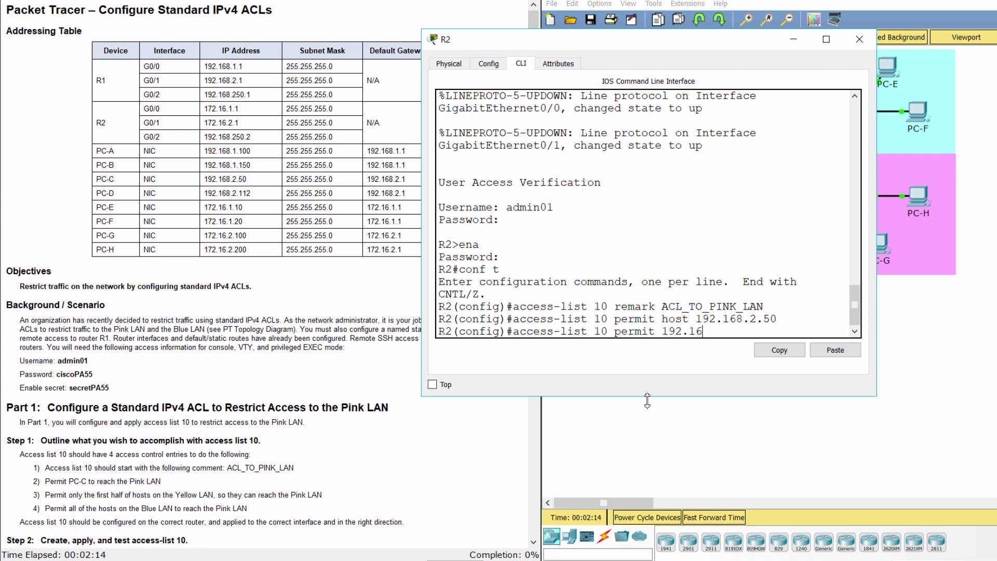
{"action": "type", "text": "8.1.0"}
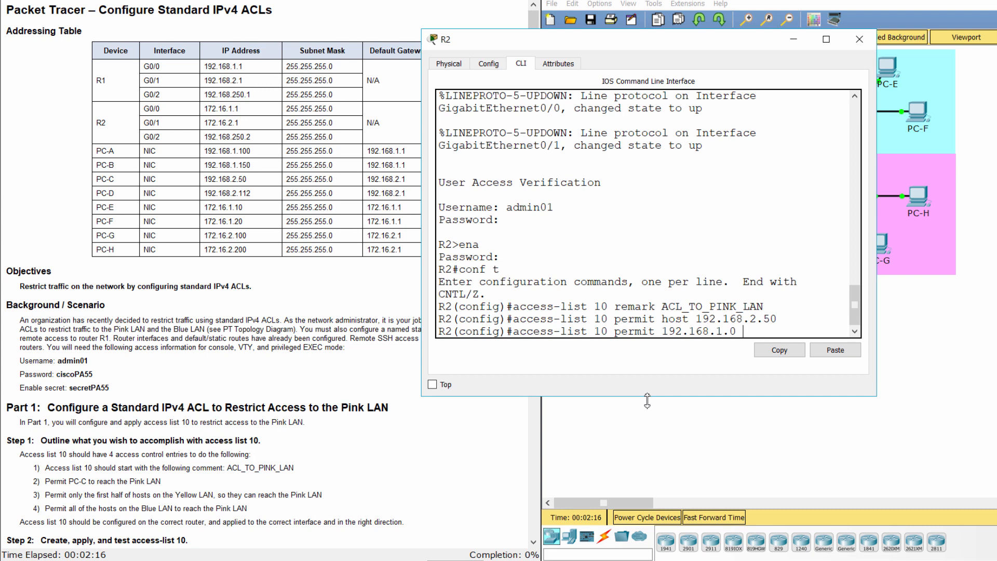
{"action": "type", "text": "0.0.0.127"}
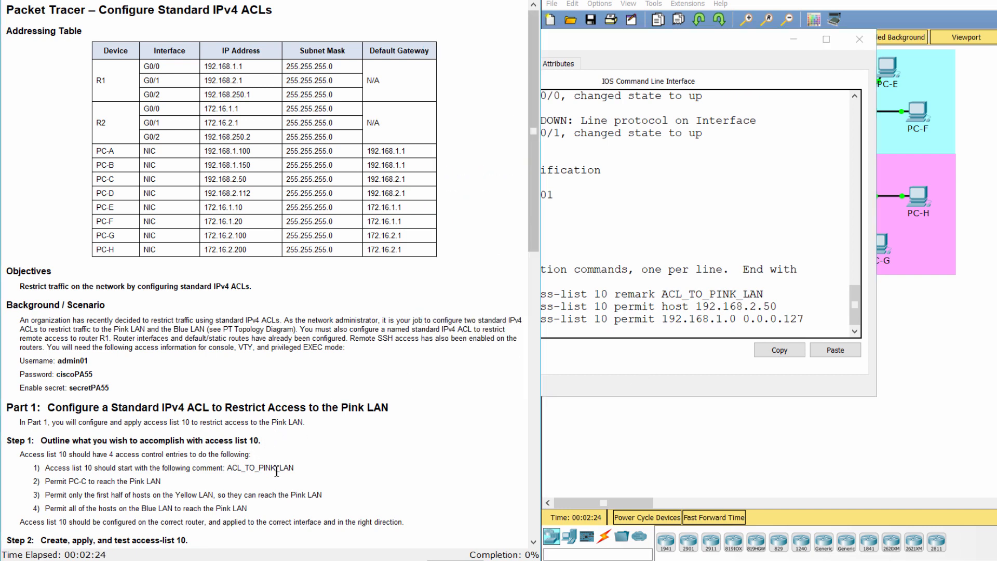
{"action": "scroll", "scroll_direction": "down", "scroll_amount": 3}
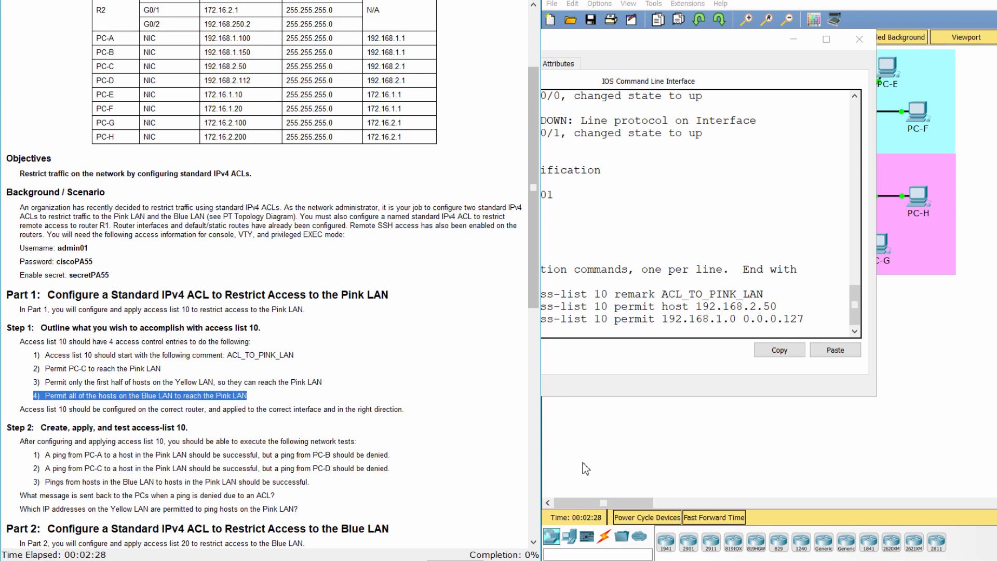
{"action": "left_click", "coordinate": [860, 39]}
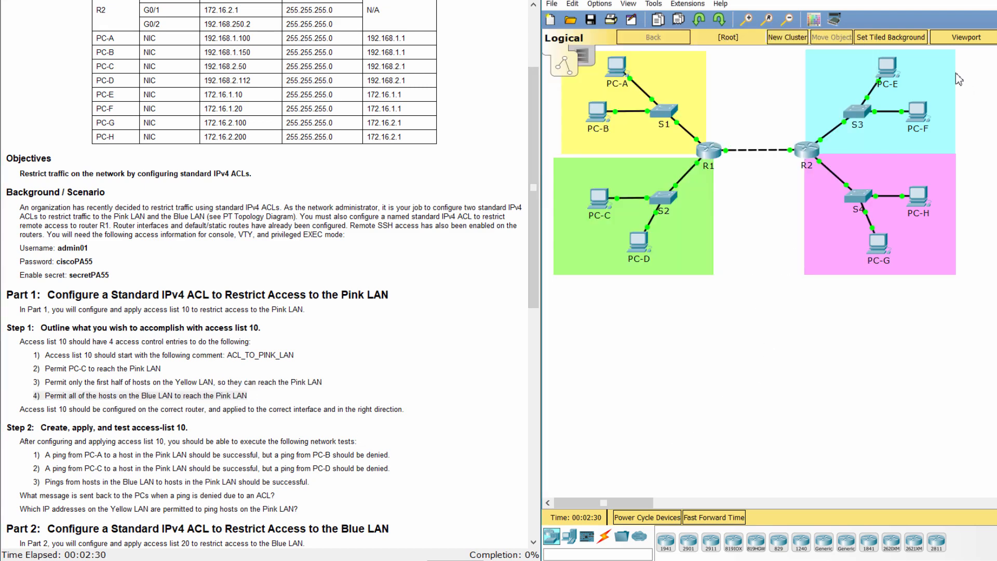
{"action": "mouse_move", "coordinate": [769, 105]}
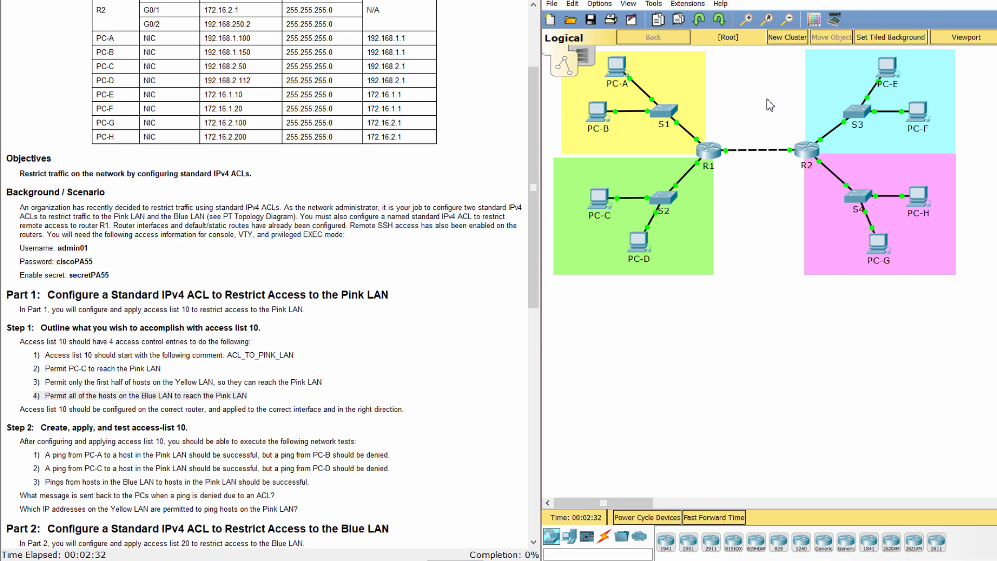
{"action": "scroll", "scroll_direction": "up", "scroll_amount": 3}
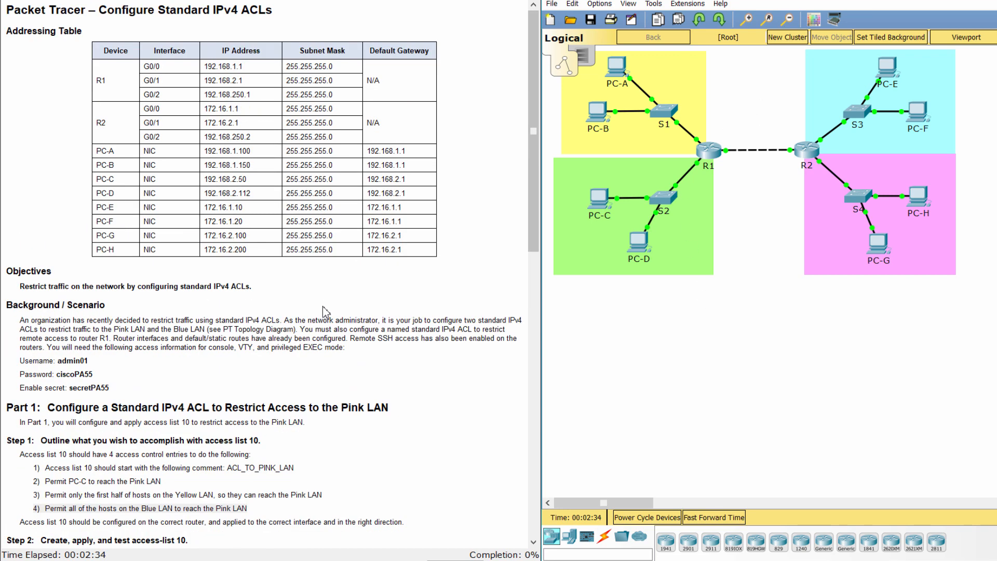
{"action": "mouse_move", "coordinate": [438, 290]}
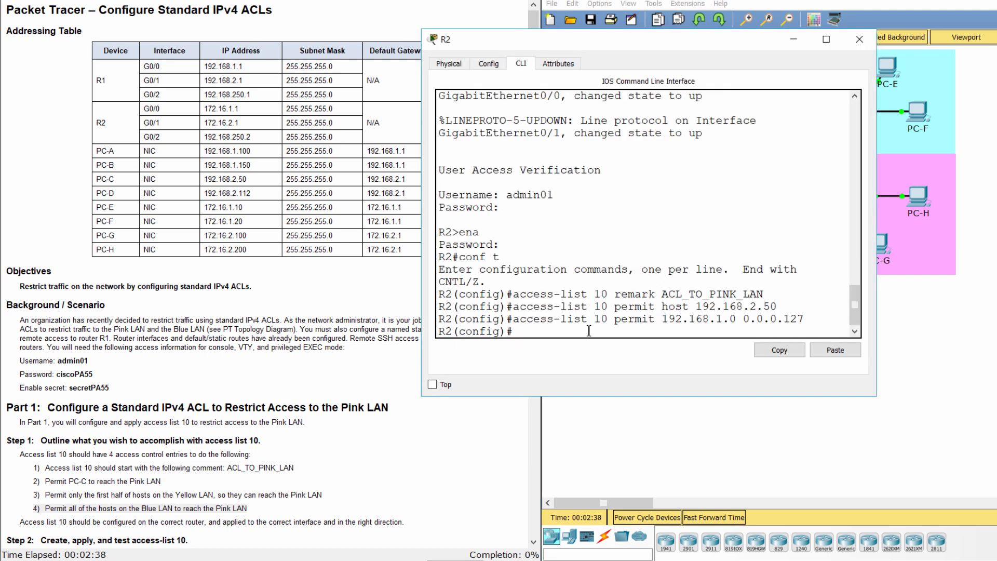
Enter 'access-list 10 permit 172.16.1.0 0.0.0.255' on R2 for the Blue LAN.
{"action": "type", "text": "access-list 10"}
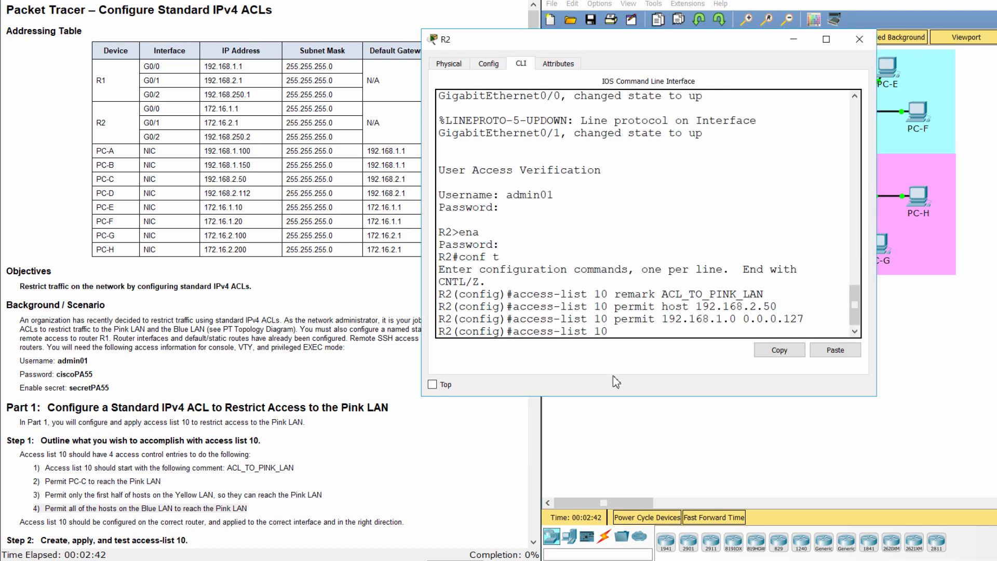
{"action": "type", "text": "permit"}
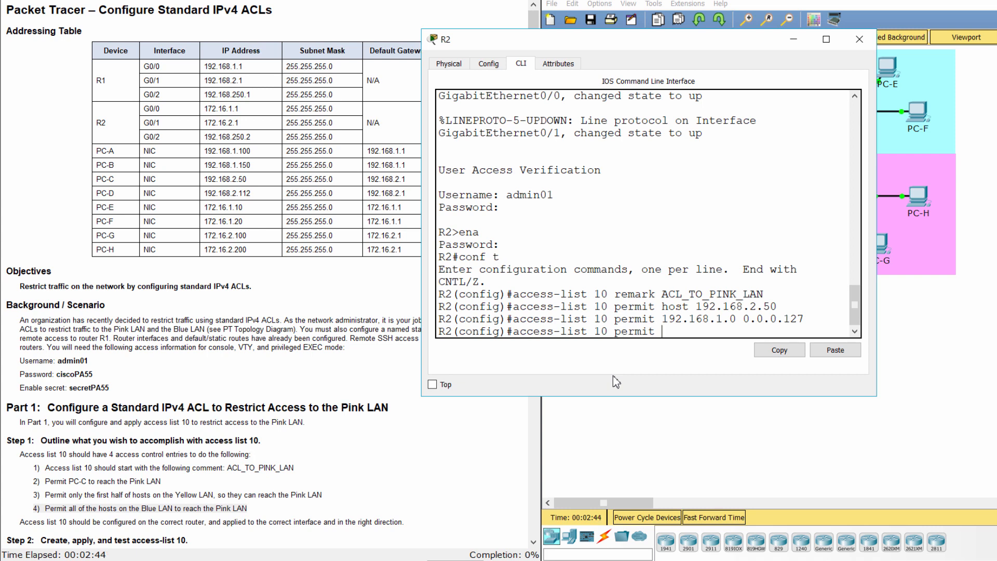
{"action": "type", "text": "172."}
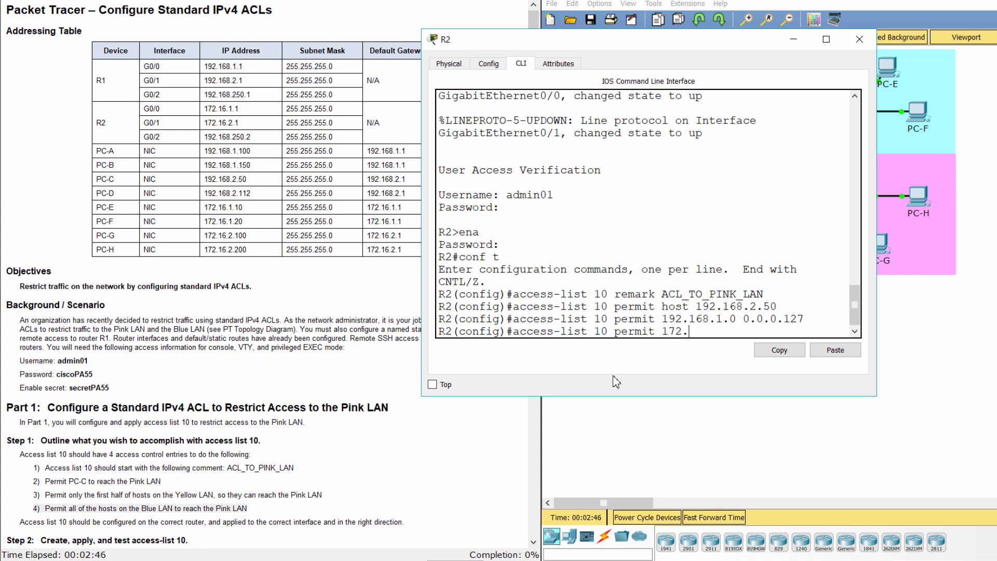
{"action": "type", "text": "16.1"}
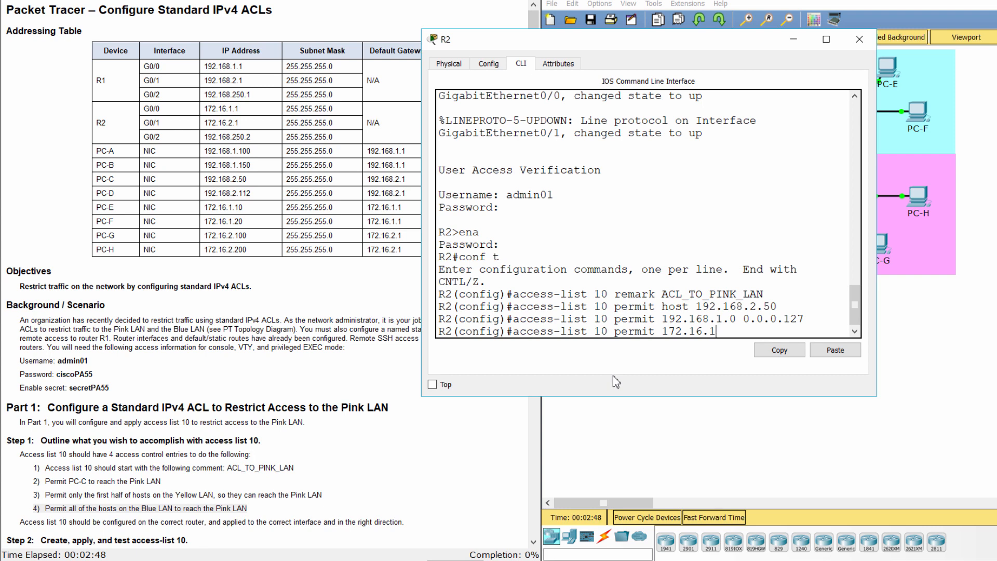
{"action": "type", "text": ".0"}
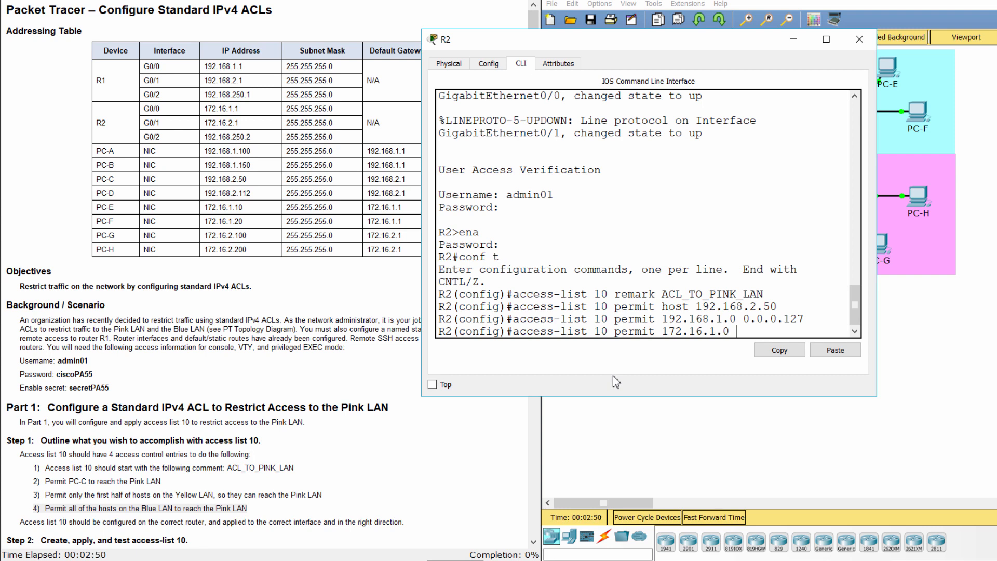
{"action": "type", "text": "0.0.0.255"}
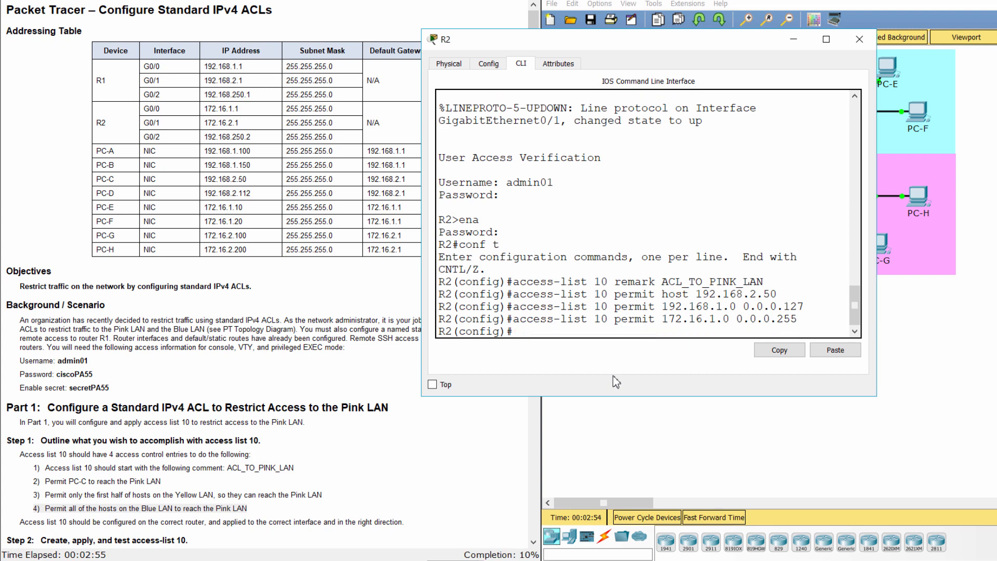
{"action": "mouse_move", "coordinate": [121, 533]}
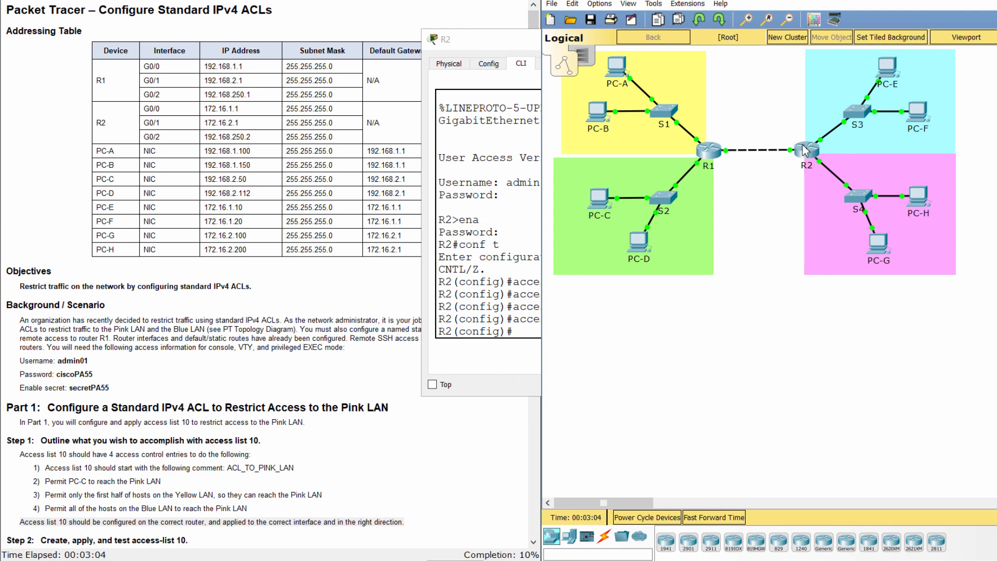
{"action": "mouse_move", "coordinate": [830, 184]}
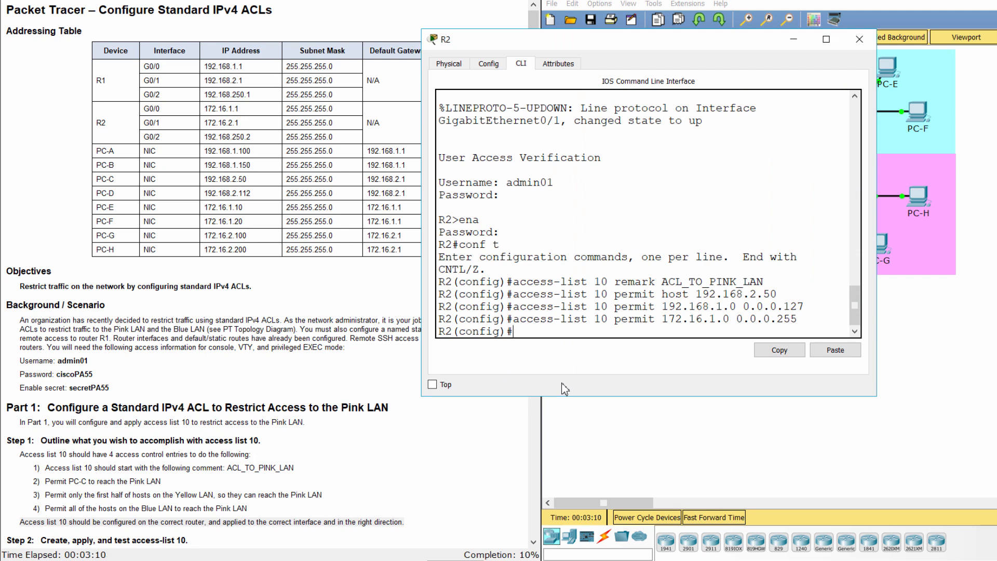
{"action": "type", "text": "int g0/1"}
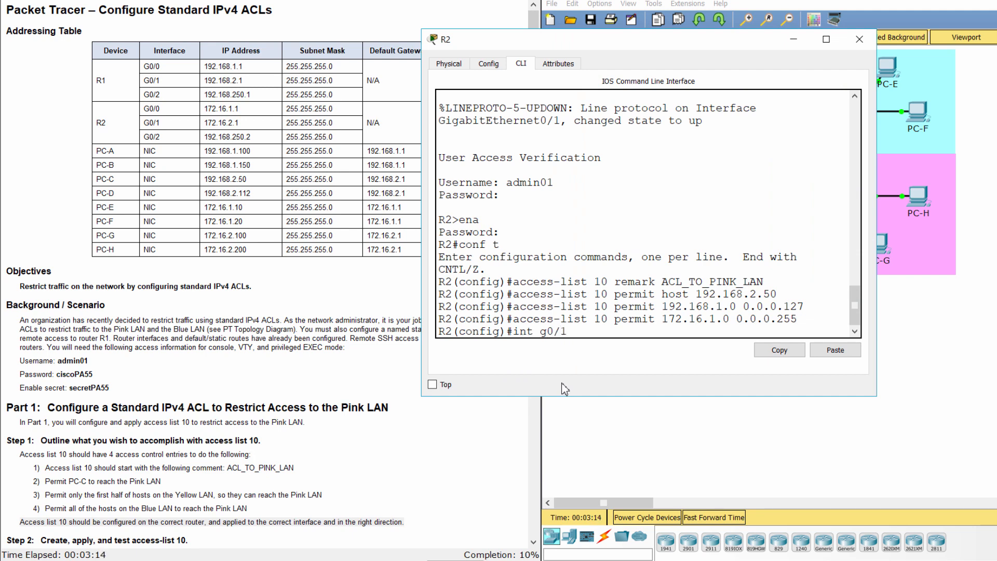
Apply ACL 10 outbound on G0/1 with 'ip access-group 10 out'.
{"action": "type", "text": "ip"}
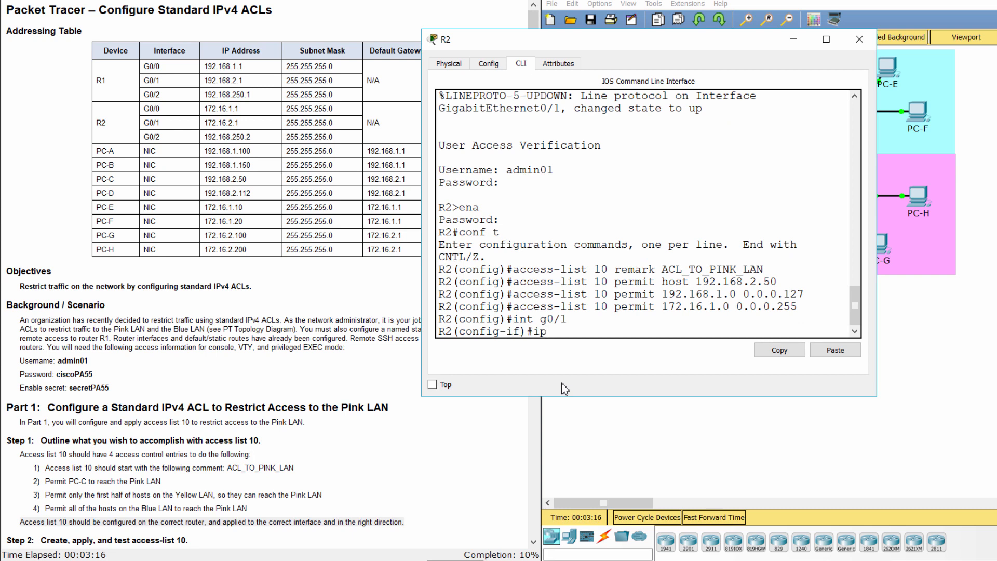
{"action": "type", "text": "access-"}
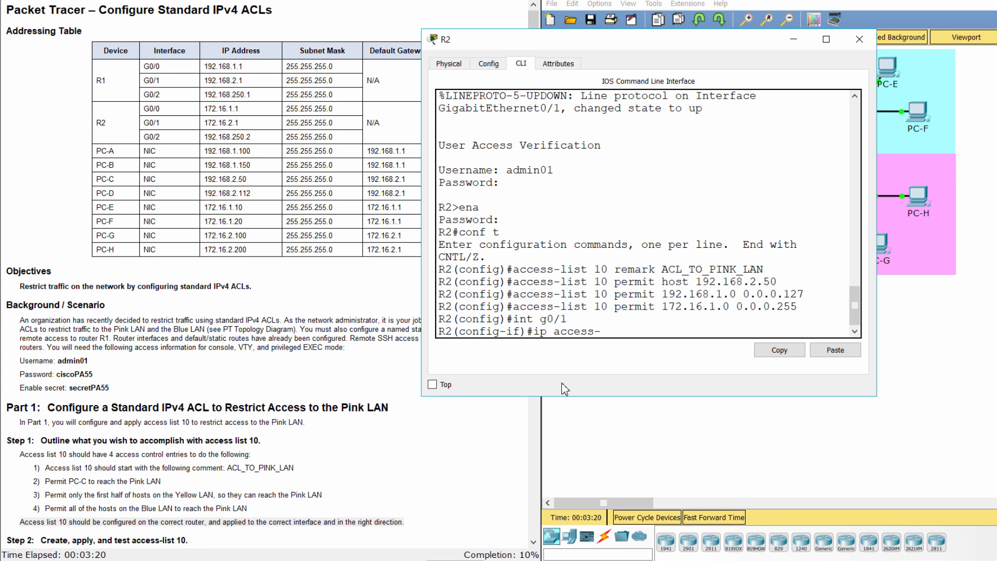
{"action": "type", "text": "group"}
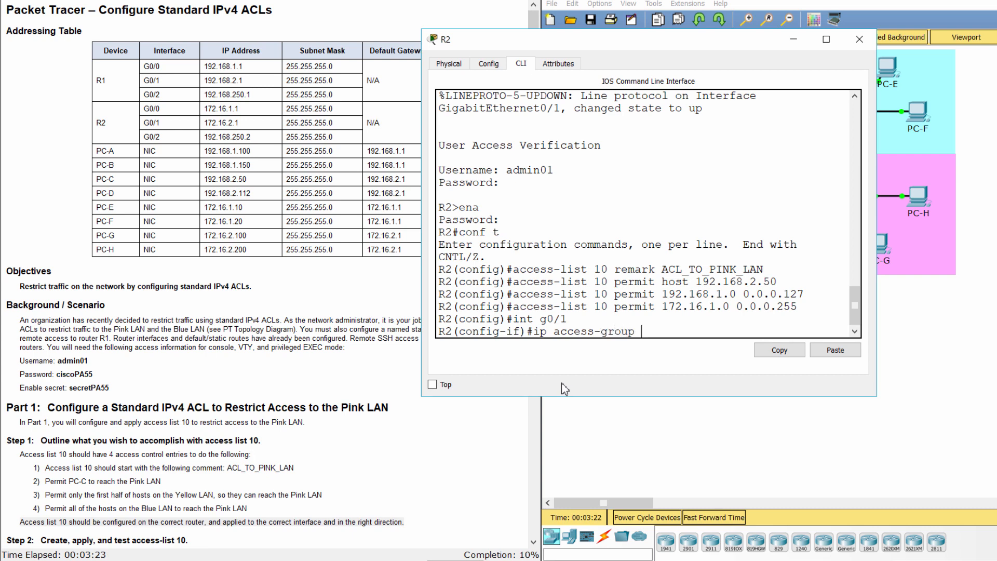
{"action": "type", "text": "10 out"}
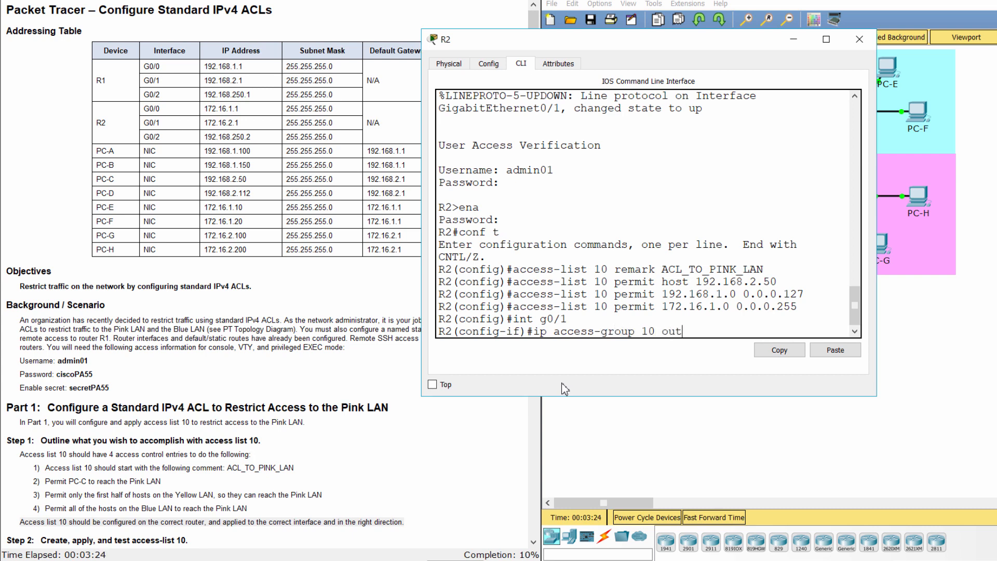
{"action": "key", "text": "Return"}
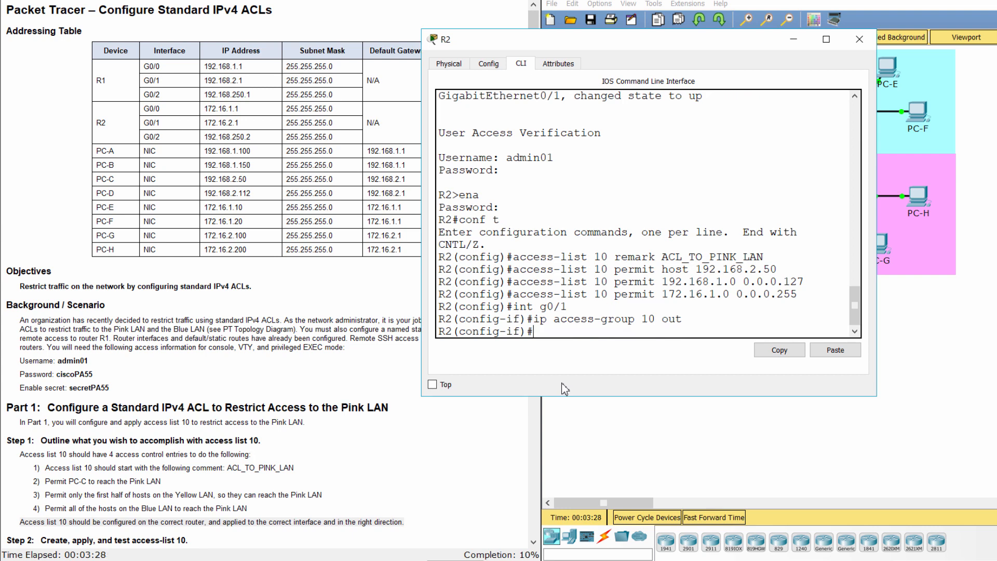
{"action": "mouse_move", "coordinate": [498, 413]}
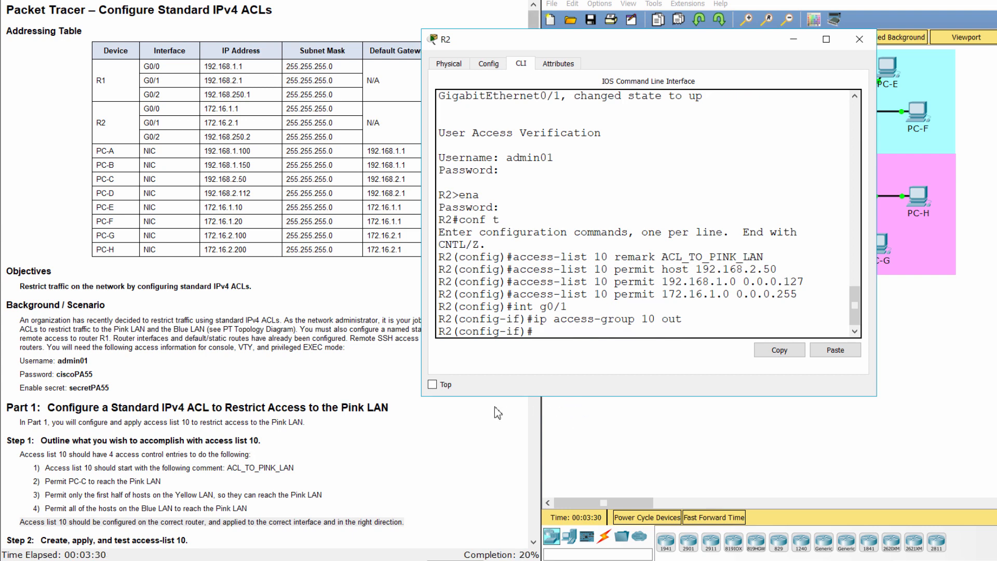
Review Step 2's ping tests in the instructions and return to the topology.
{"action": "scroll", "scroll_direction": "down", "scroll_amount": 3}
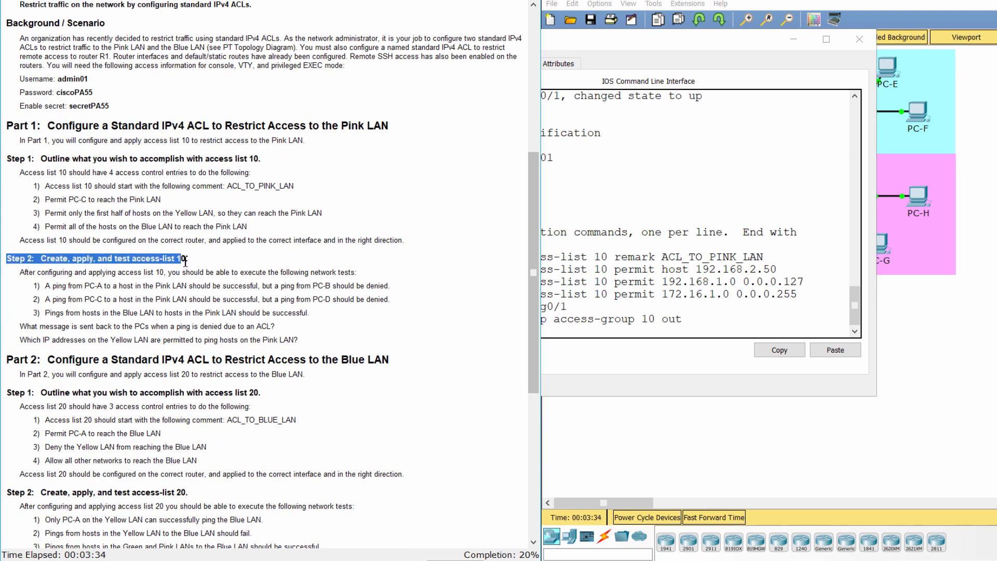
{"action": "scroll", "scroll_direction": "down", "scroll_amount": 3}
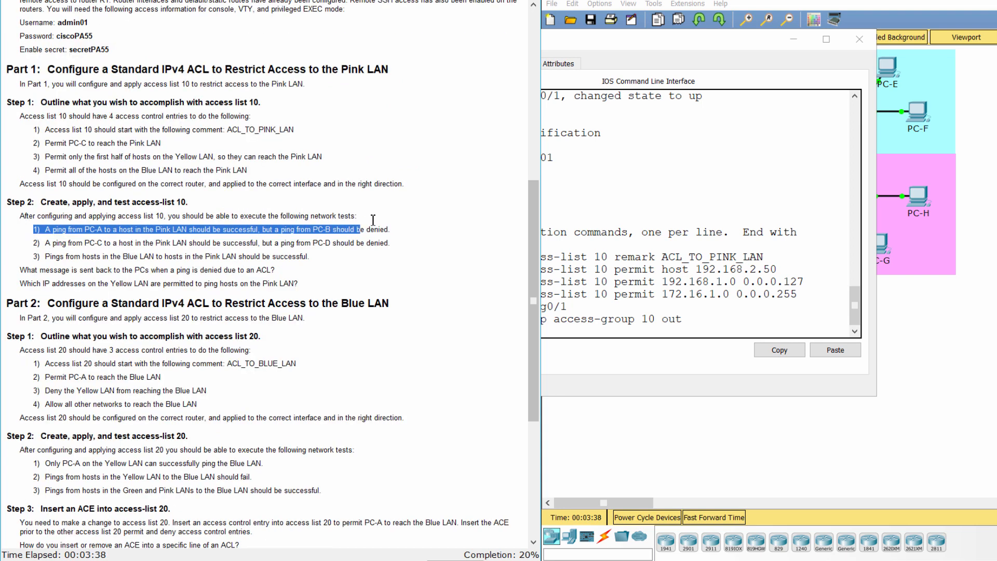
{"action": "left_click", "coordinate": [859, 39]}
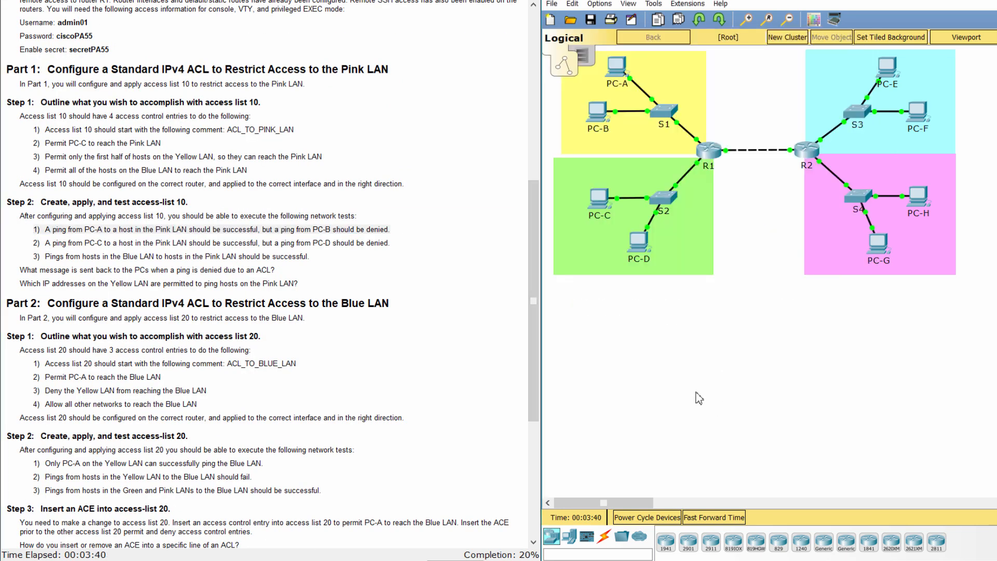
Ping 172.16.2.100 twice from PC-A's Command Prompt and get replies.
{"action": "double_click", "coordinate": [614, 69]}
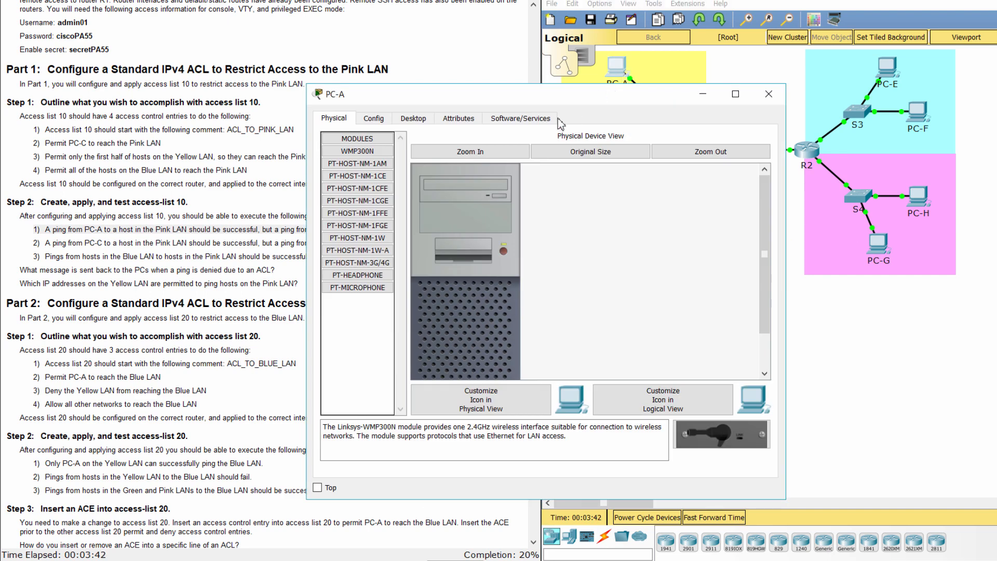
{"action": "left_click", "coordinate": [412, 118]}
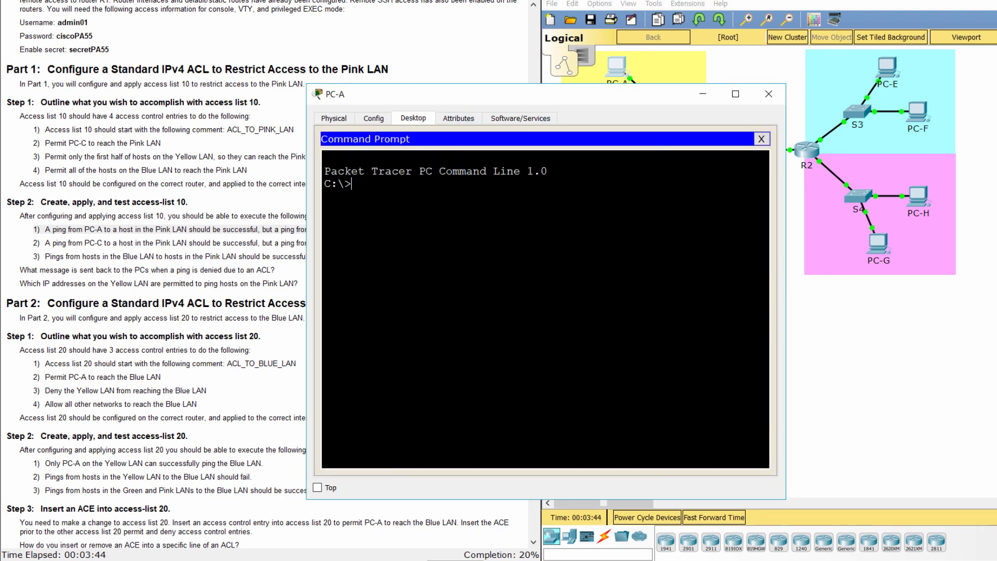
{"action": "scroll", "scroll_direction": "up", "scroll_amount": 3}
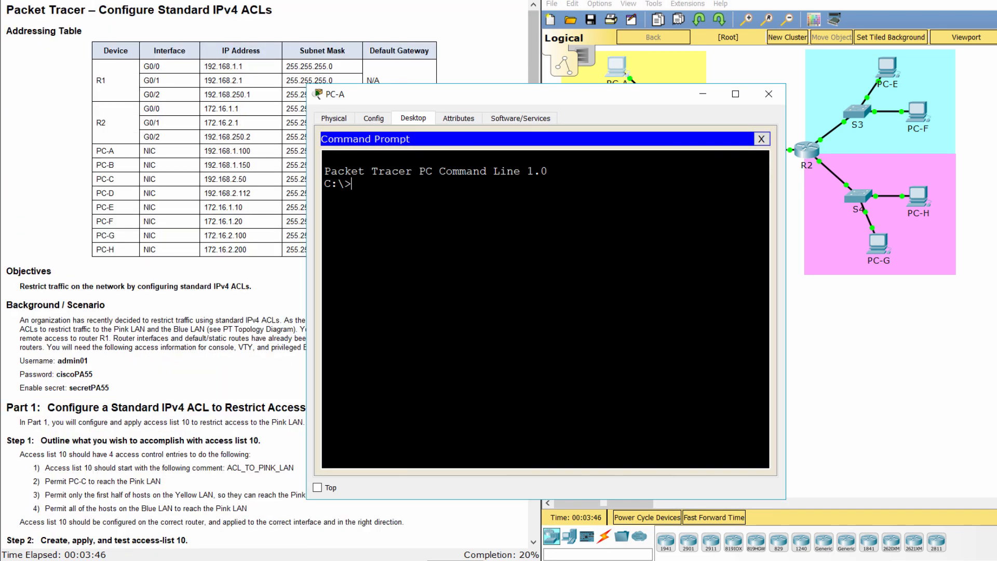
{"action": "mouse_move", "coordinate": [175, 263]}
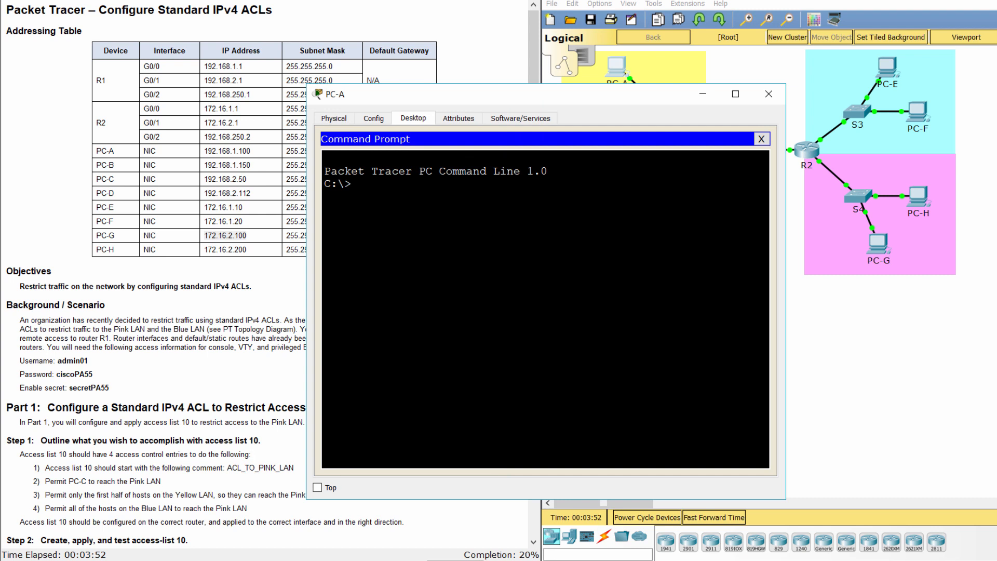
{"action": "type", "text": "ping 172"}
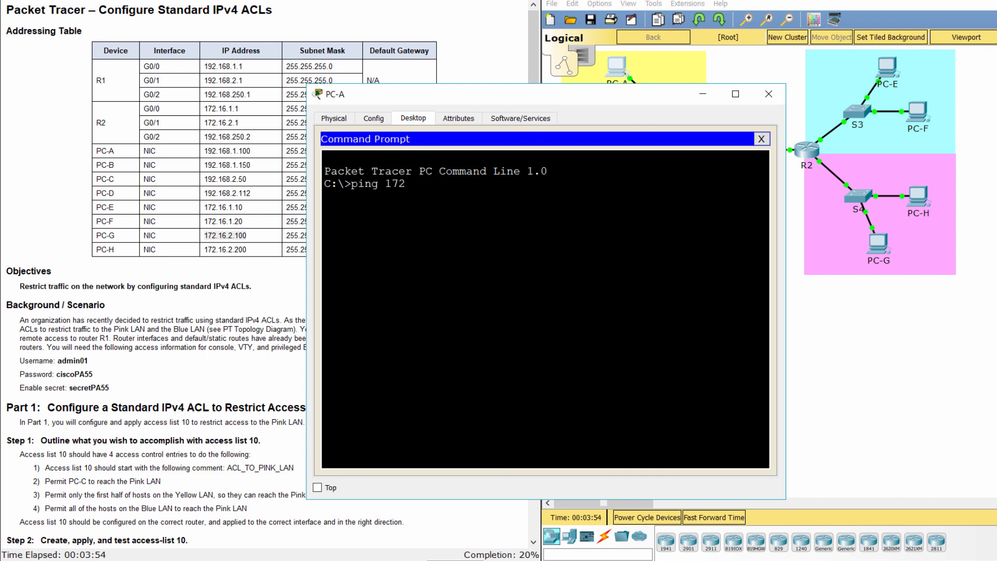
{"action": "type", "text": ".16.2"}
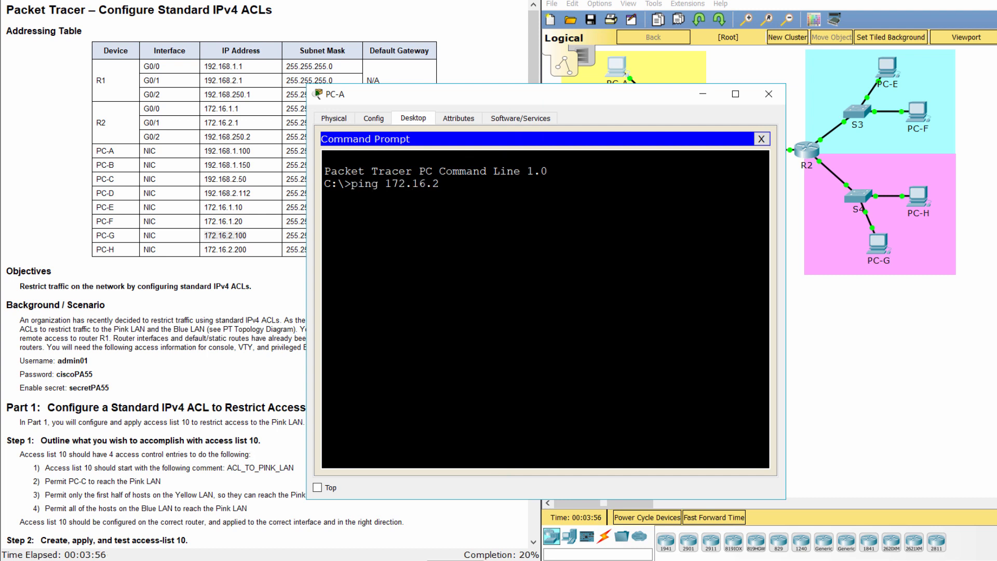
{"action": "type", "text": ".100"}
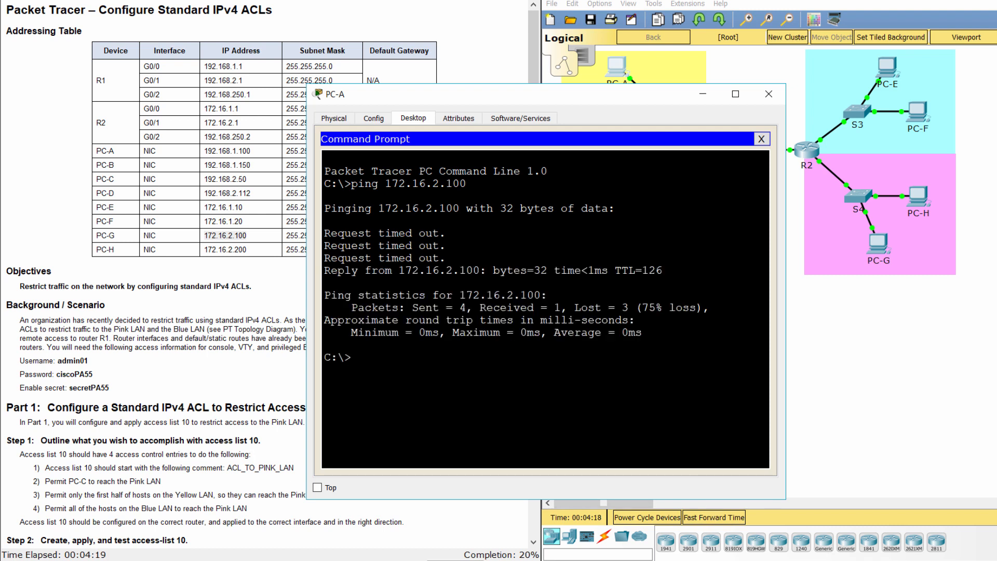
{"action": "type", "text": "ping 172.16.2.100"}
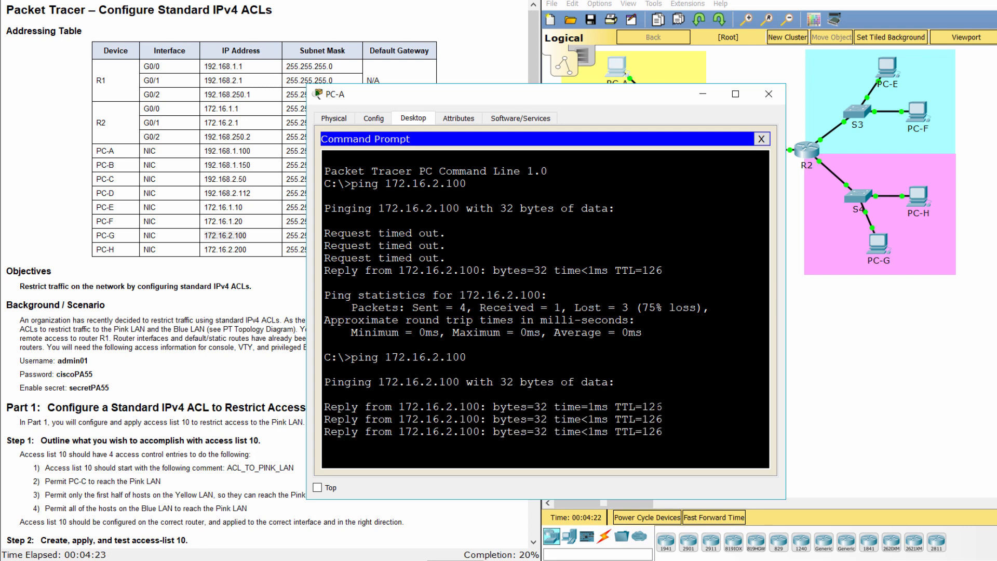
{"action": "scroll", "scroll_direction": "down", "scroll_amount": 3}
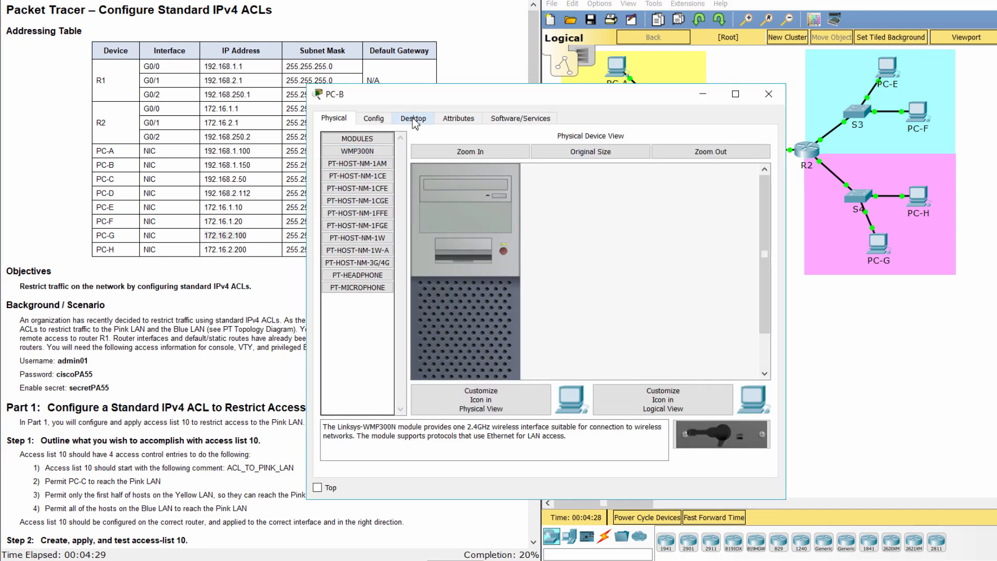
Type 'ping 172.16.2.100' in PC-B's Command Prompt.
{"action": "left_click", "coordinate": [412, 118]}
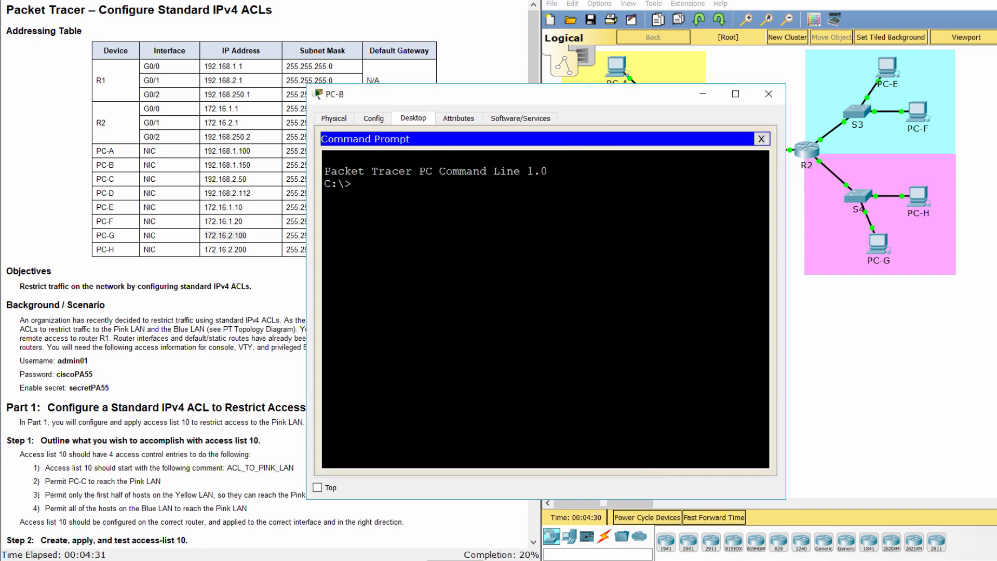
{"action": "type", "text": "ping"}
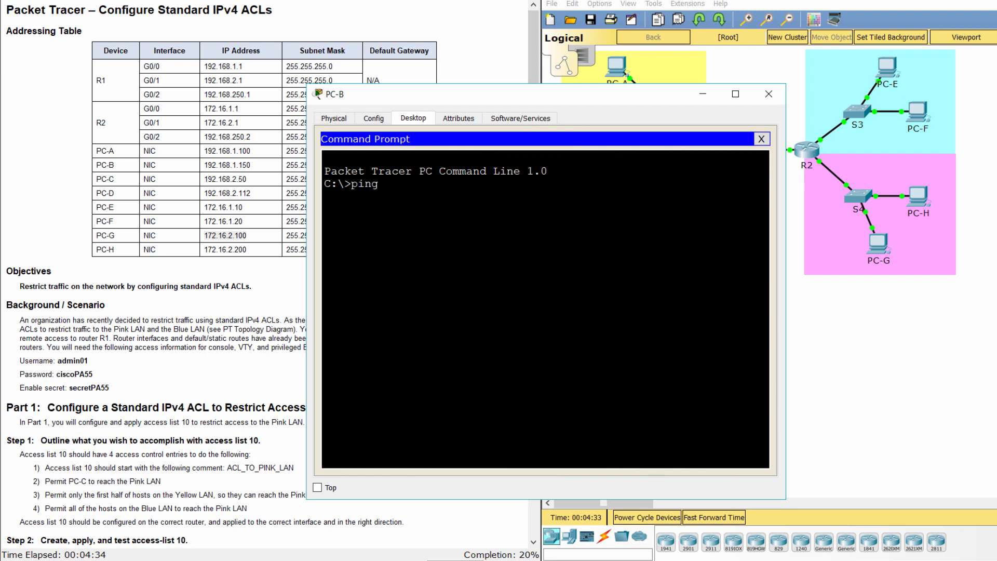
{"action": "type", "text": "172.16."}
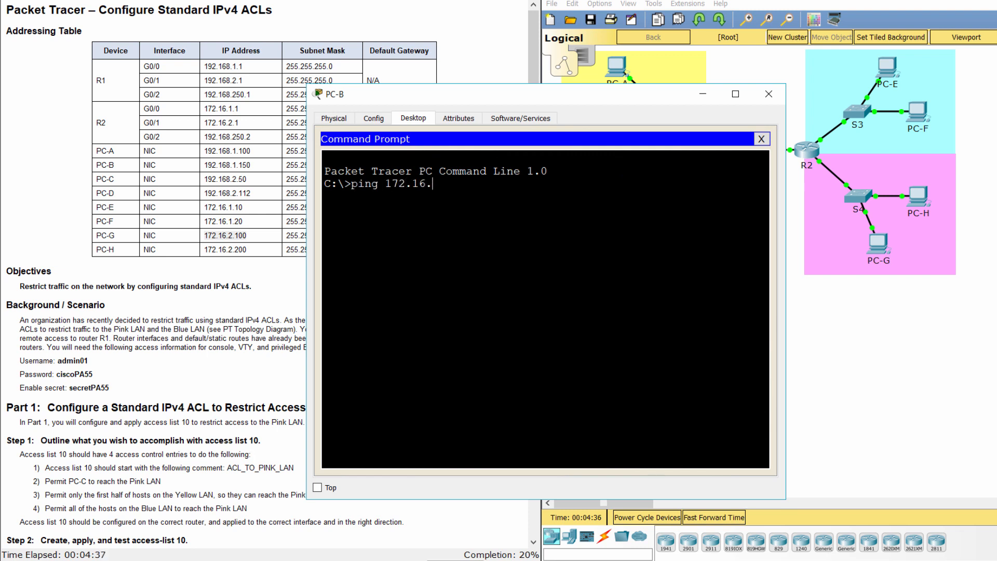
{"action": "type", "text": "2.100"}
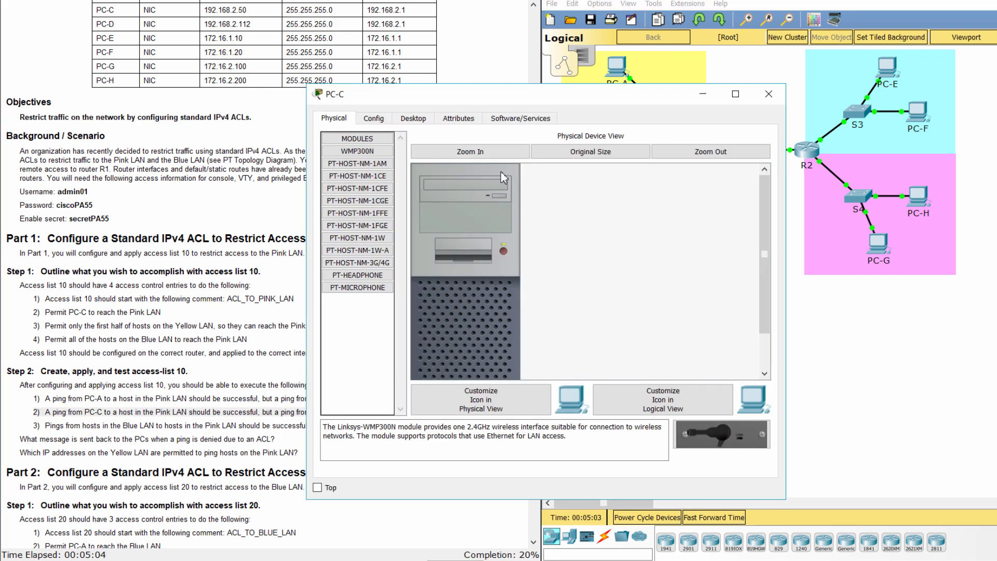
Type 'ping 172.16.2.100' in PC-C's Command Prompt.
{"action": "left_click", "coordinate": [413, 118]}
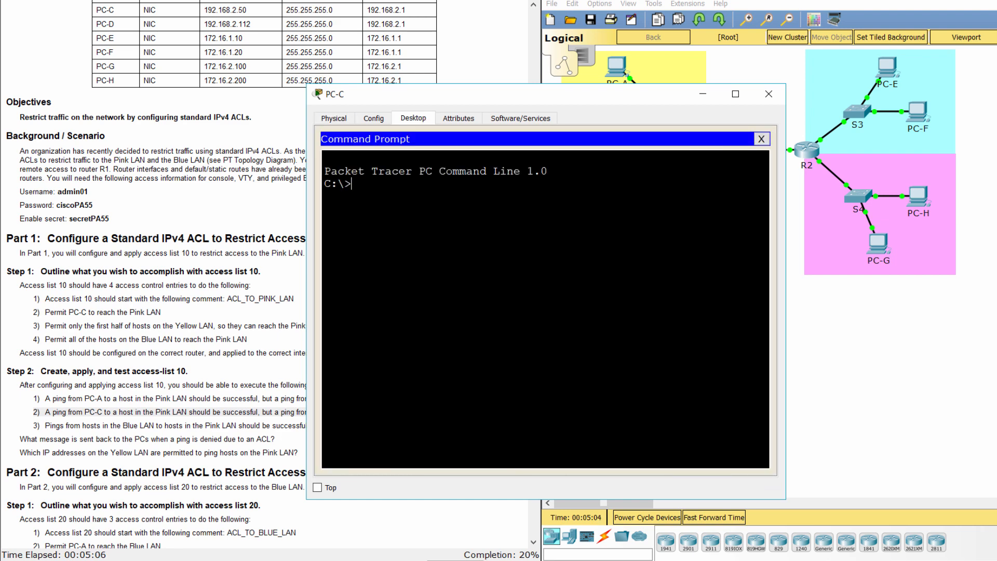
{"action": "type", "text": "pi"}
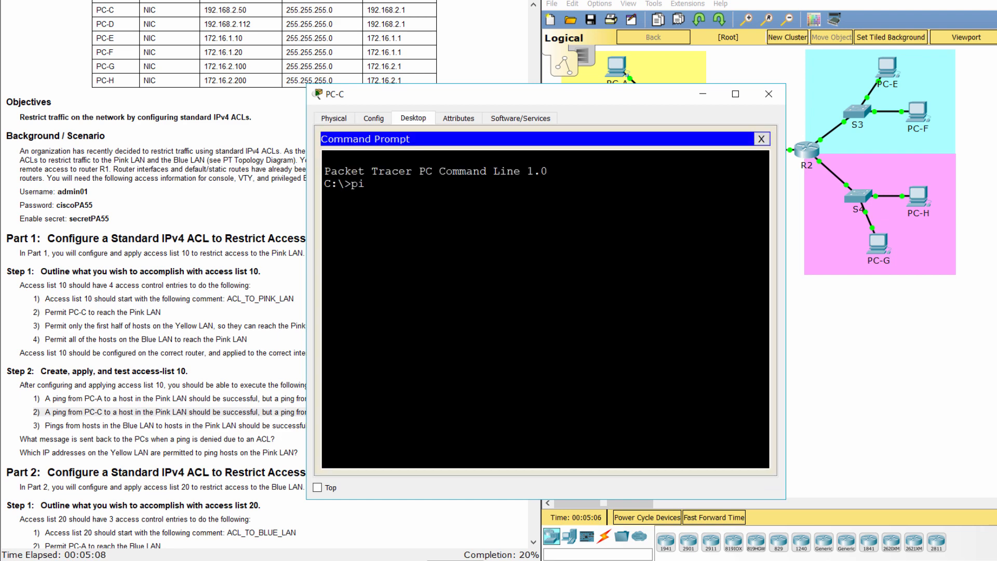
{"action": "type", "text": "ng 17"}
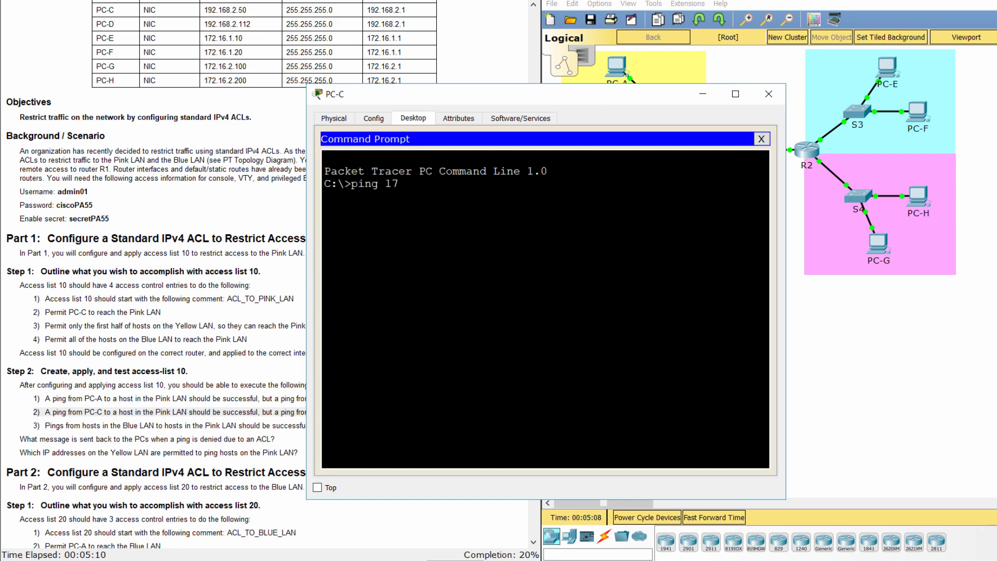
{"action": "type", "text": "2.16"}
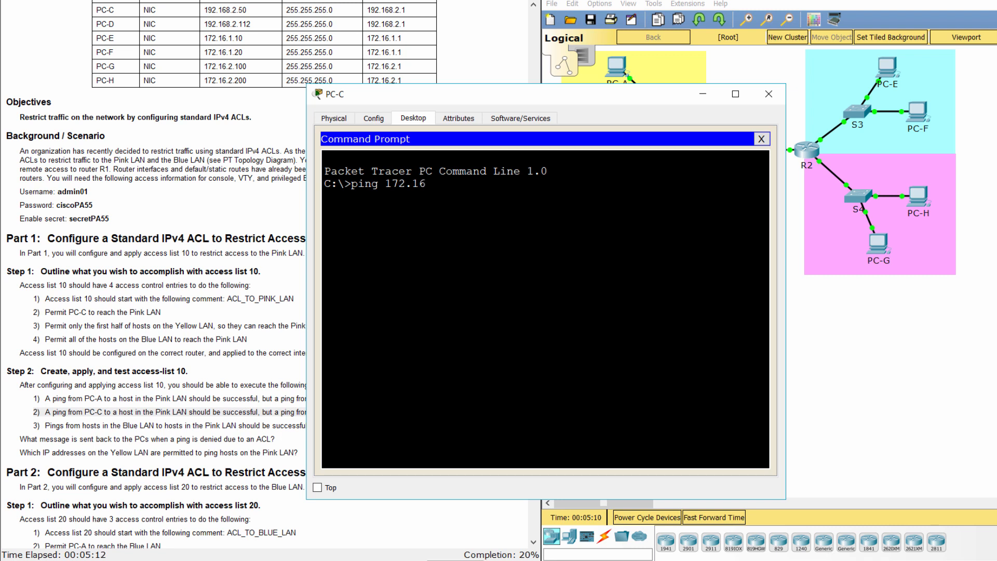
{"action": "type", "text": "2."}
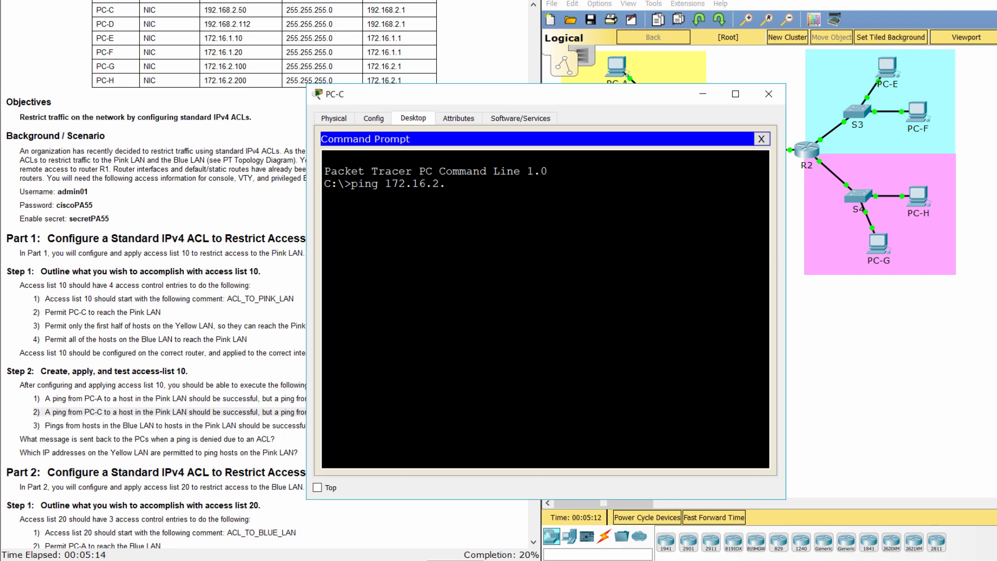
{"action": "type", "text": "100"}
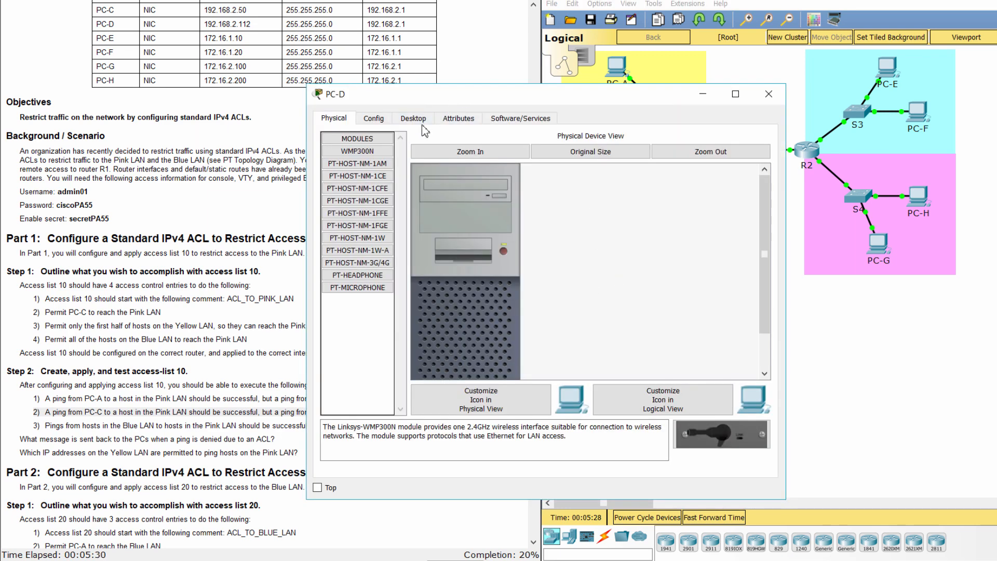
Ping the Pink LAN host 172.16.2.100 from PC-D's command prompt.
{"action": "left_click", "coordinate": [412, 118]}
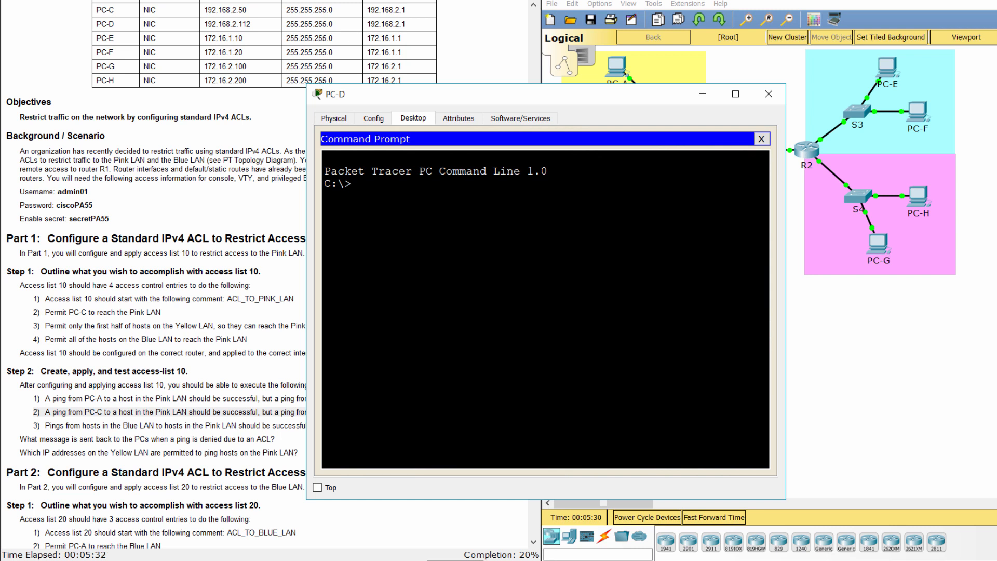
{"action": "type", "text": "ping 172"}
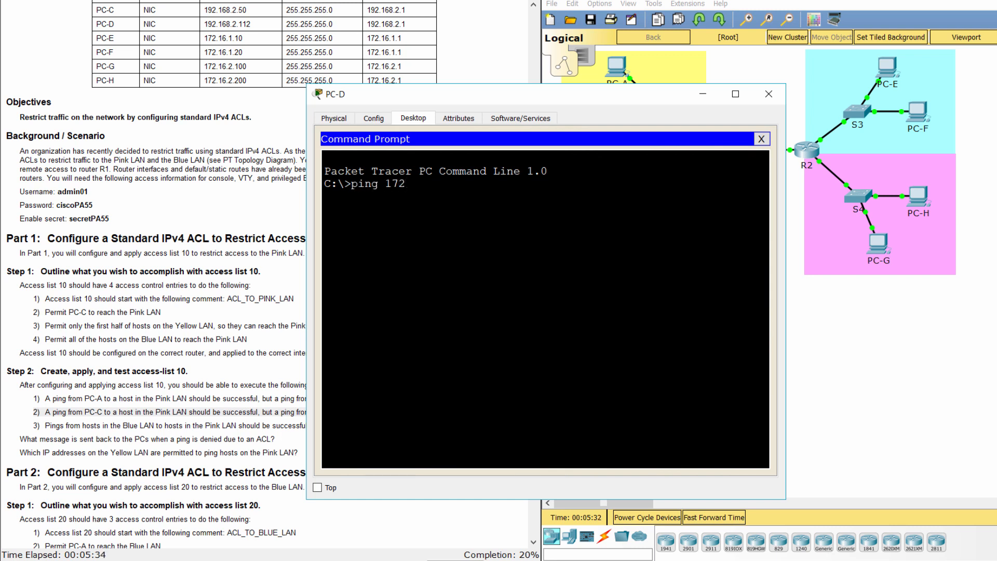
{"action": "type", "text": ".16."}
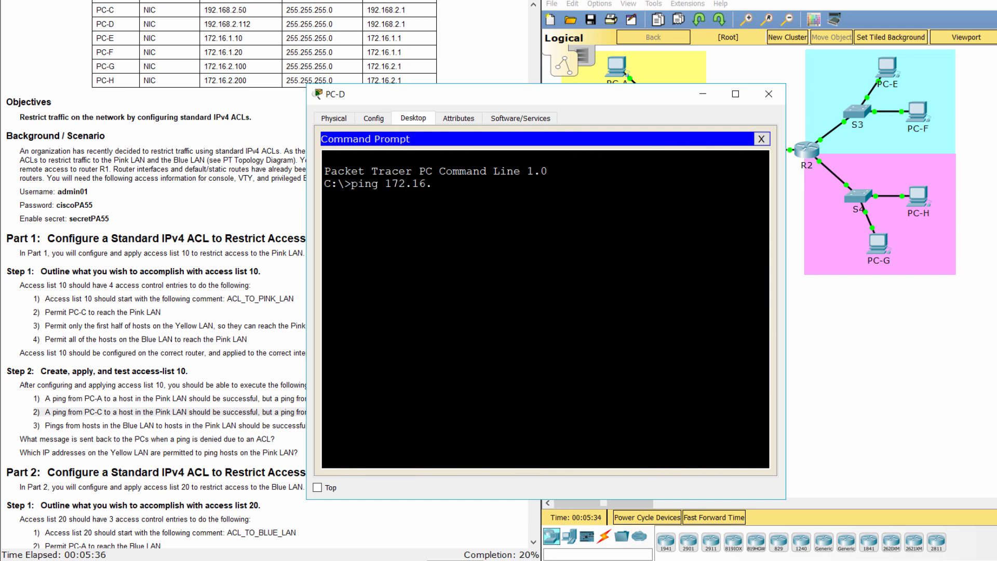
{"action": "type", "text": "2."}
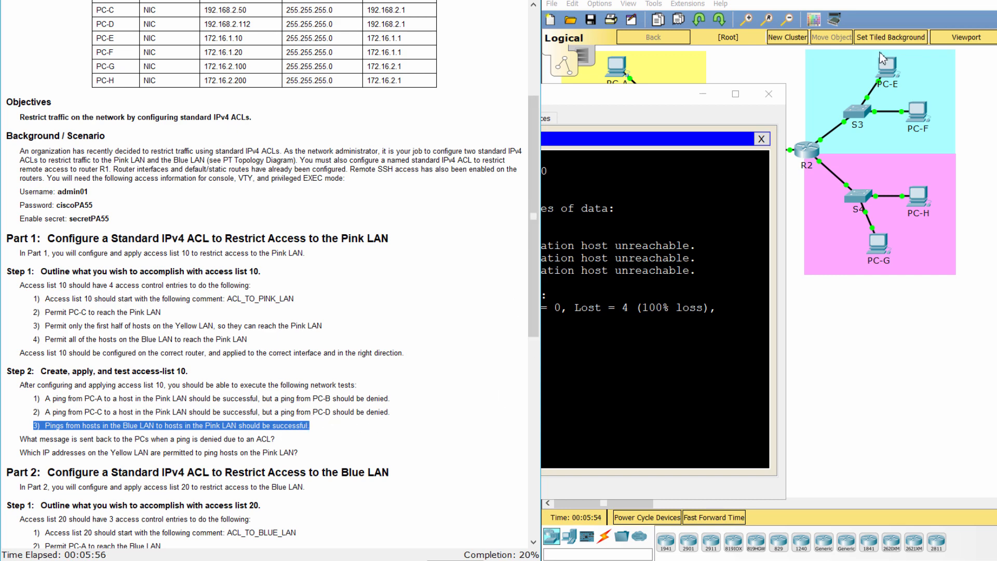
Ping 172.16.2.100 from PC-E's command prompt and get replies with 0% loss.
{"action": "double_click", "coordinate": [879, 61]}
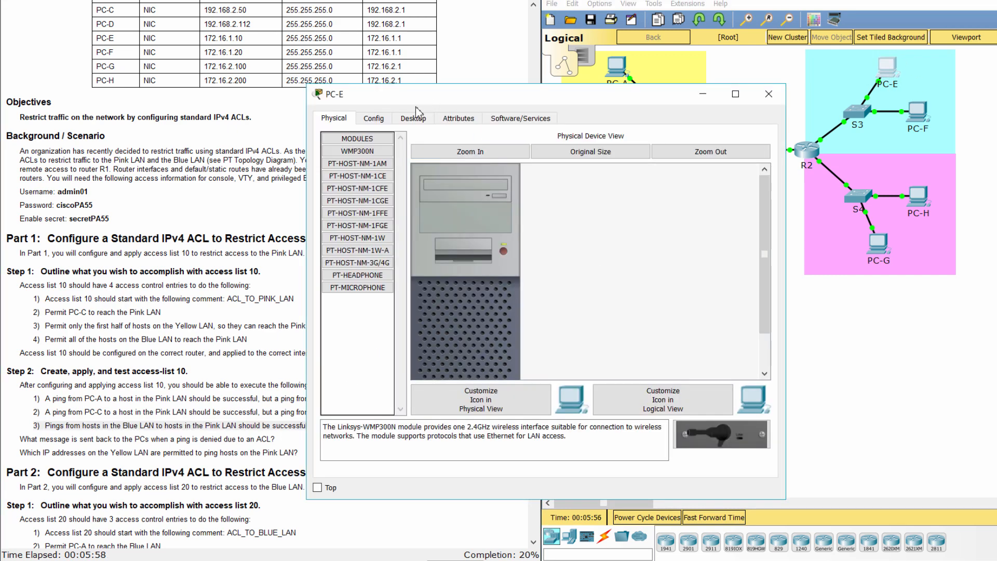
{"action": "left_click", "coordinate": [412, 118]}
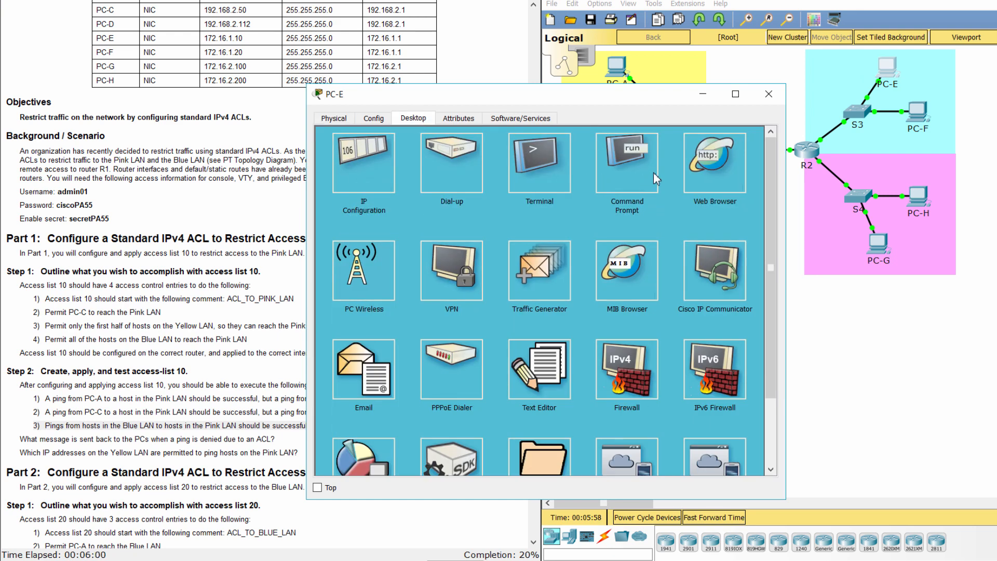
{"action": "left_click", "coordinate": [626, 163]}
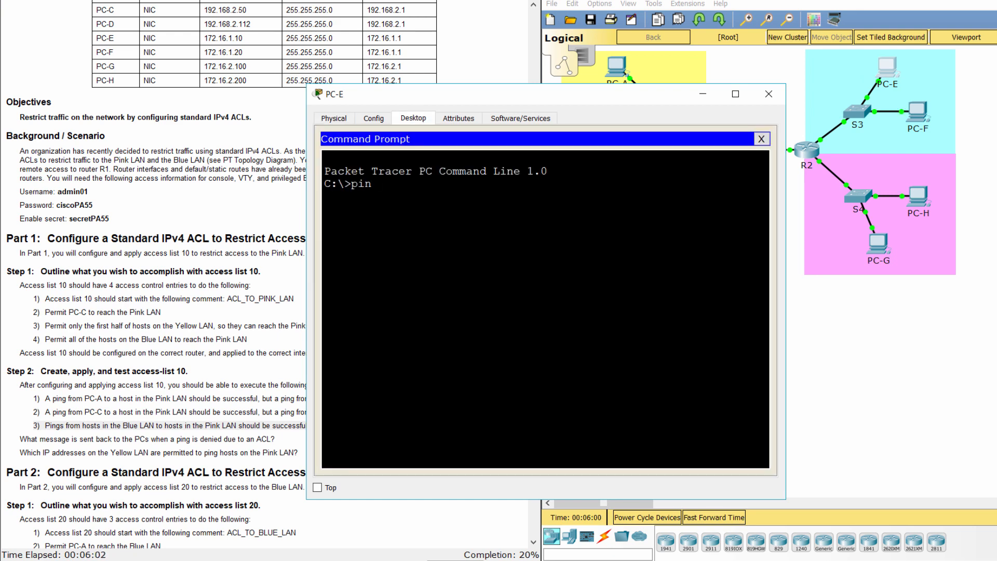
{"action": "type", "text": "g 172"}
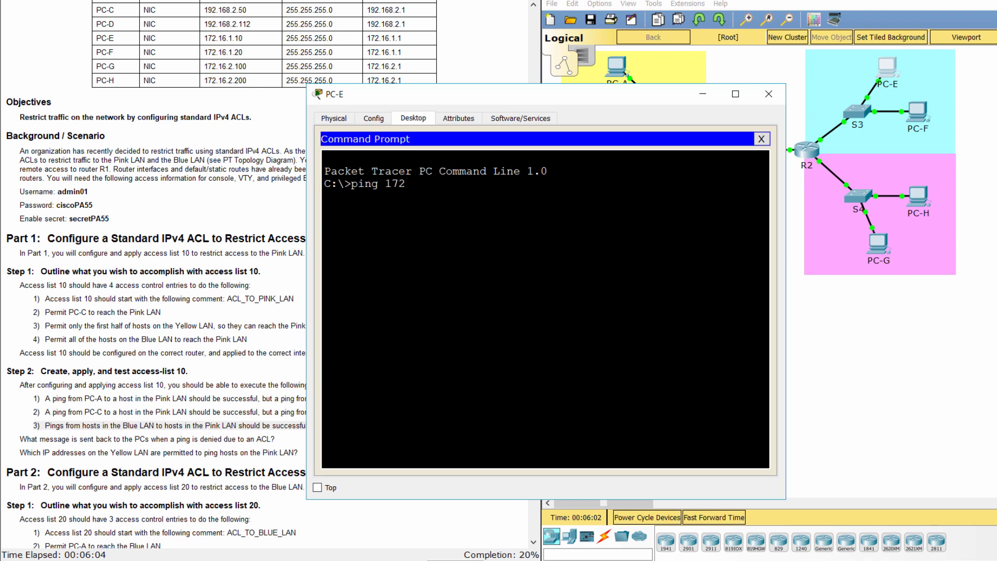
{"action": "type", "text": ".16.2."}
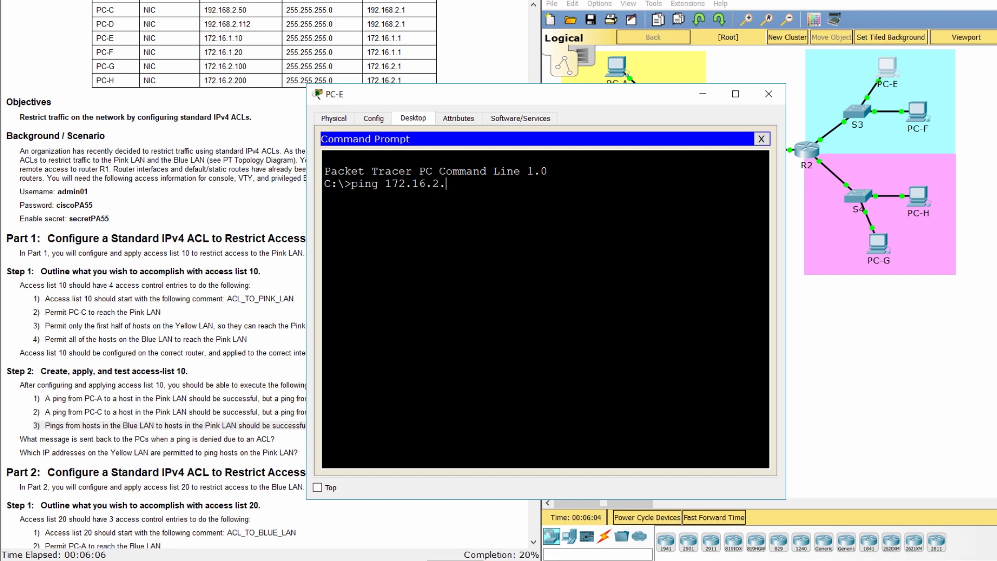
{"action": "type", "text": "100"}
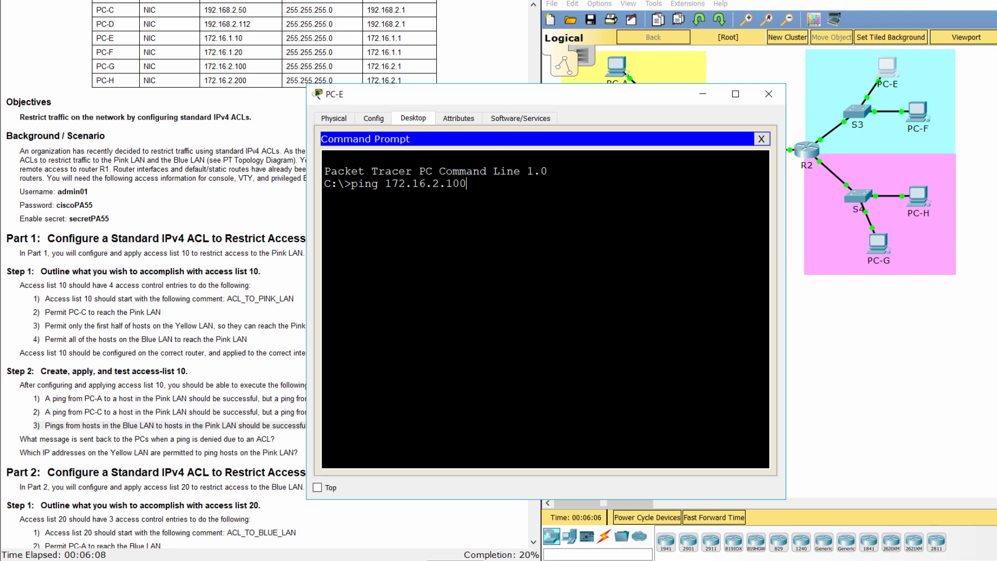
{"action": "key", "text": "Return"}
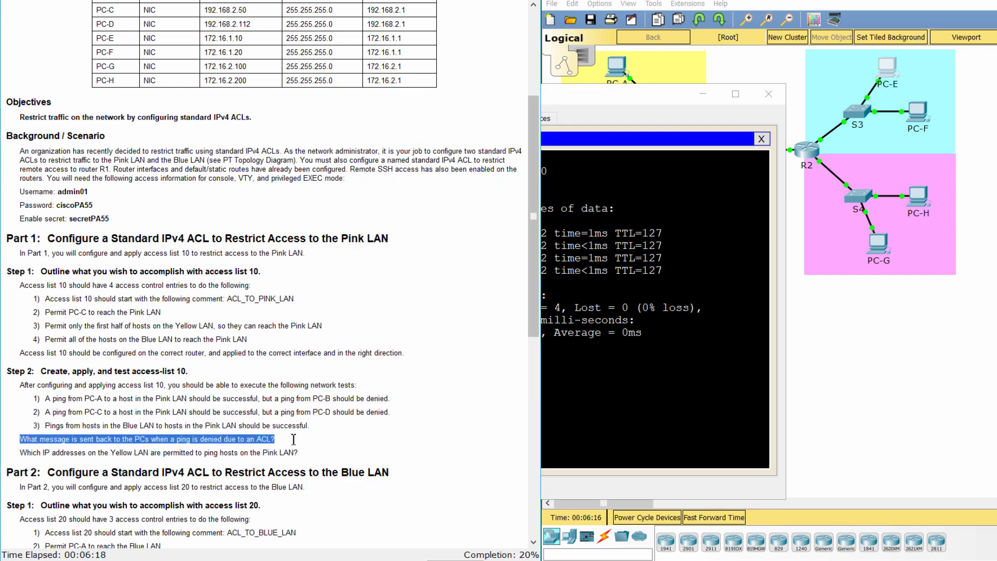
{"action": "mouse_move", "coordinate": [859, 337]}
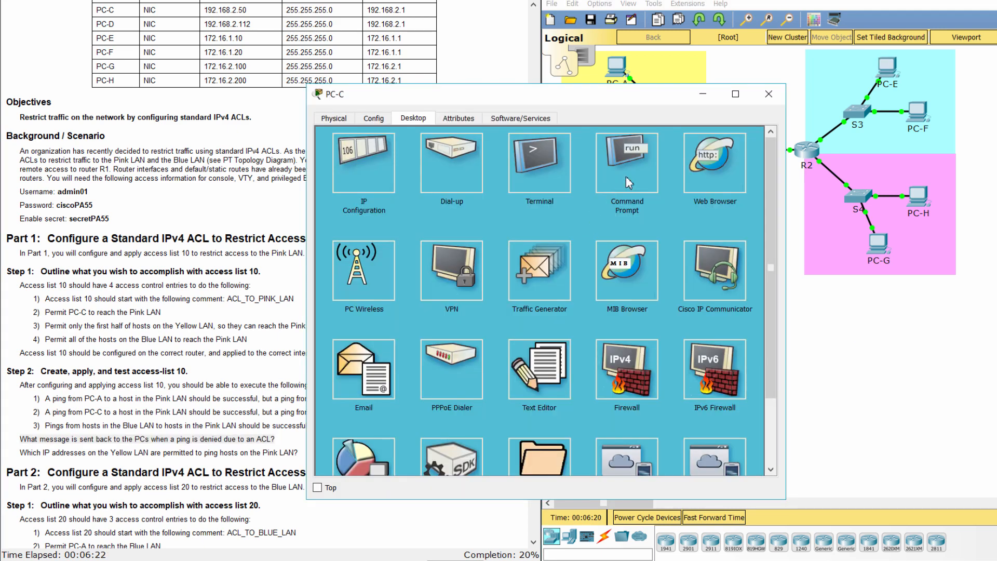
Scroll through the ping results, then close the PC's command prompt window.
{"action": "left_click", "coordinate": [626, 162]}
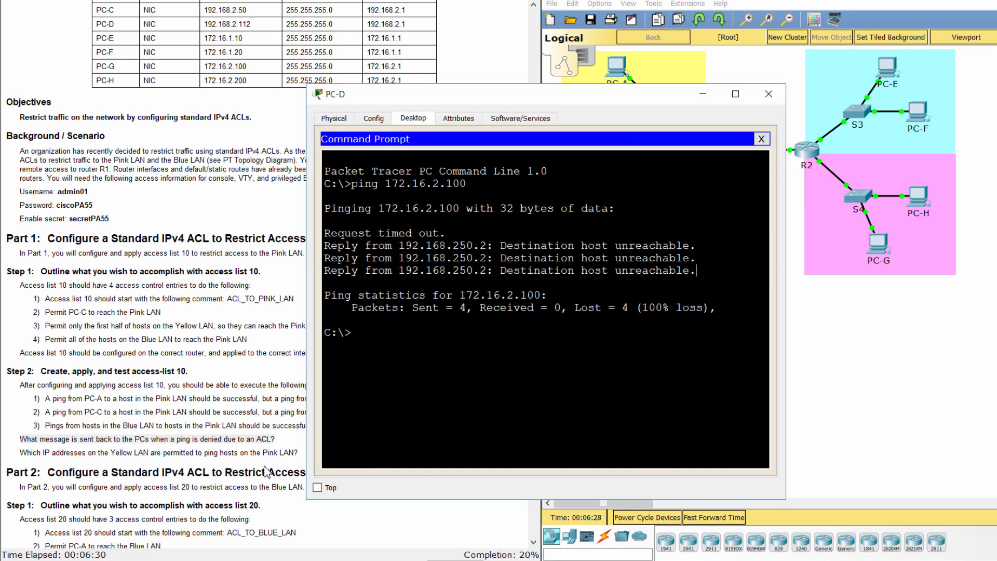
{"action": "scroll", "scroll_direction": "down", "scroll_amount": 3}
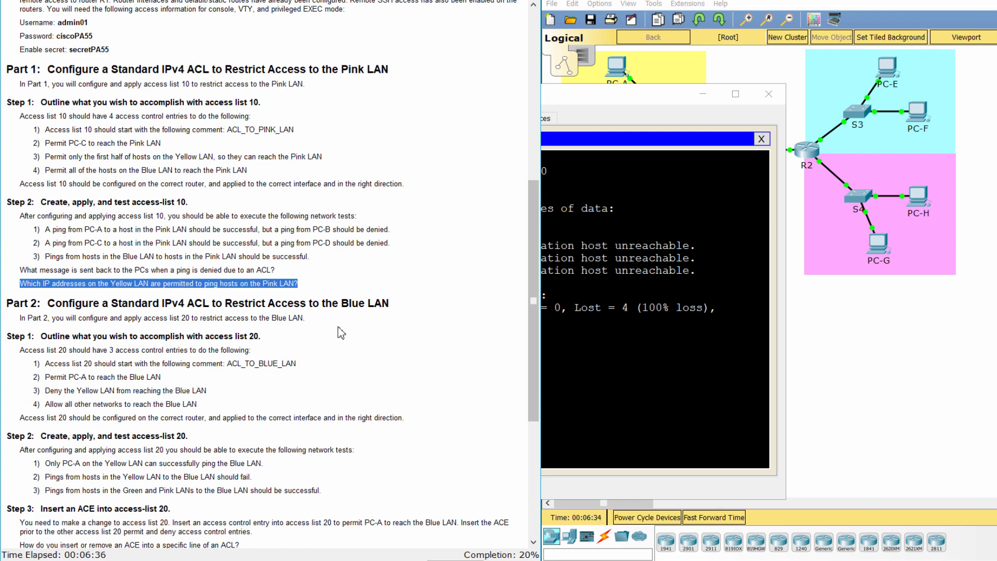
{"action": "mouse_move", "coordinate": [749, 67]}
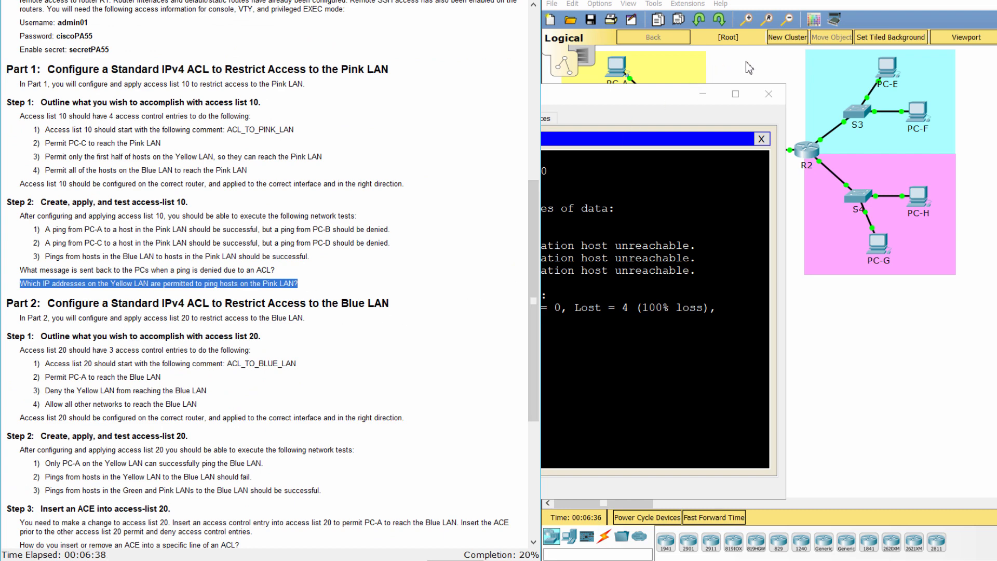
{"action": "left_click", "coordinate": [761, 139]}
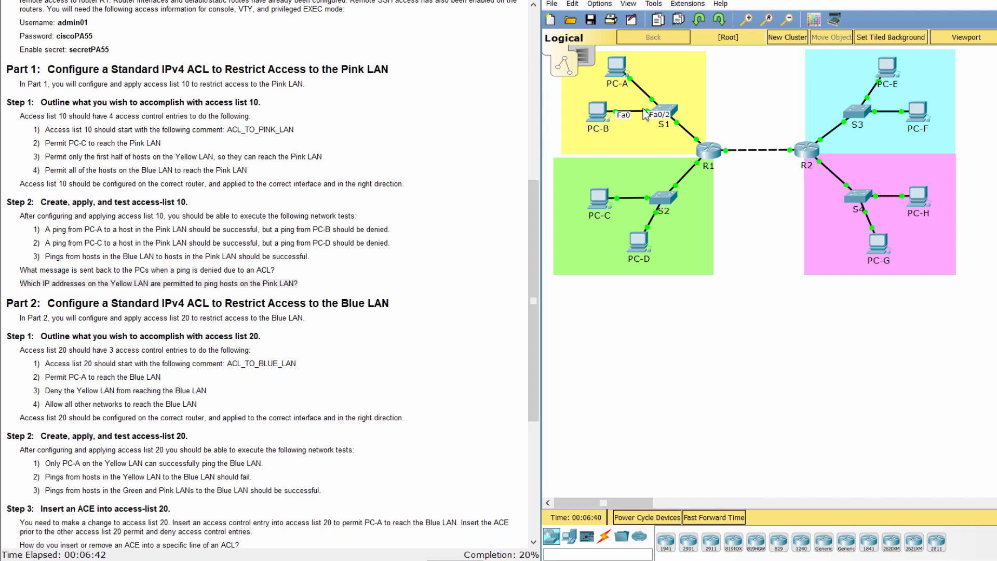
{"action": "scroll", "scroll_direction": "down", "scroll_amount": 3}
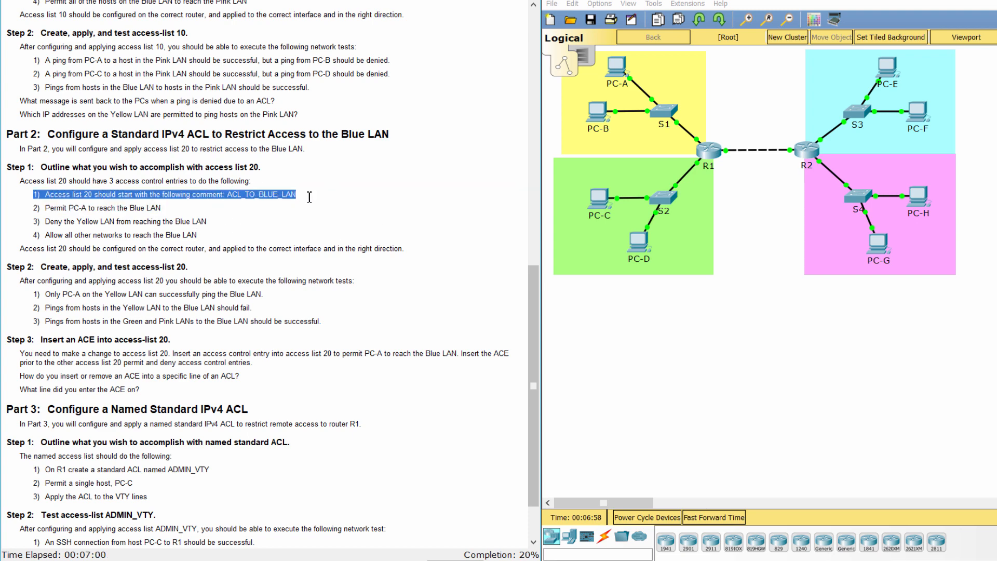
{"action": "mouse_move", "coordinate": [267, 214]}
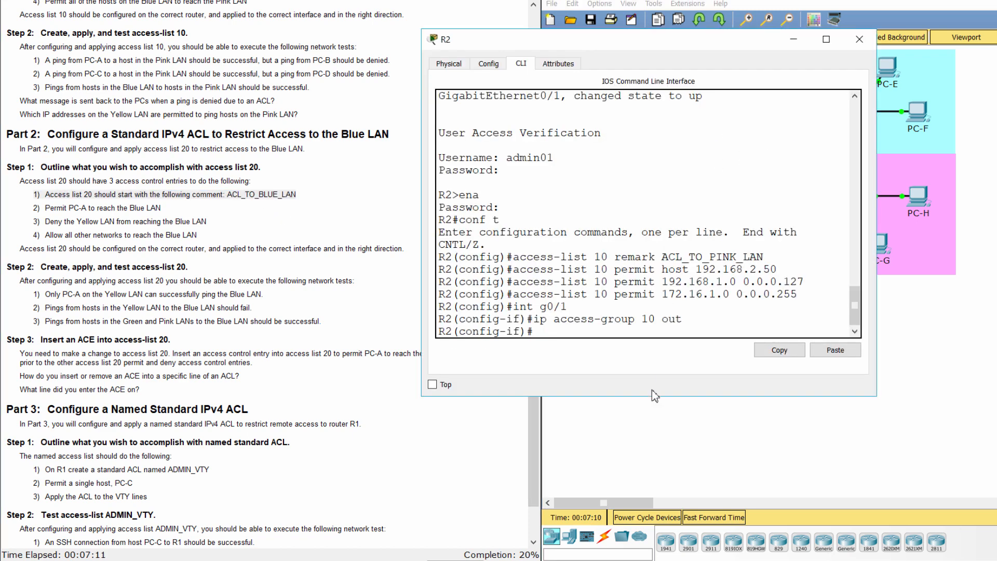
Enter 'access-list 20 remark ACL_TO_BLUE_LAN' in R2's global configuration mode.
{"action": "type", "text": "acc"}
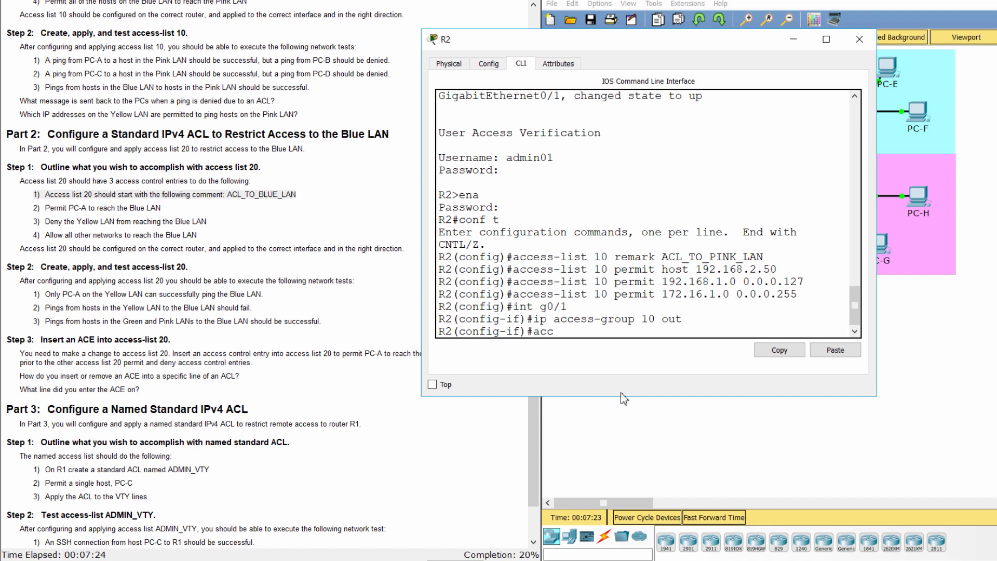
{"action": "type", "text": "ess-list"}
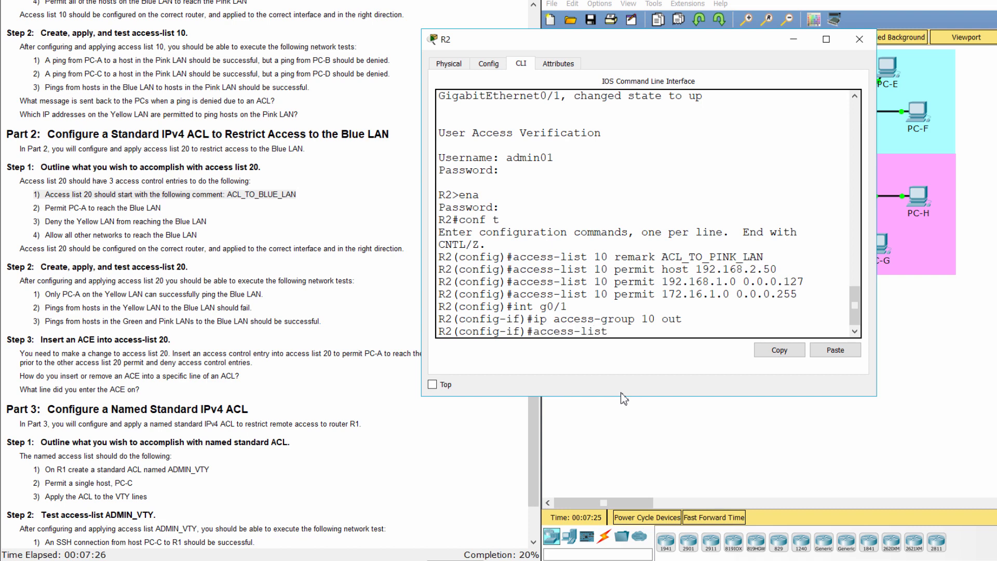
{"action": "type", "text": "20 re"}
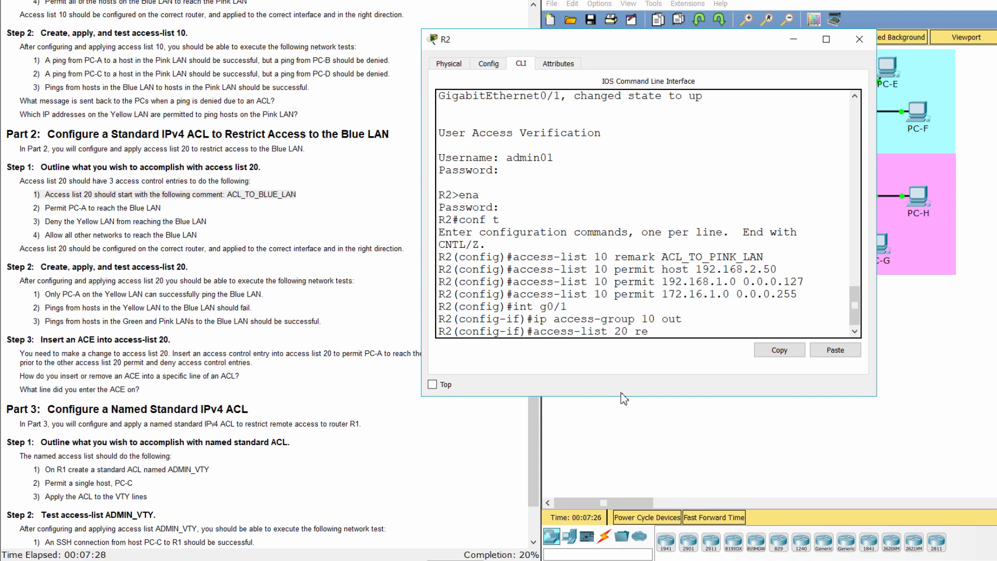
{"action": "type", "text": "mark AC"}
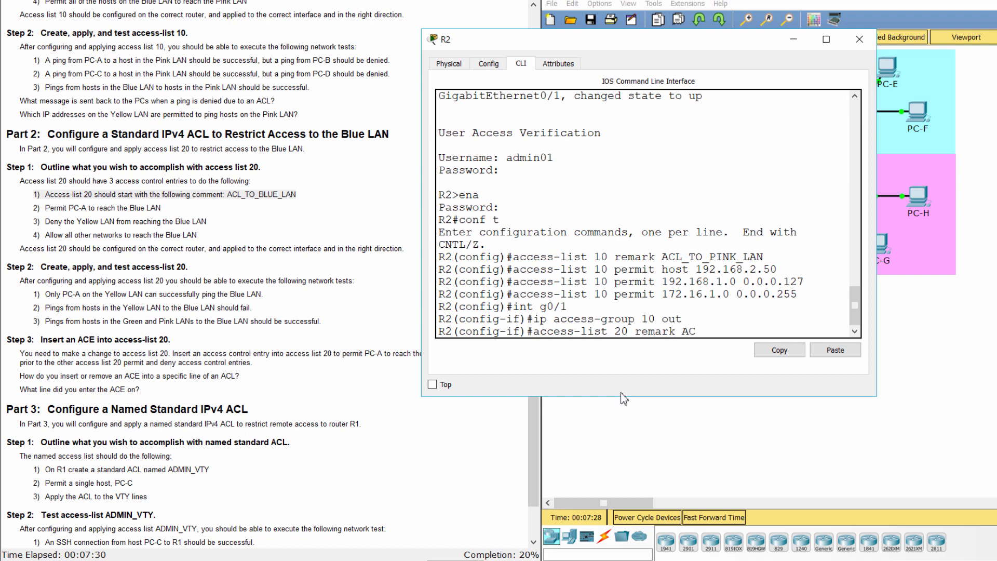
{"action": "type", "text": "L_TO"}
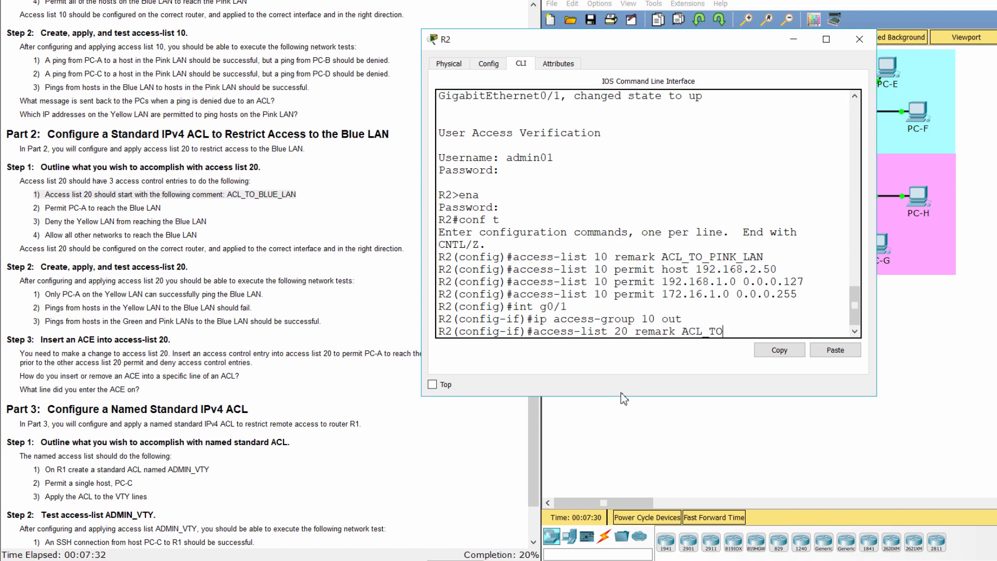
{"action": "type", "text": "_BLUE_"}
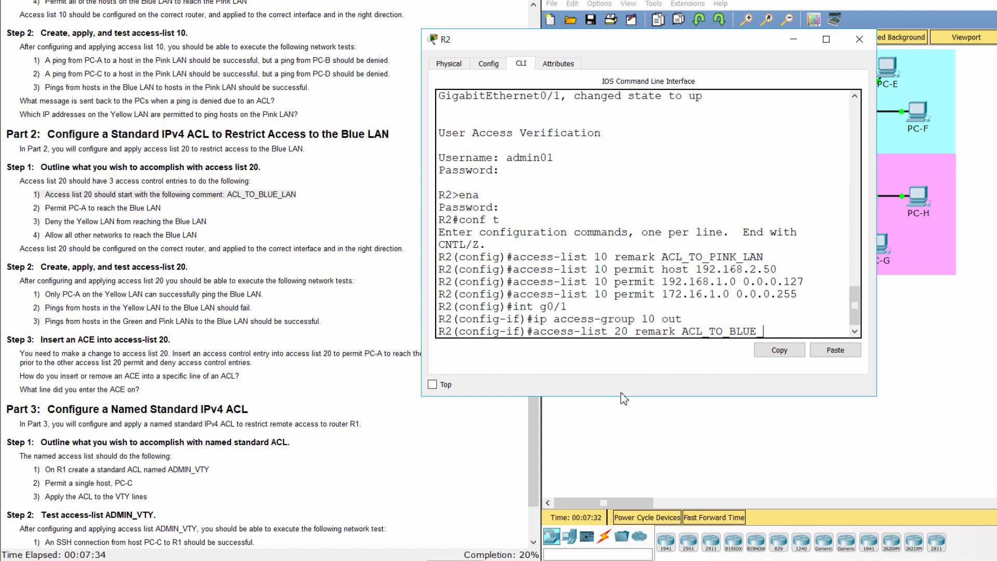
{"action": "type", "text": "LAN"}
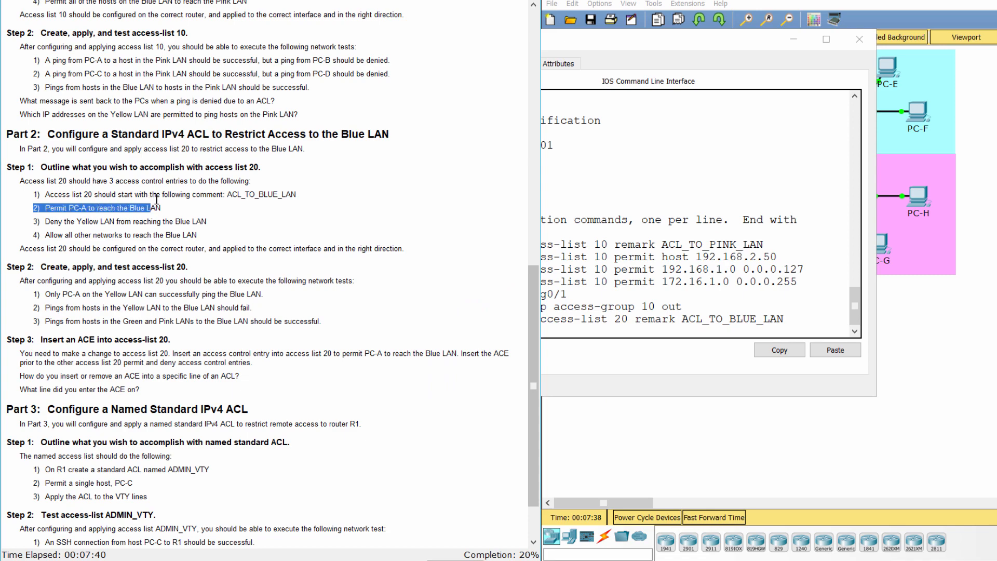
{"action": "scroll", "scroll_direction": "up", "scroll_amount": 3}
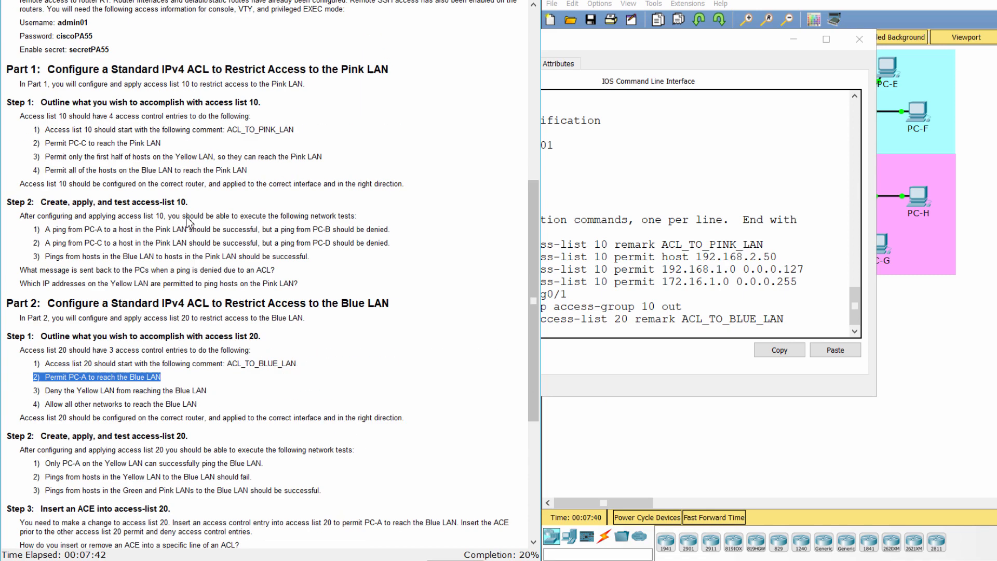
Enter 'access-list 20 permit host 192.168.1.100' on R2 to allow PC-A.
{"action": "scroll", "scroll_direction": "up", "scroll_amount": 3}
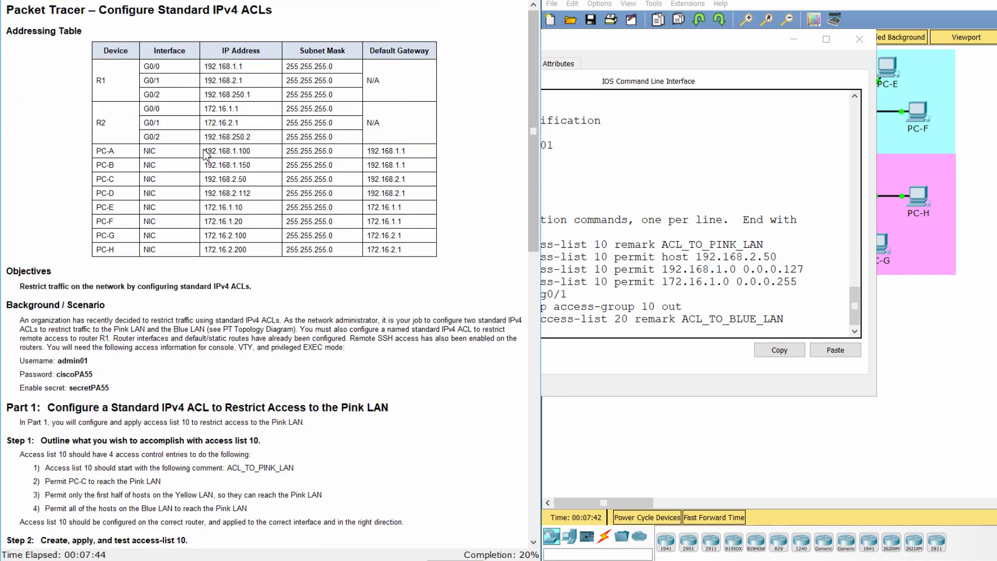
{"action": "double_click", "coordinate": [227, 151]}
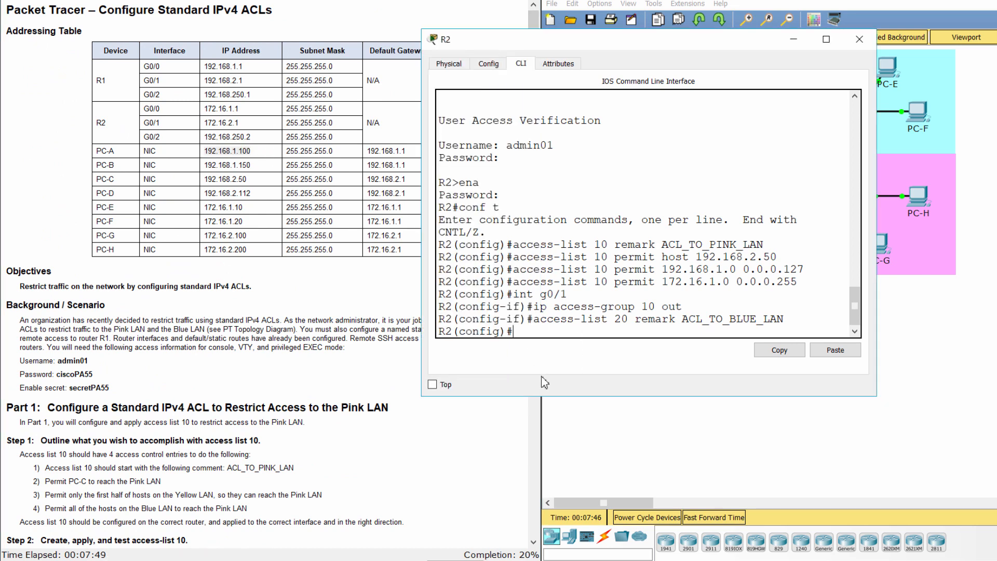
{"action": "type", "text": "ac"}
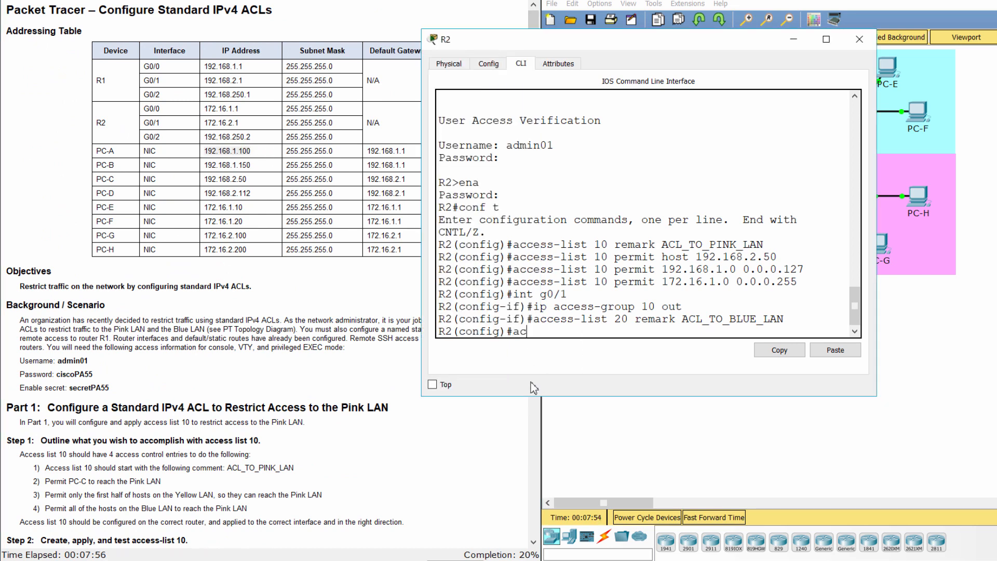
{"action": "type", "text": "cess-list"}
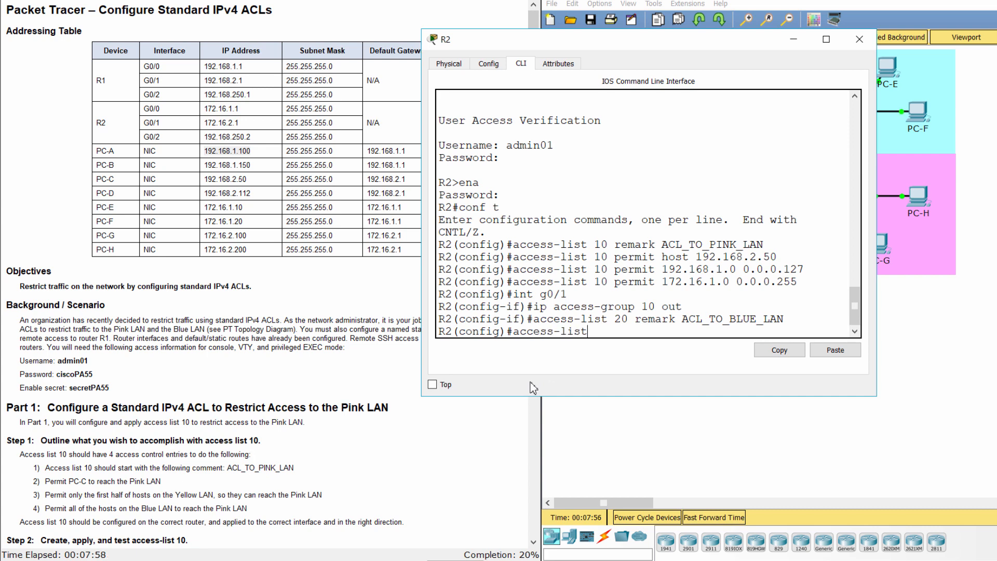
{"action": "type", "text": "20"}
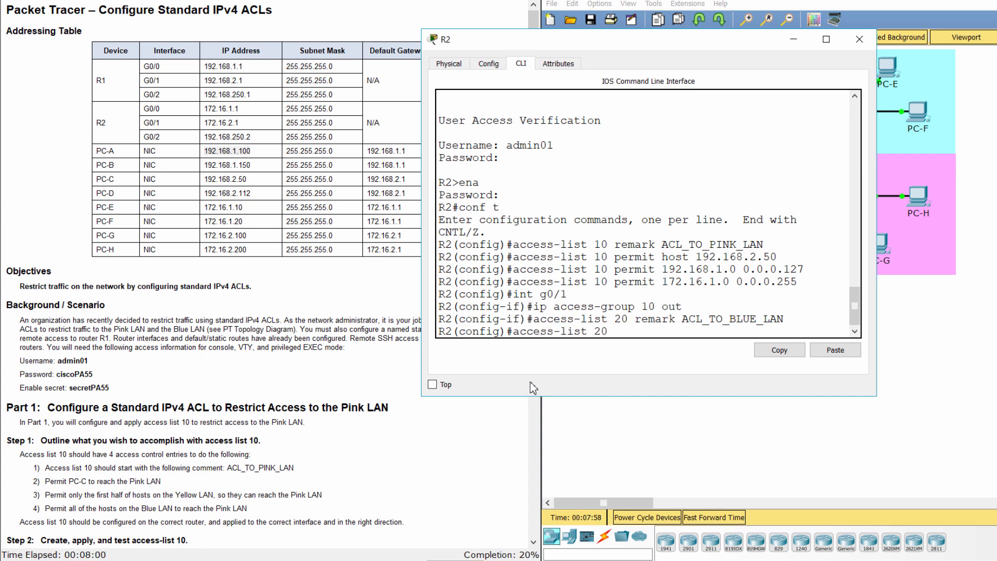
{"action": "type", "text": "permit"}
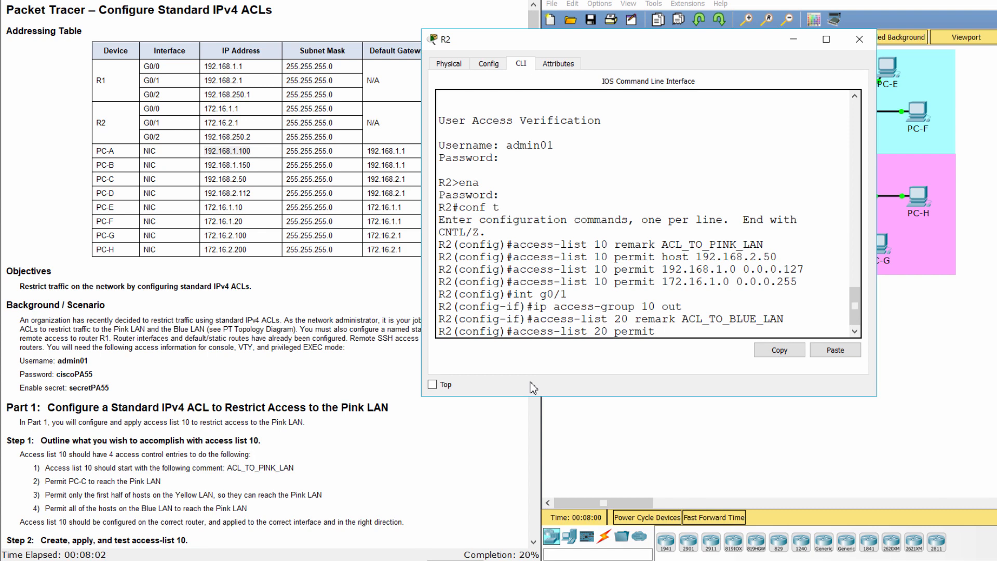
{"action": "type", "text": "host 192"}
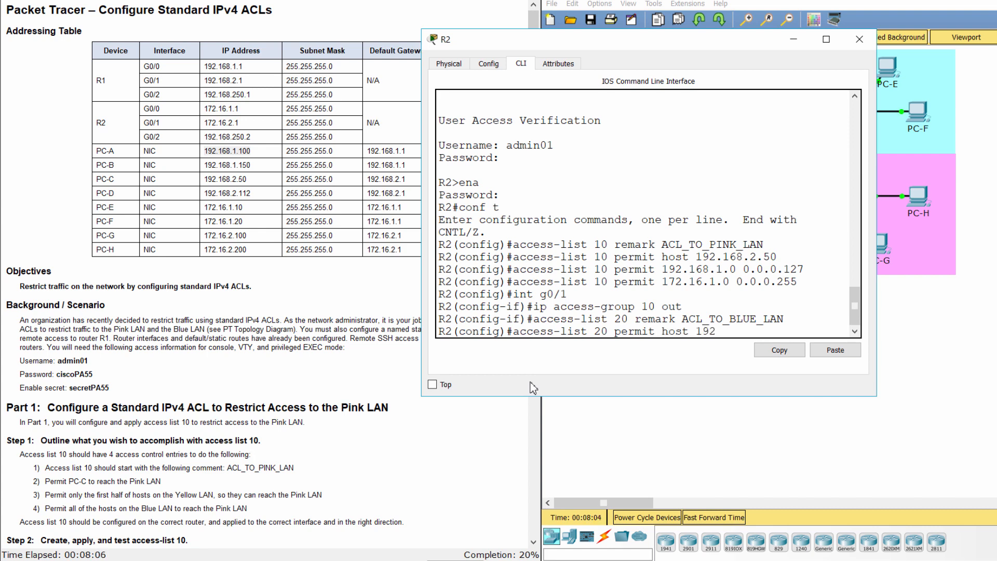
{"action": "type", "text": ".168"}
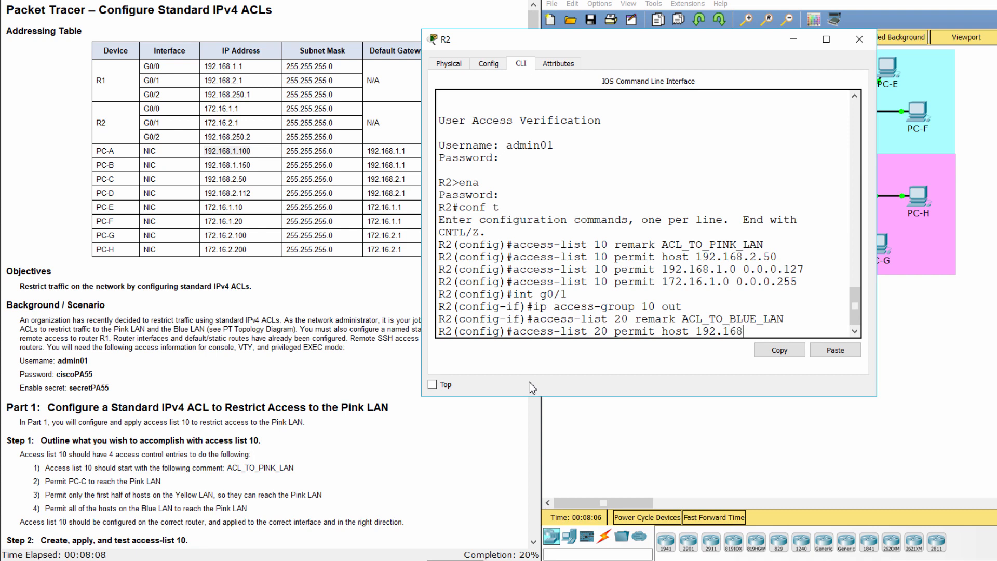
{"action": "type", "text": "1."}
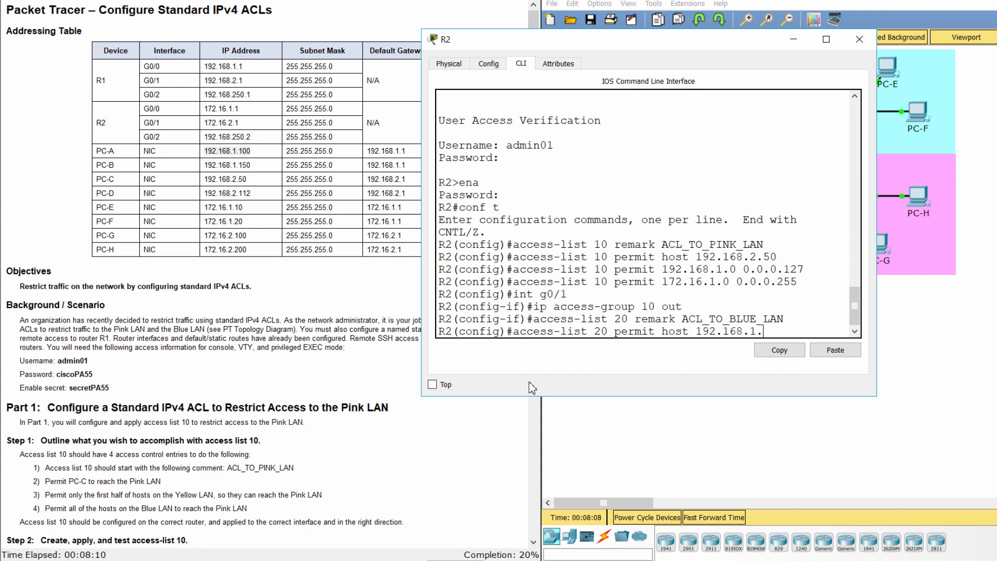
{"action": "type", "text": "100"}
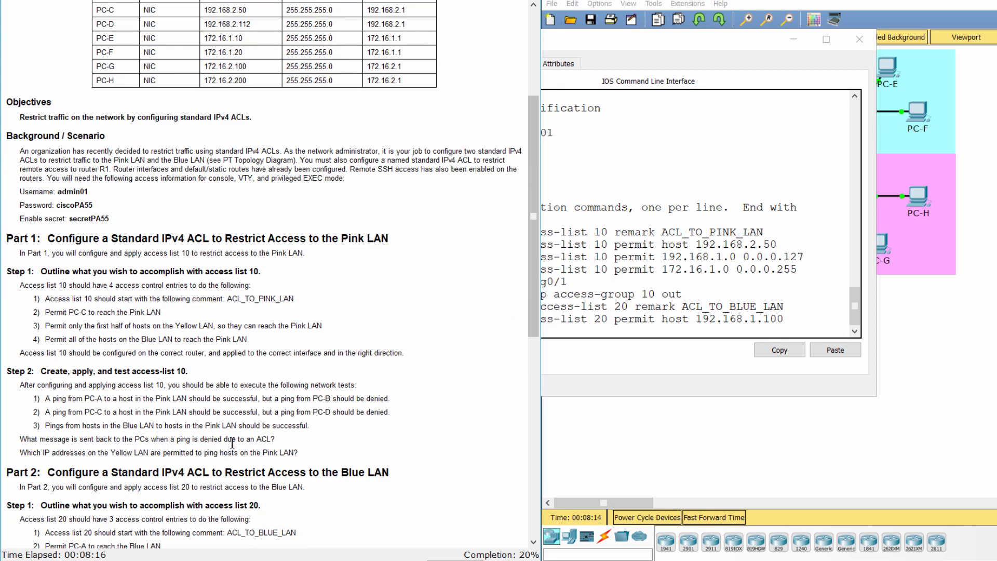
Add 'access-list 20 deny 192.168.1.0 0.0.0.255' on R2 to block the Yellow LAN.
{"action": "scroll", "scroll_direction": "down", "scroll_amount": 3}
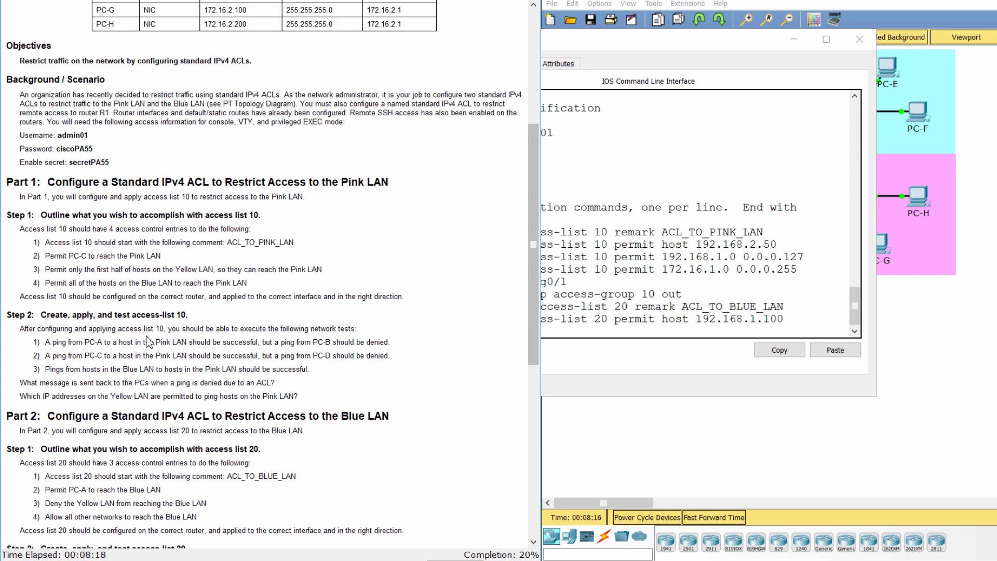
{"action": "scroll", "scroll_direction": "down", "scroll_amount": 3}
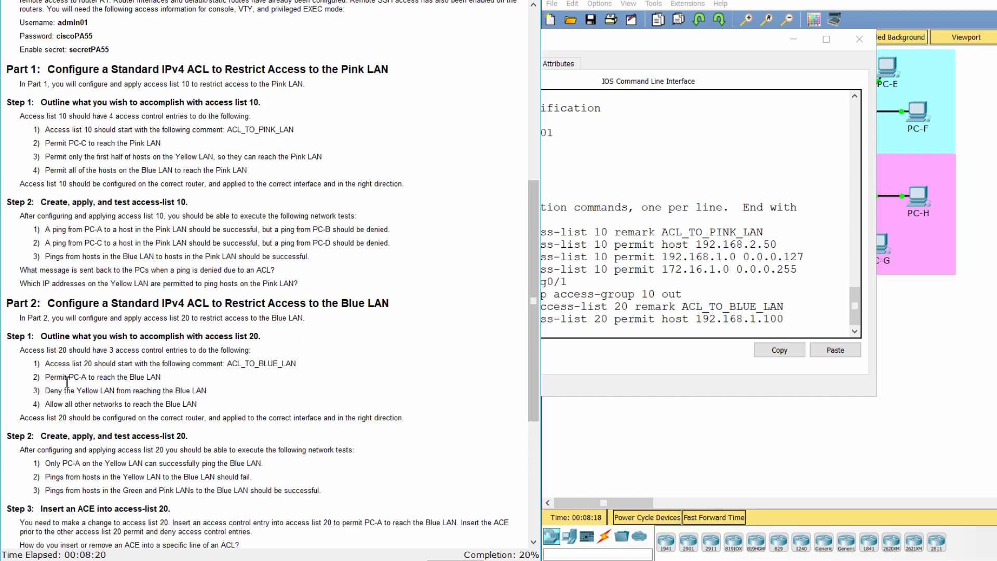
{"action": "scroll", "scroll_direction": "down", "scroll_amount": 3}
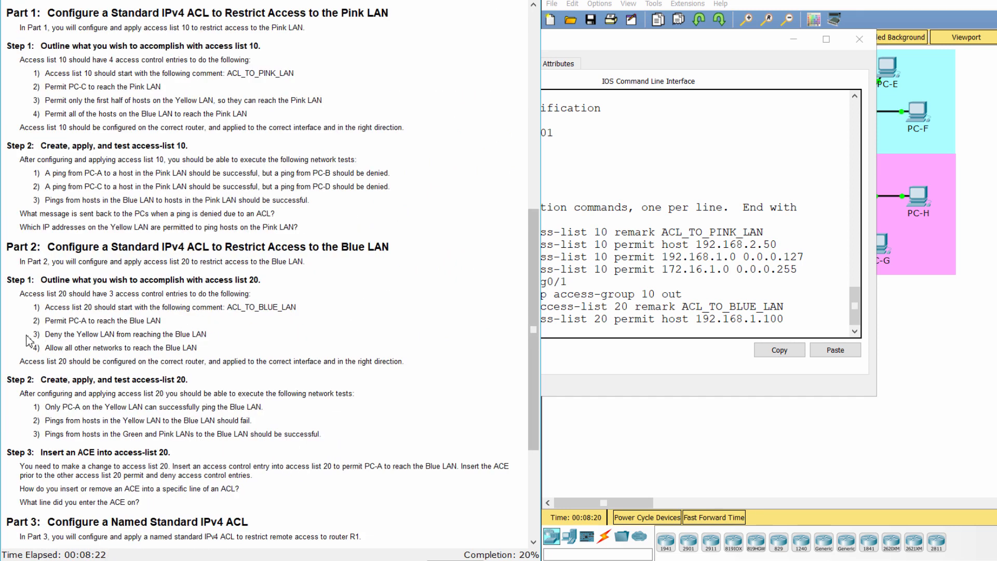
{"action": "double_click", "coordinate": [121, 334]}
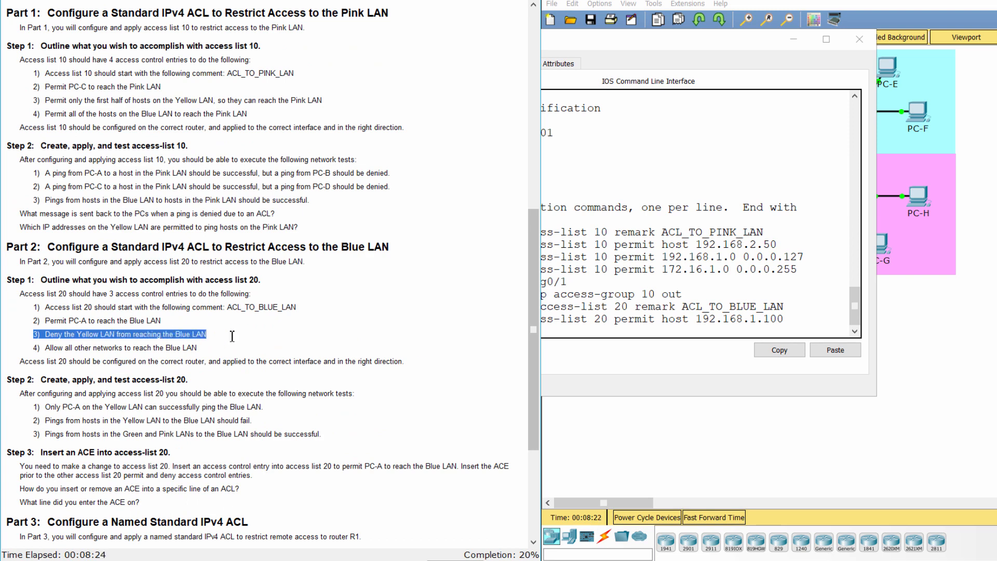
{"action": "mouse_move", "coordinate": [343, 362]}
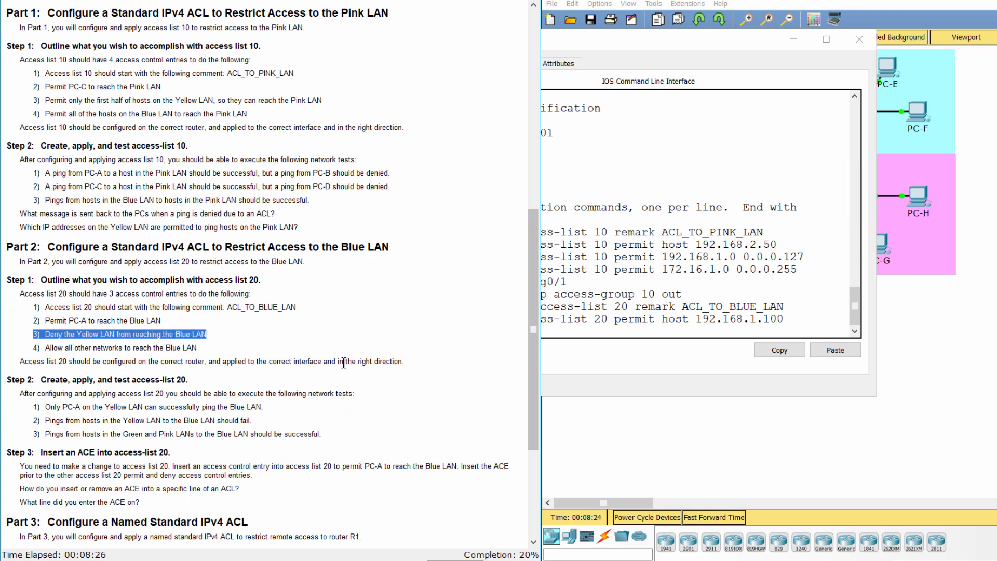
{"action": "mouse_move", "coordinate": [538, 371]}
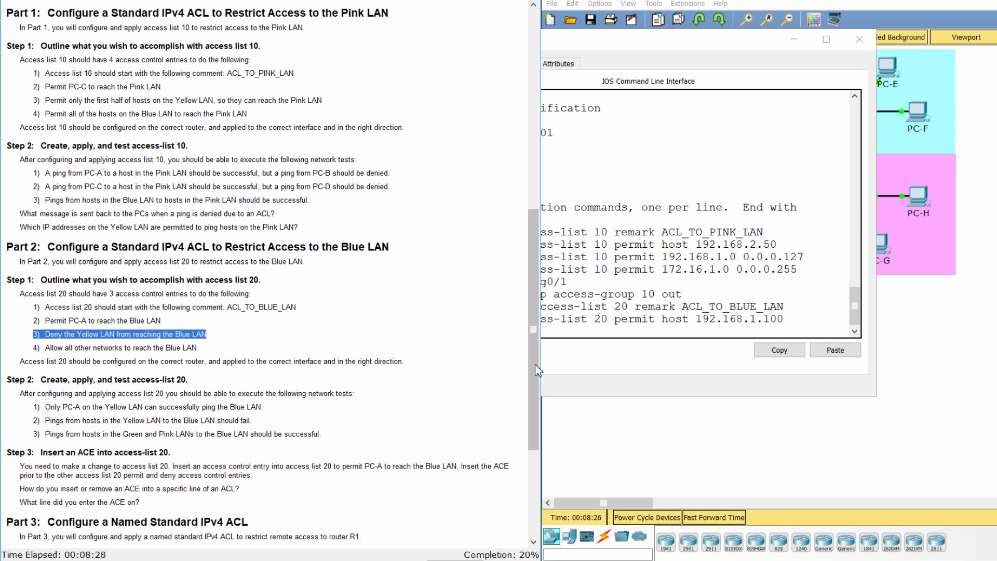
{"action": "left_click", "coordinate": [858, 39]}
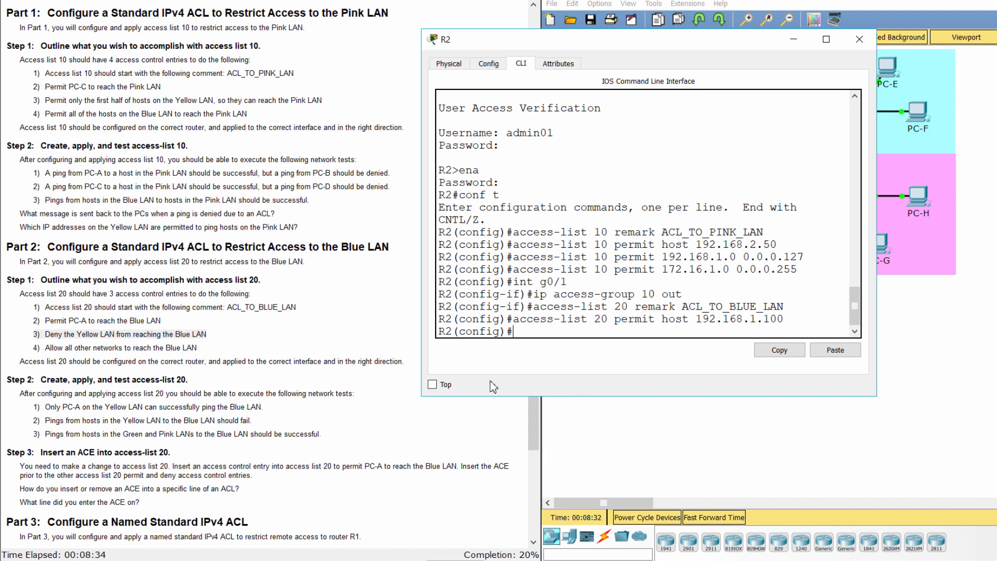
{"action": "type", "text": "access"}
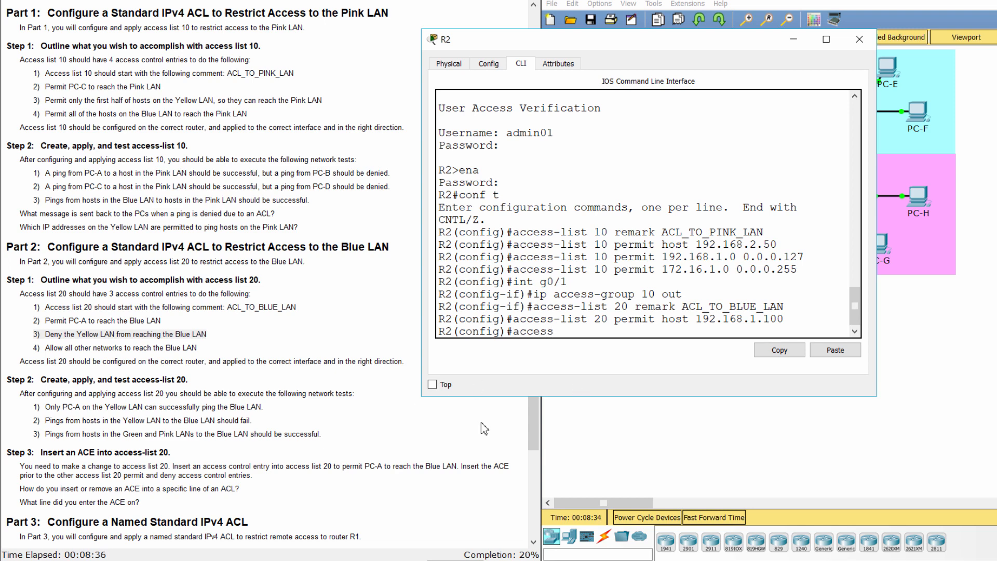
{"action": "type", "text": "-list 20"}
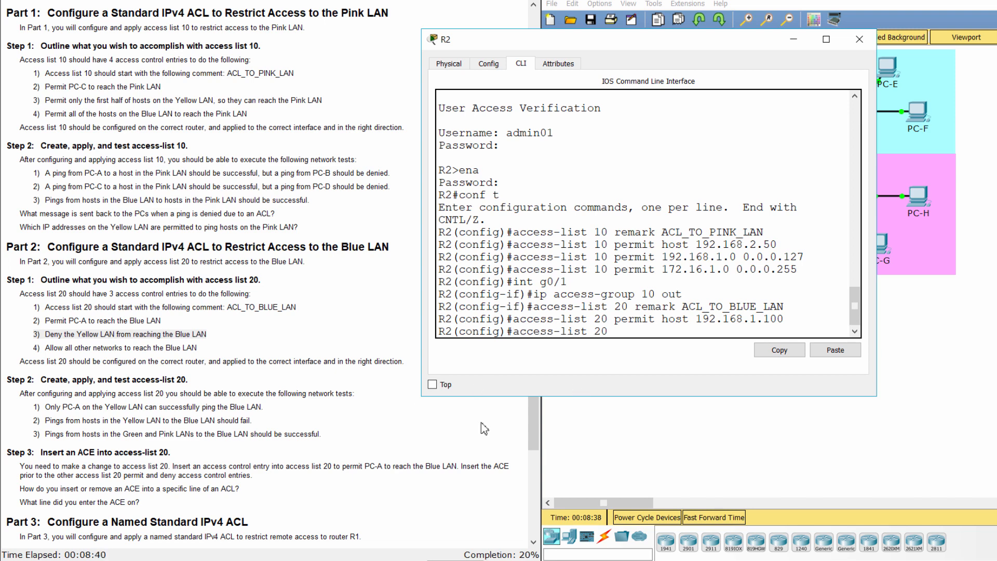
{"action": "type", "text": "deny"}
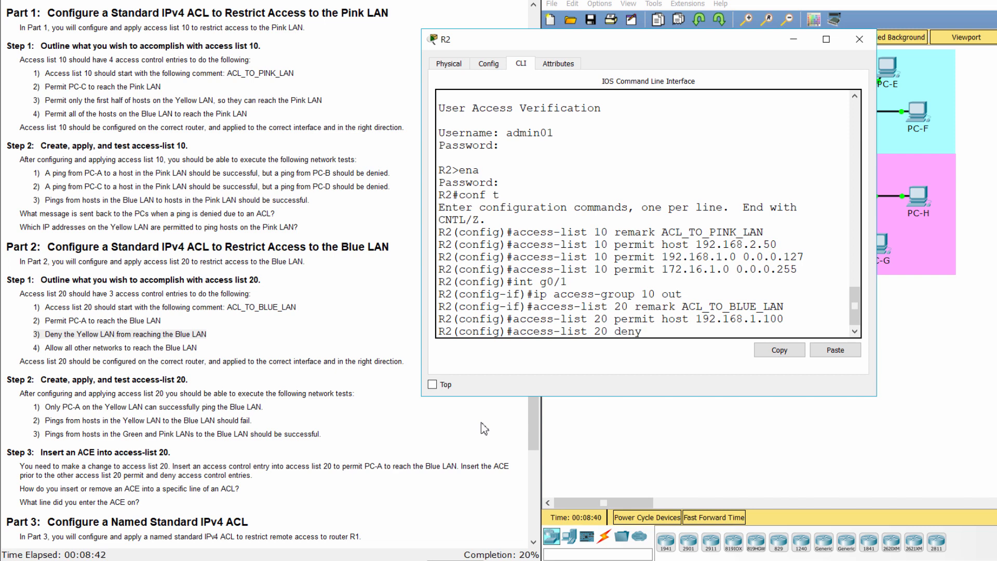
{"action": "type", "text": "192"}
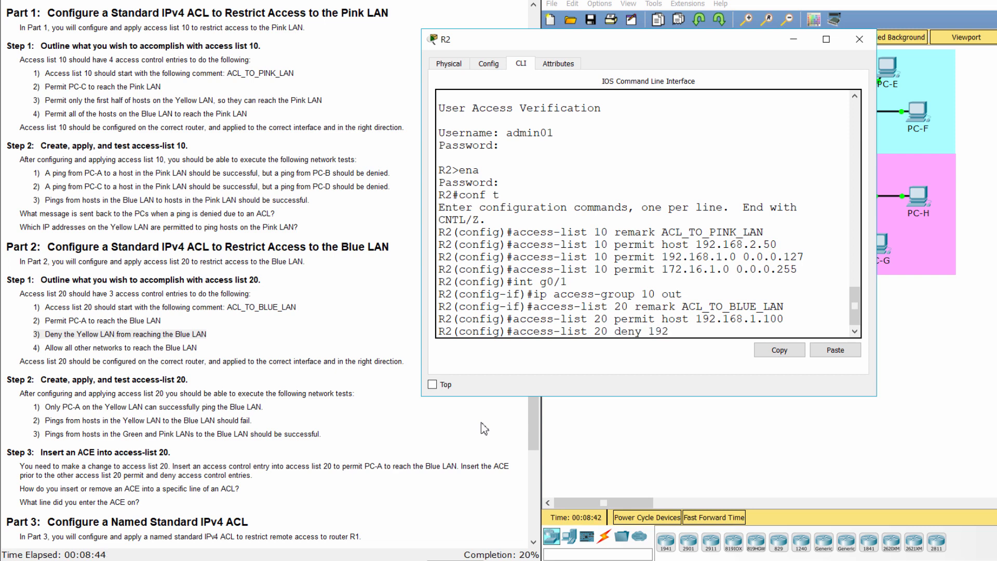
{"action": "type", "text": ".168.1."}
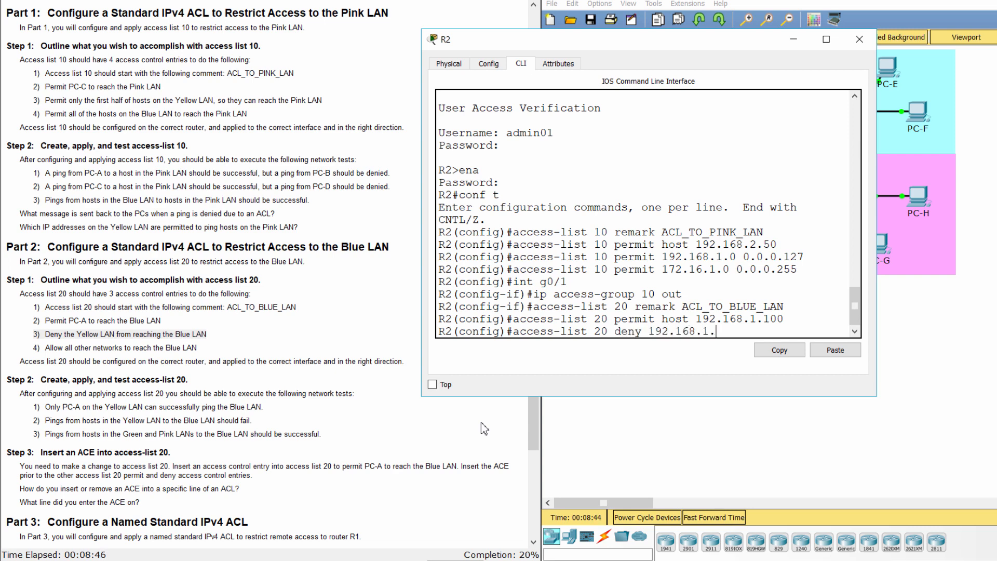
{"action": "type", "text": "0 0"}
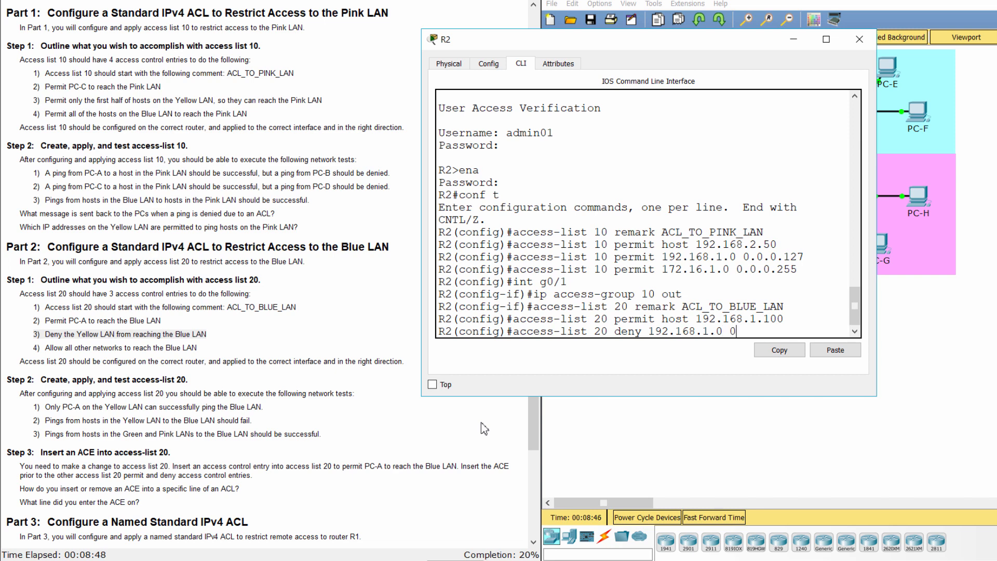
{"action": "type", "text": ".0.0.255"}
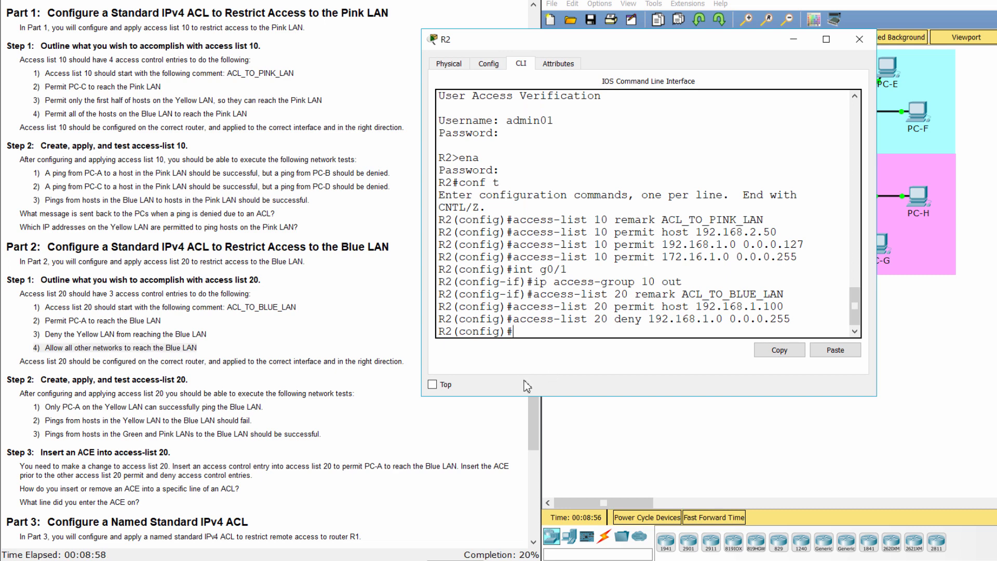
Add 'access-list 20 permit any' and apply ACL 20 outbound on G0/0.
{"action": "type", "text": "access-list 20 p"}
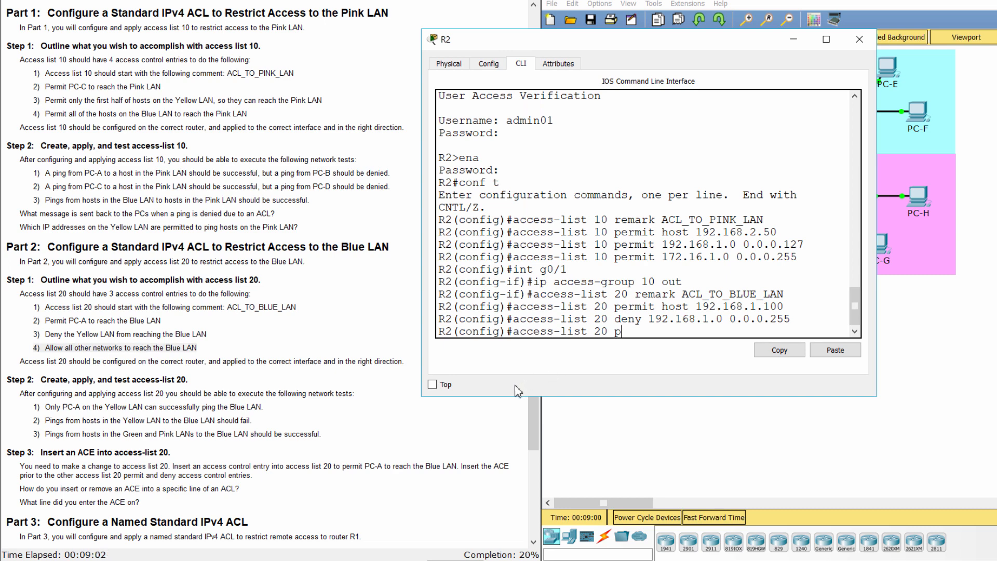
{"action": "type", "text": "ermit any"}
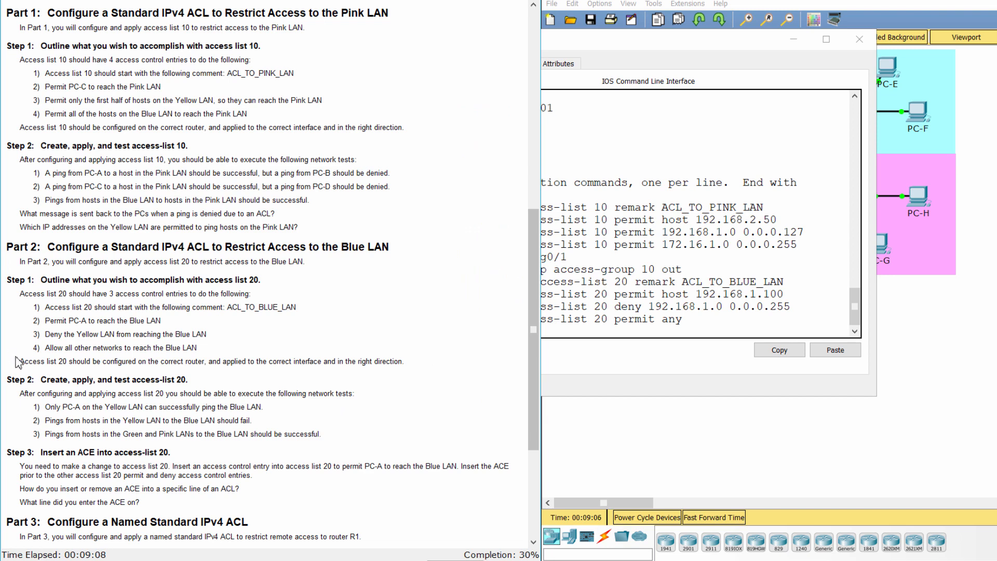
{"action": "triple_click", "coordinate": [210, 362]}
{"action": "type", "text": "int g0/0"}
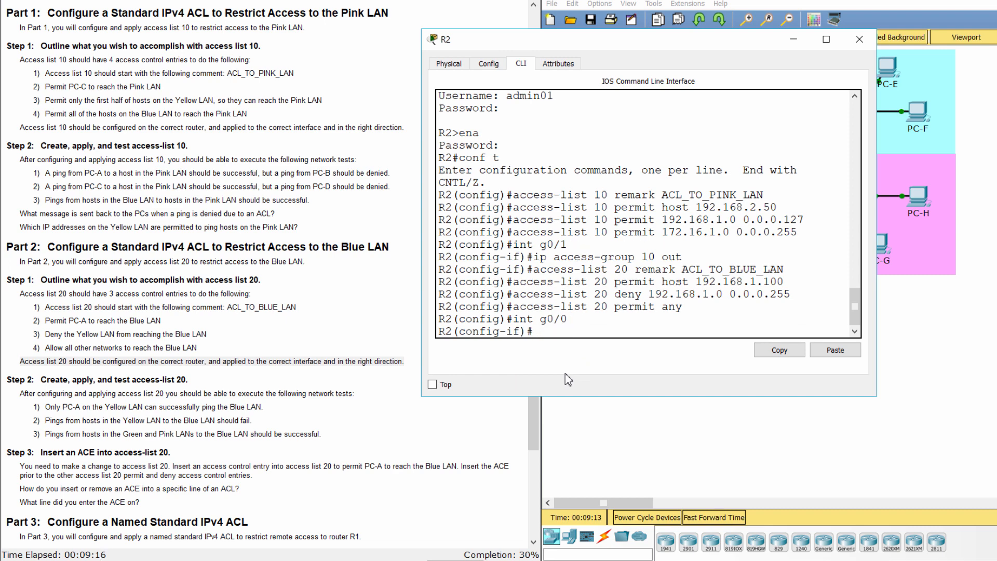
{"action": "type", "text": "ip acces"}
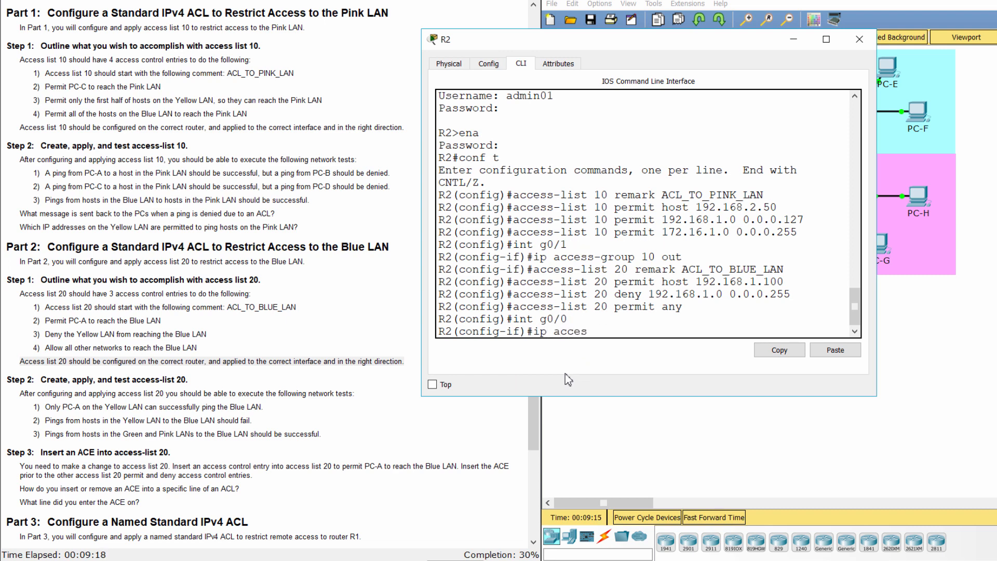
{"action": "type", "text": "s-group"}
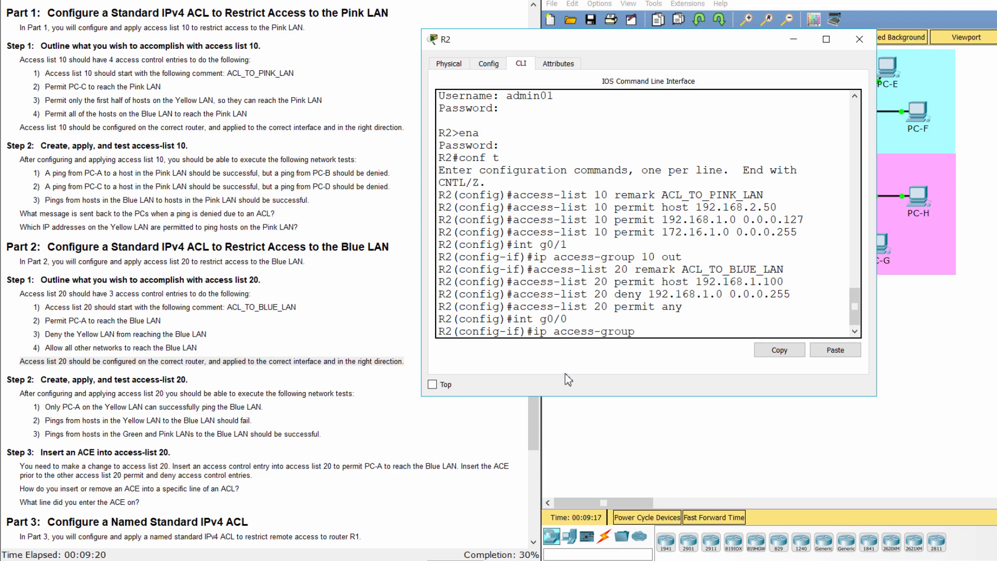
{"action": "type", "text": "20 out"}
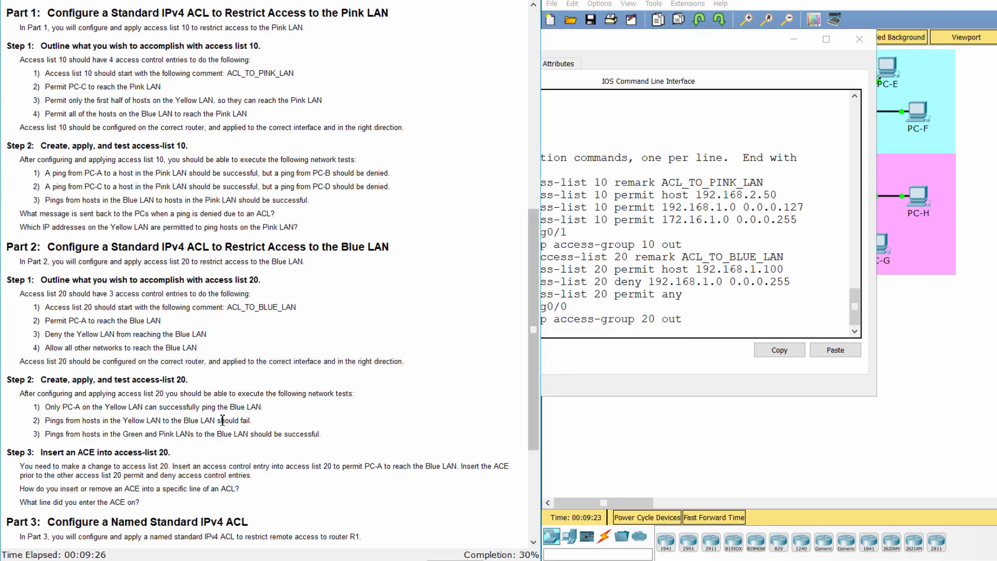
Scroll the instructions back to the top and open PC-A's device window.
{"action": "scroll", "scroll_direction": "down", "scroll_amount": 3}
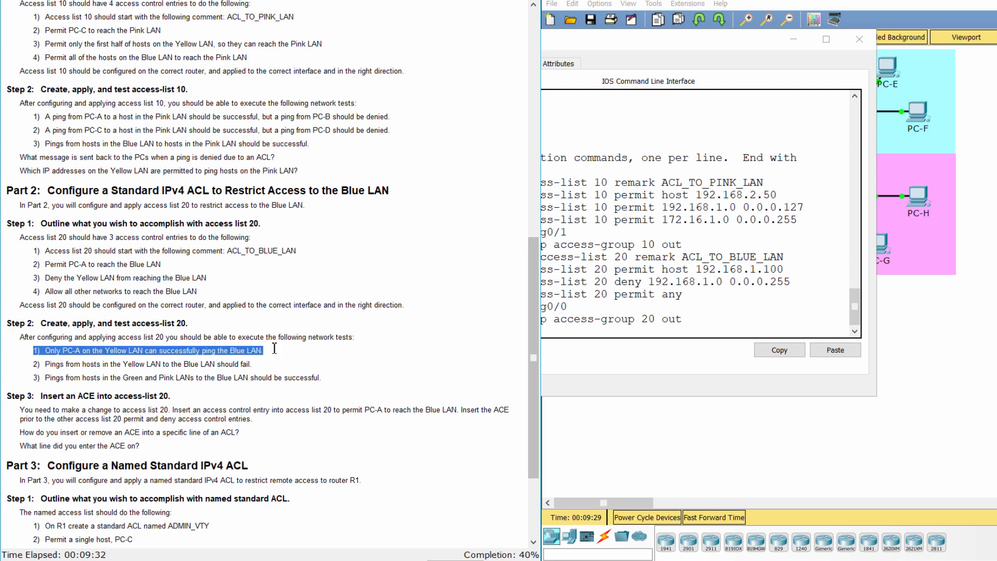
{"action": "mouse_move", "coordinate": [289, 395]}
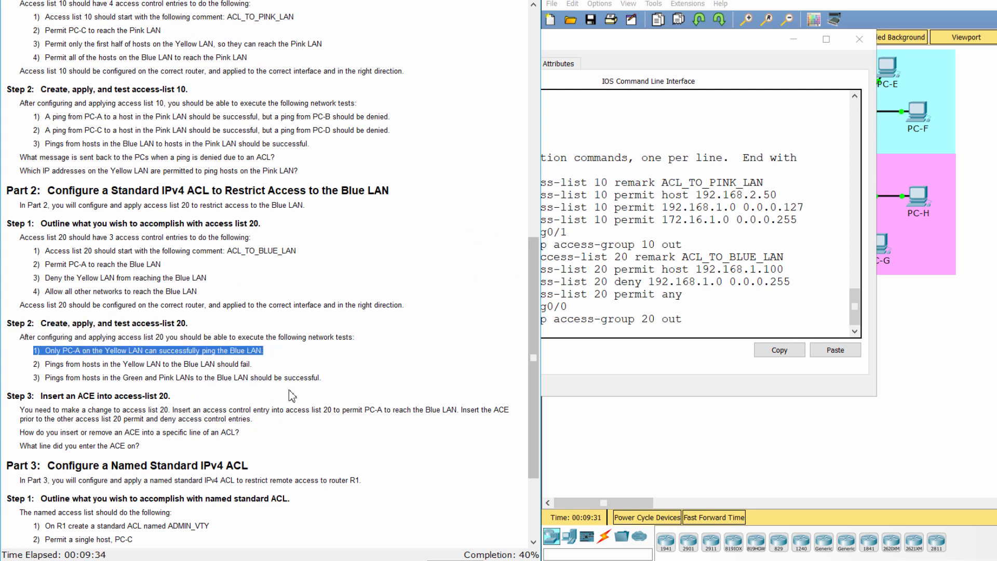
{"action": "scroll", "scroll_direction": "up", "scroll_amount": 3}
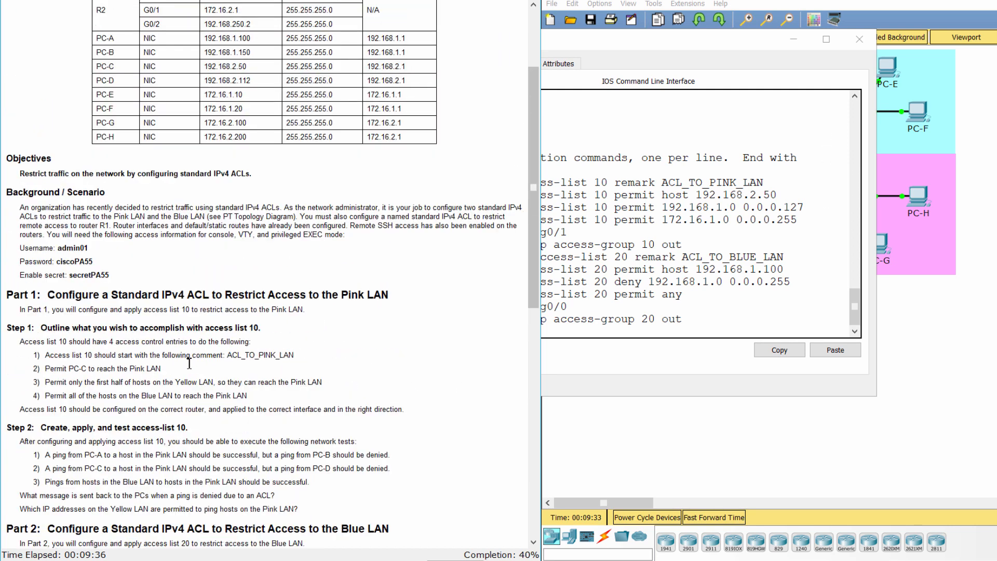
{"action": "left_click", "coordinate": [860, 39]}
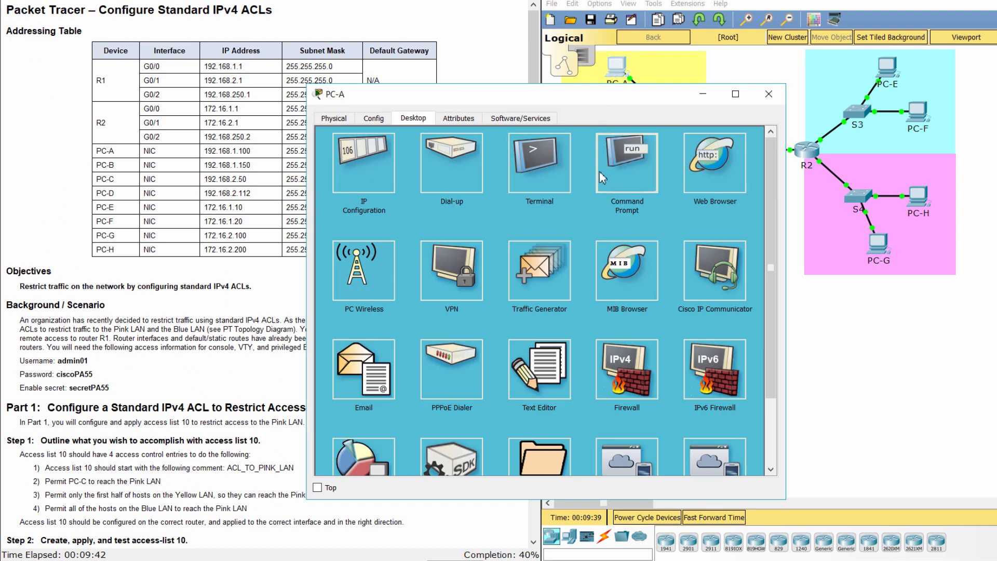
Ping PC-E at 172.16.1.10 from PC-A's command prompt.
{"action": "left_click", "coordinate": [626, 162]}
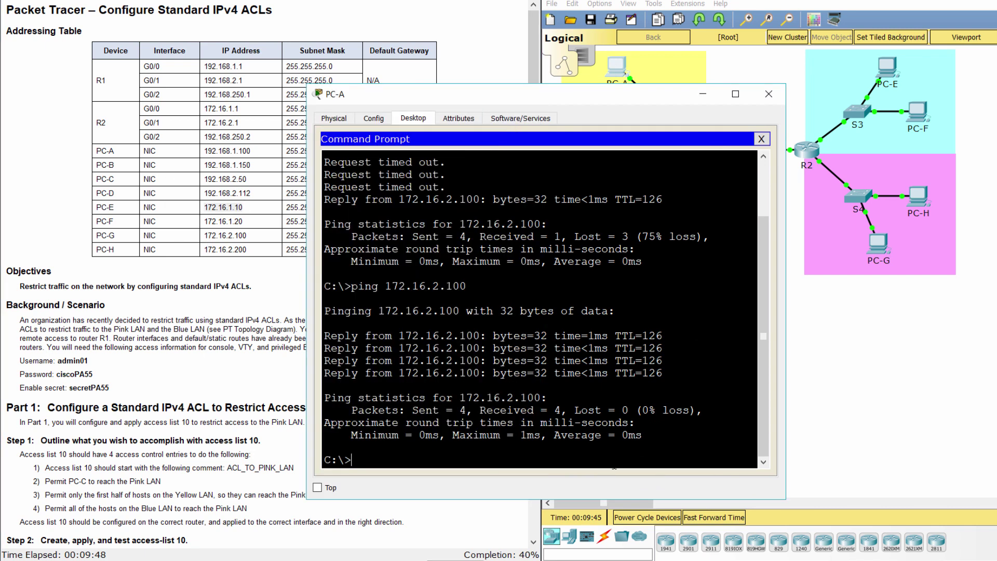
{"action": "type", "text": "ping"}
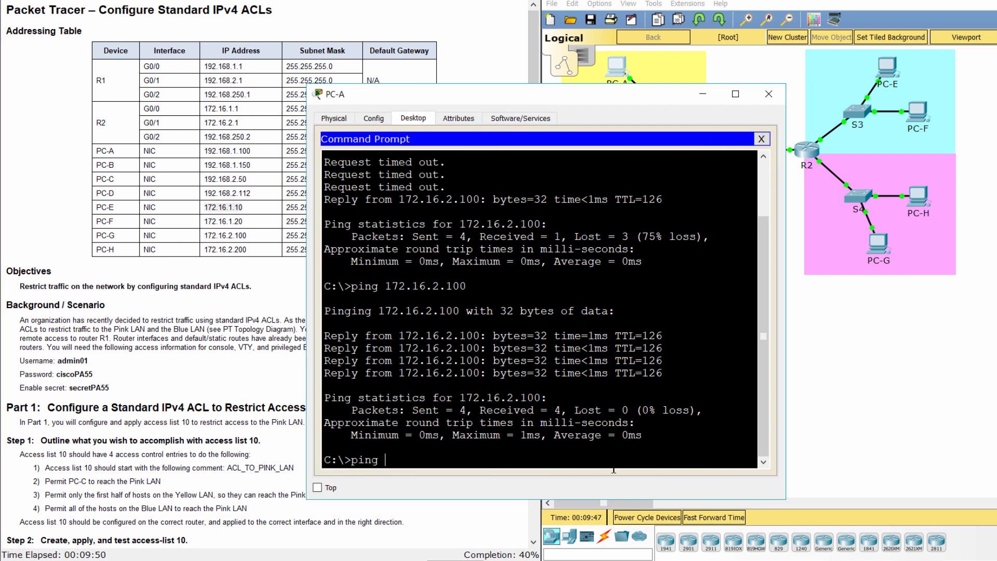
{"action": "type", "text": "172."}
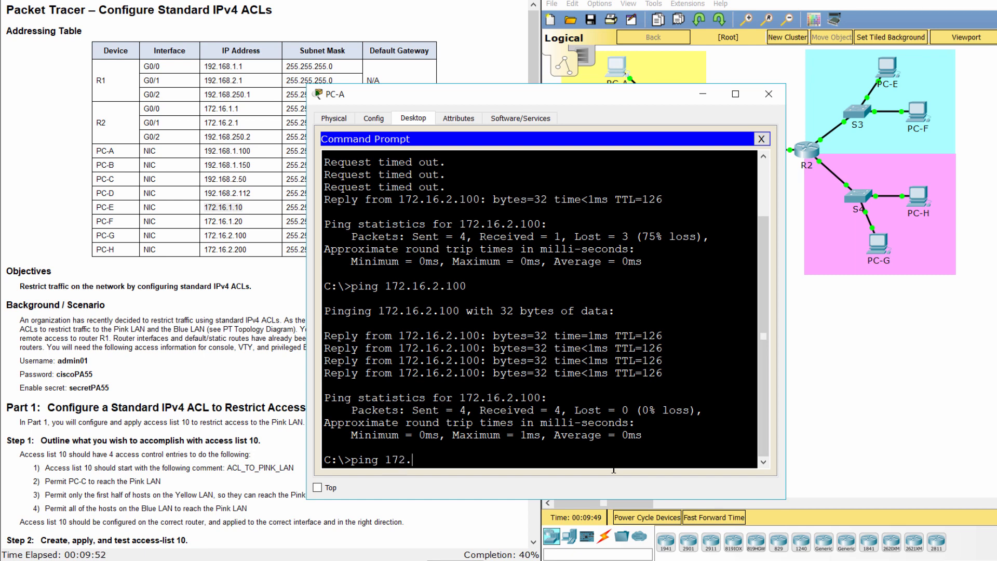
{"action": "type", "text": "16.1."}
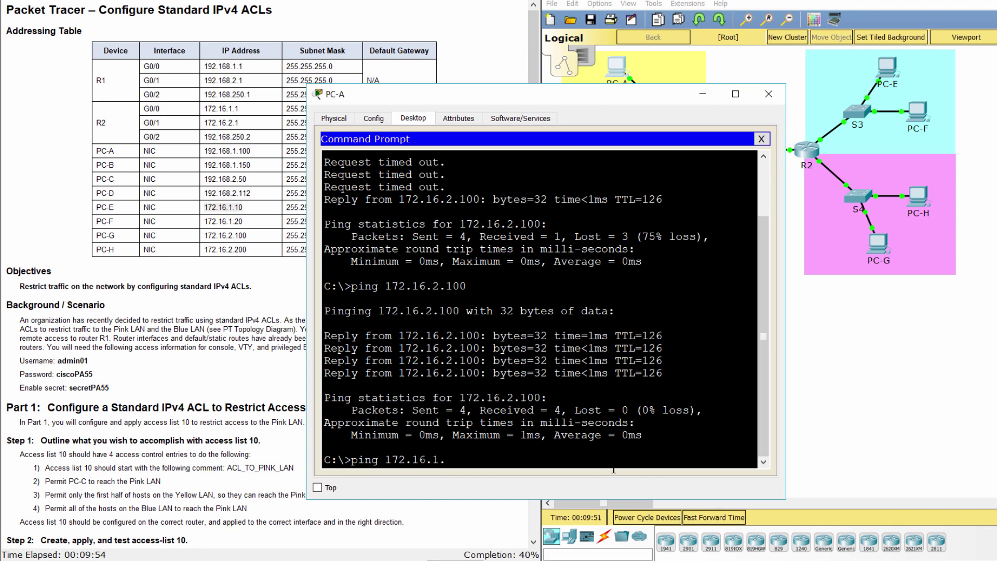
{"action": "type", "text": "10"}
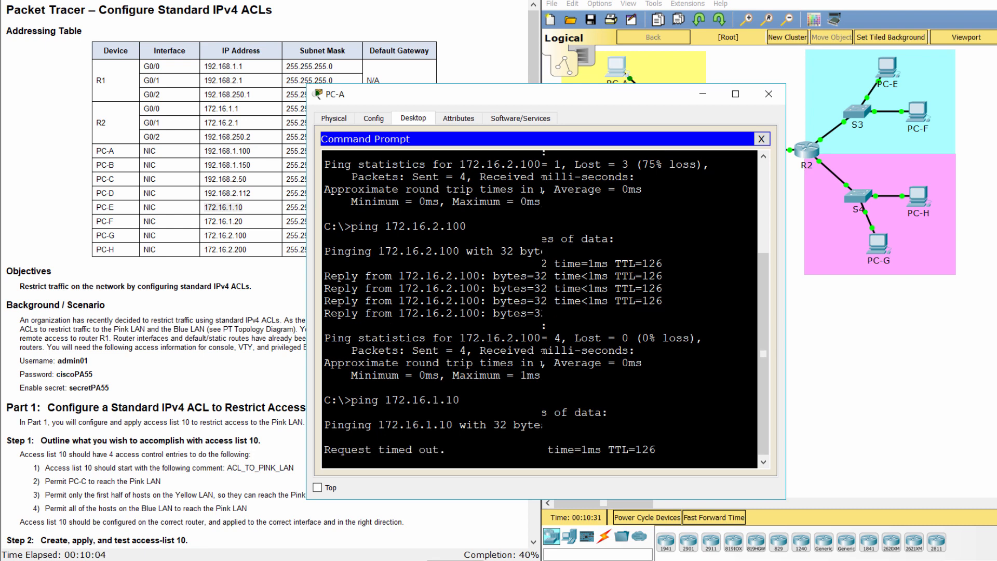
{"action": "scroll", "scroll_direction": "down", "scroll_amount": 3}
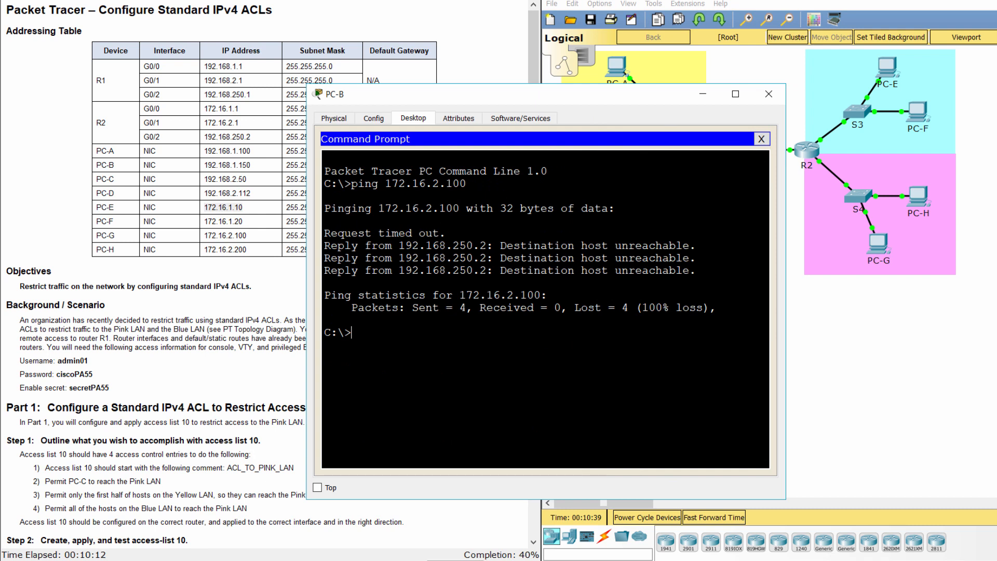
{"action": "type", "text": "ping 1"}
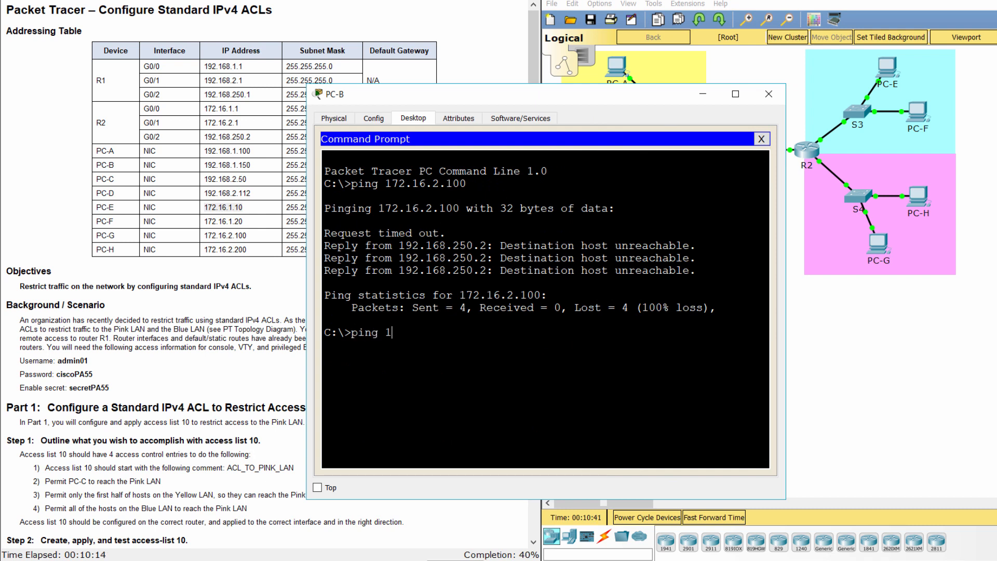
{"action": "type", "text": "72.1"}
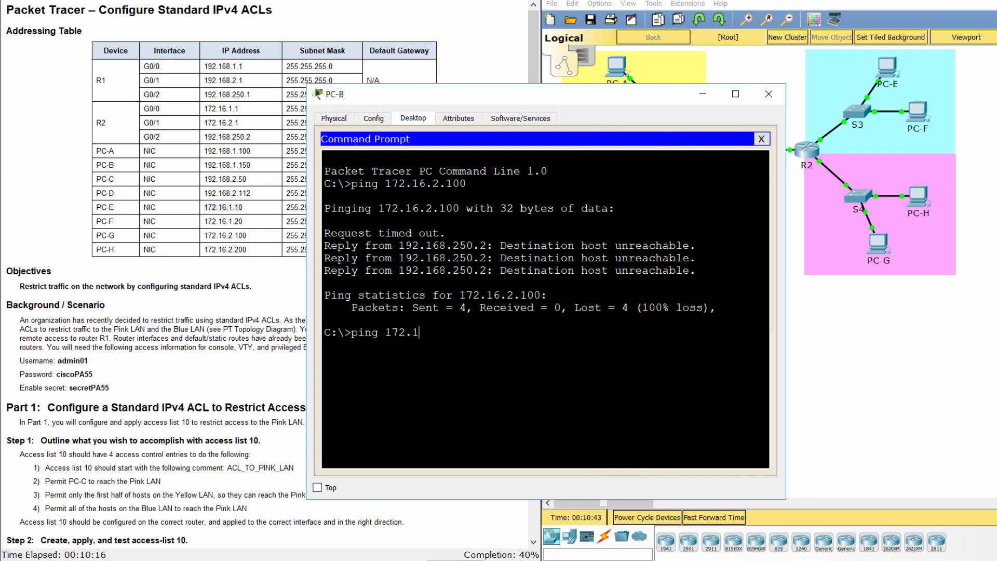
{"action": "type", "text": "6.1.10"}
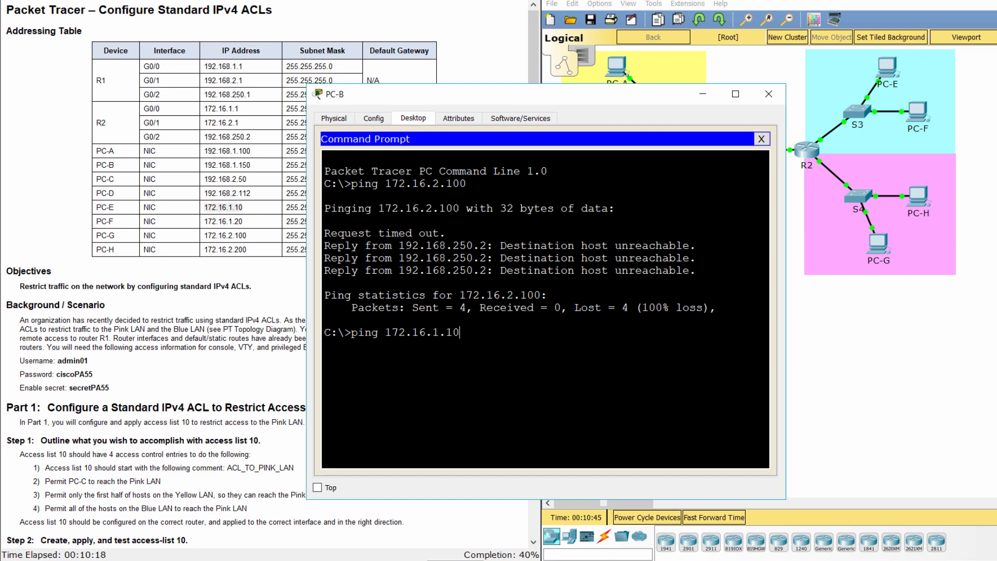
{"action": "key", "text": "Return"}
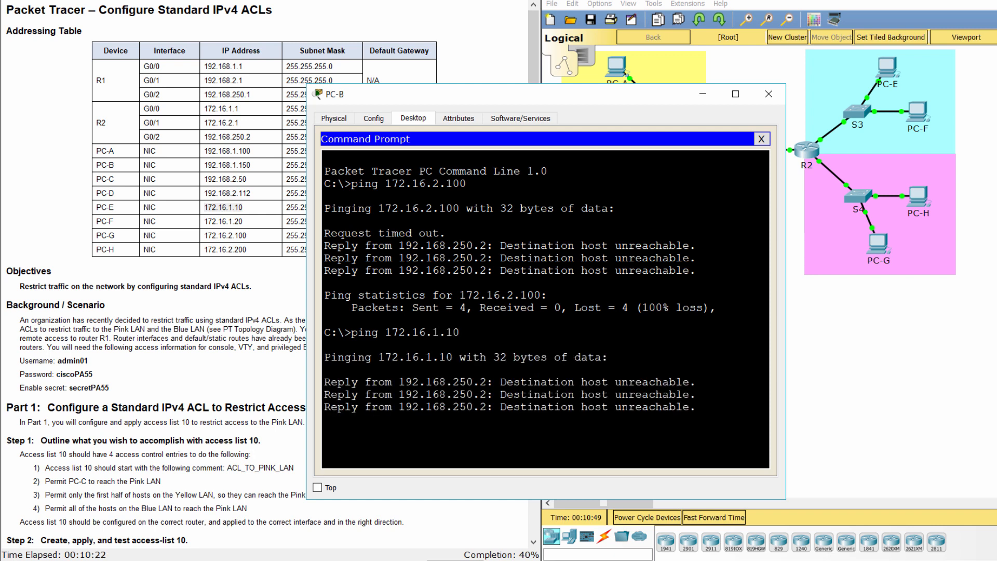
{"action": "scroll", "scroll_direction": "down", "scroll_amount": 3}
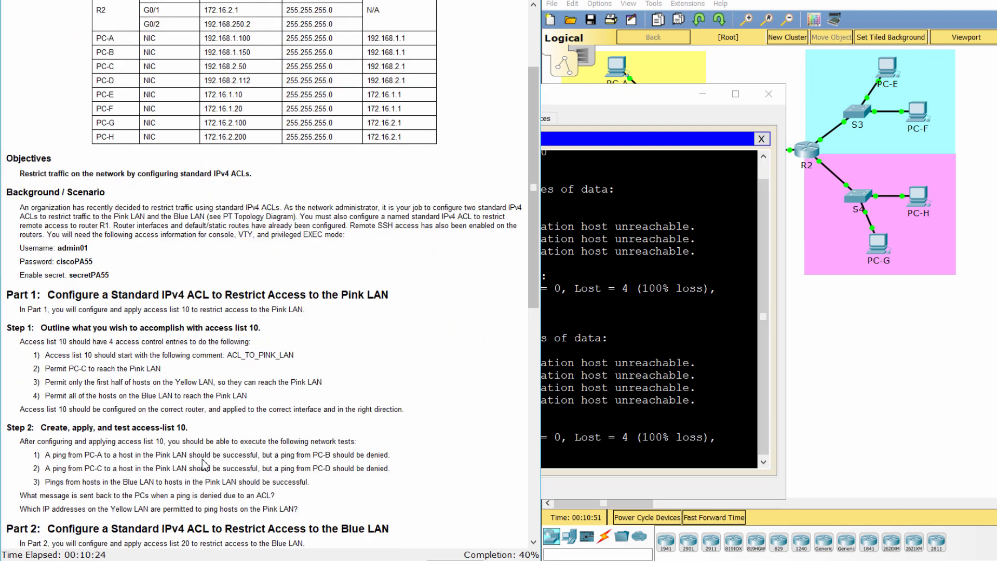
{"action": "scroll", "scroll_direction": "down", "scroll_amount": 3}
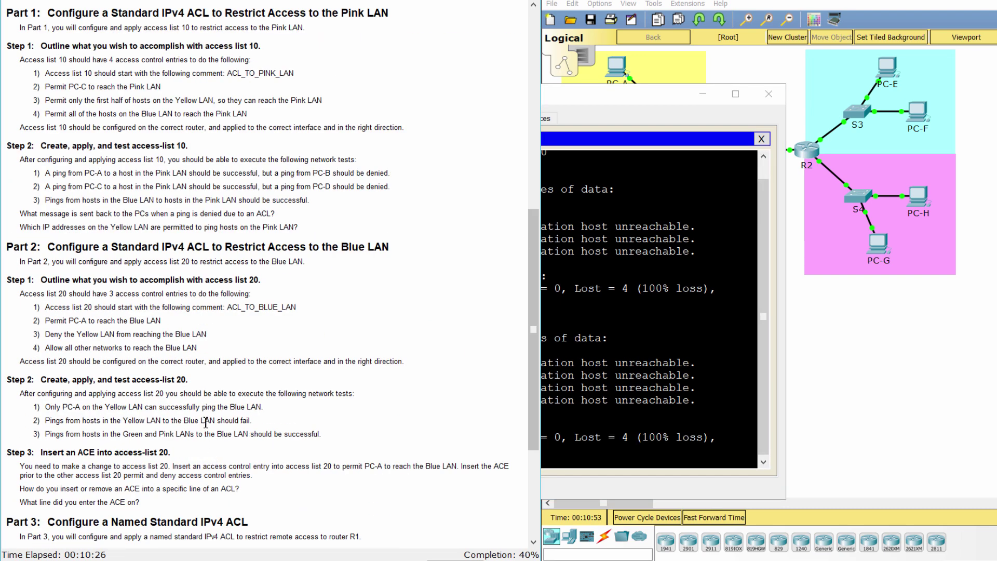
{"action": "scroll", "scroll_direction": "down", "scroll_amount": 3}
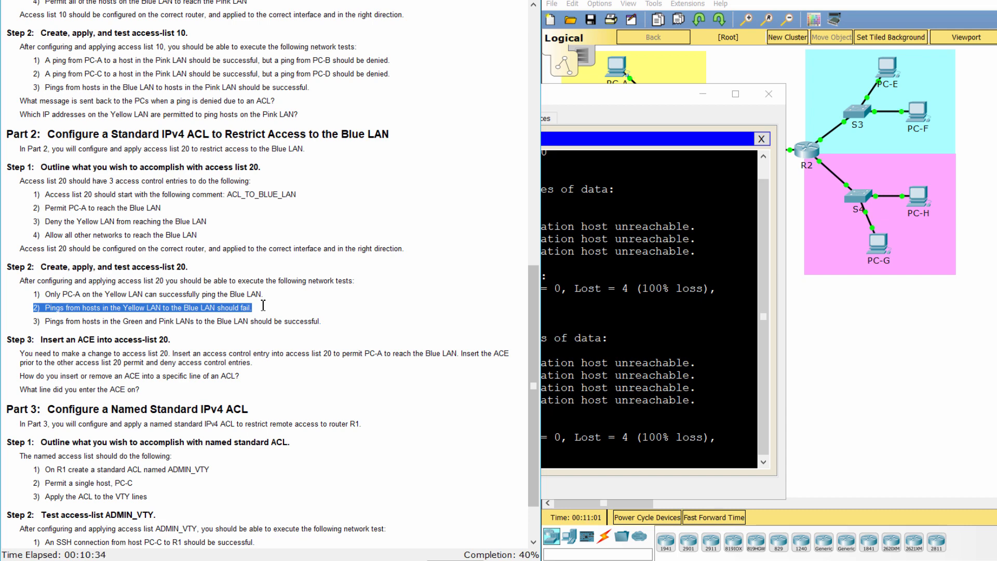
{"action": "mouse_move", "coordinate": [280, 311]}
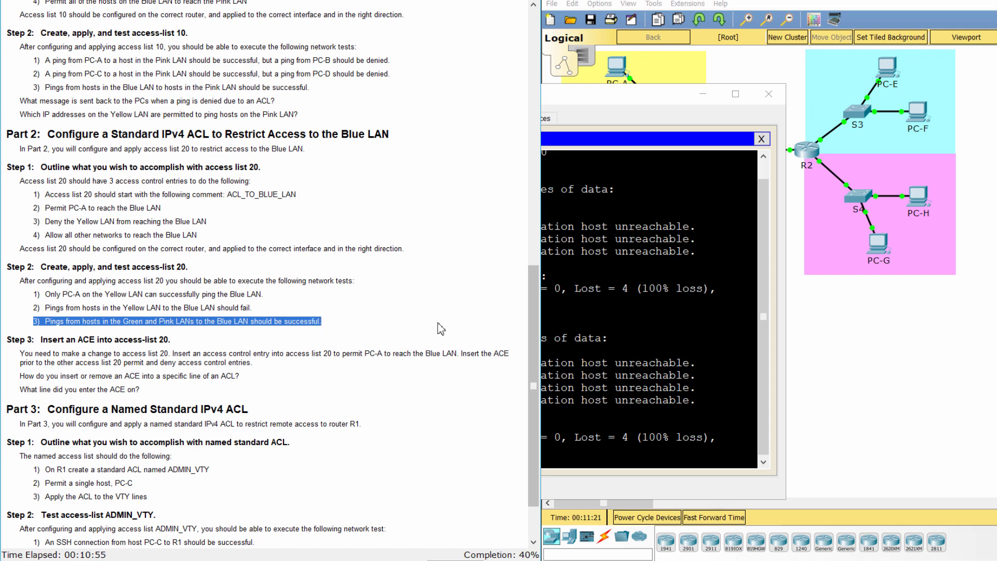
Ping Blue LAN host 172.16.1.10 from PC-C's command prompt.
{"action": "left_click", "coordinate": [760, 139]}
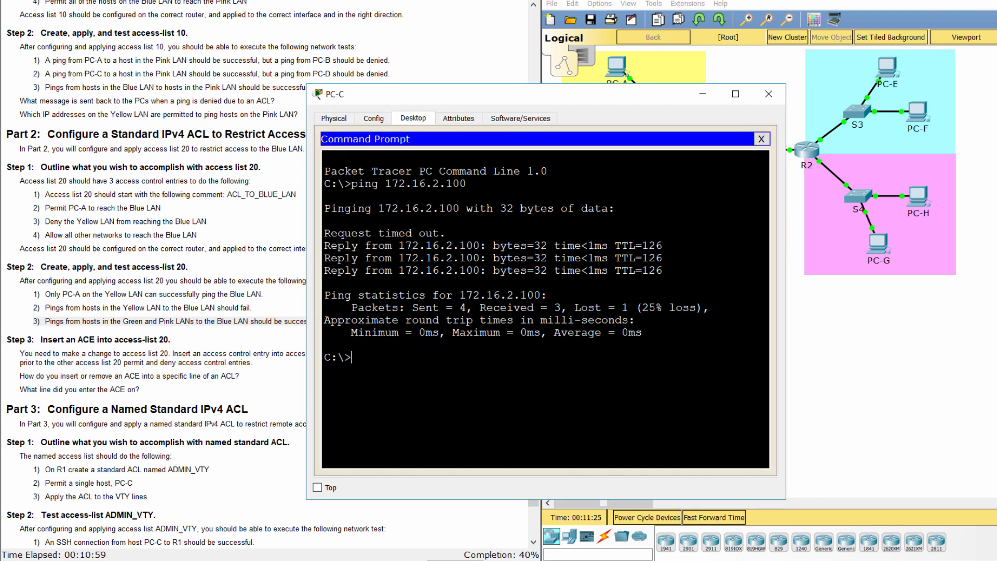
{"action": "type", "text": "ping"}
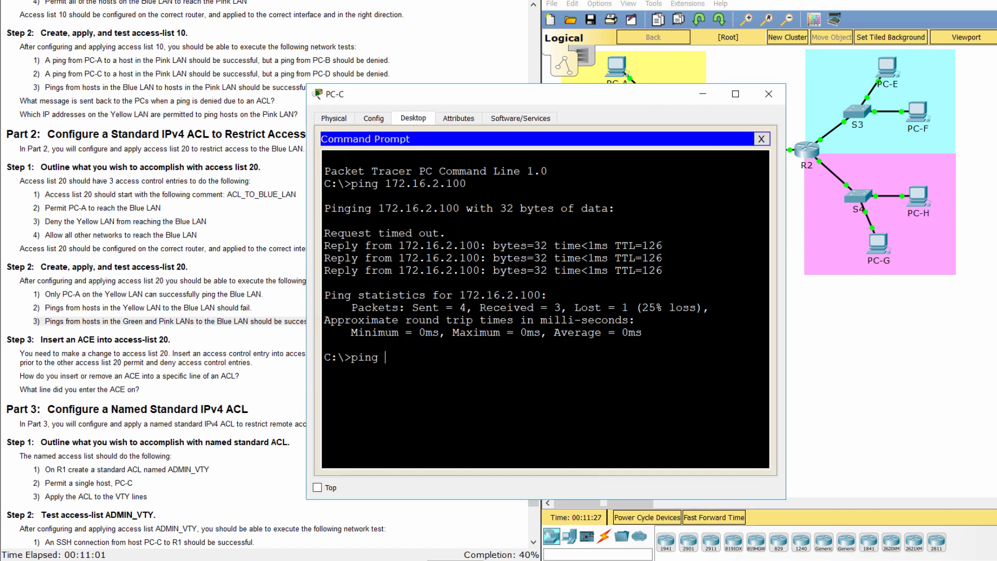
{"action": "type", "text": "172.16."}
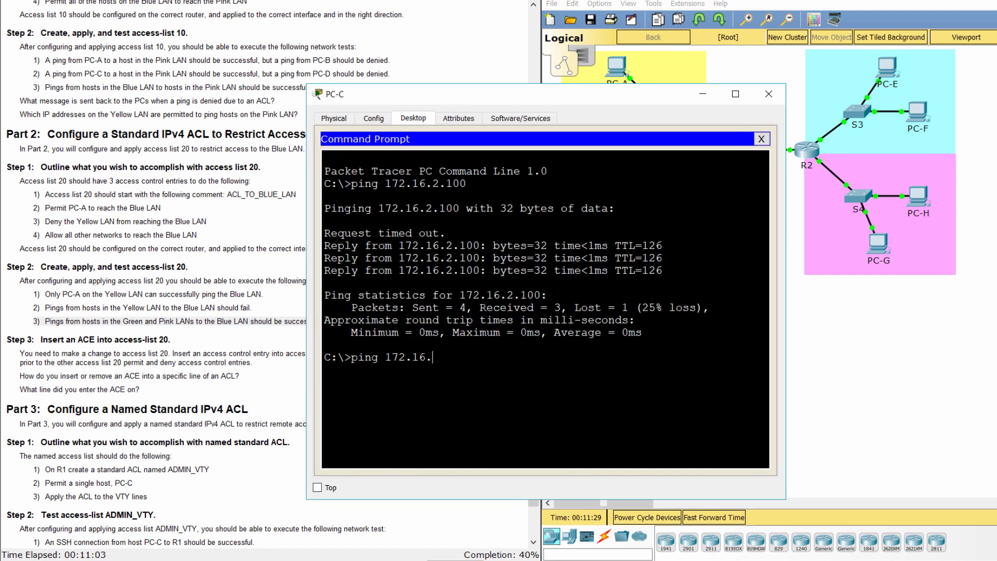
{"action": "type", "text": "1.10"}
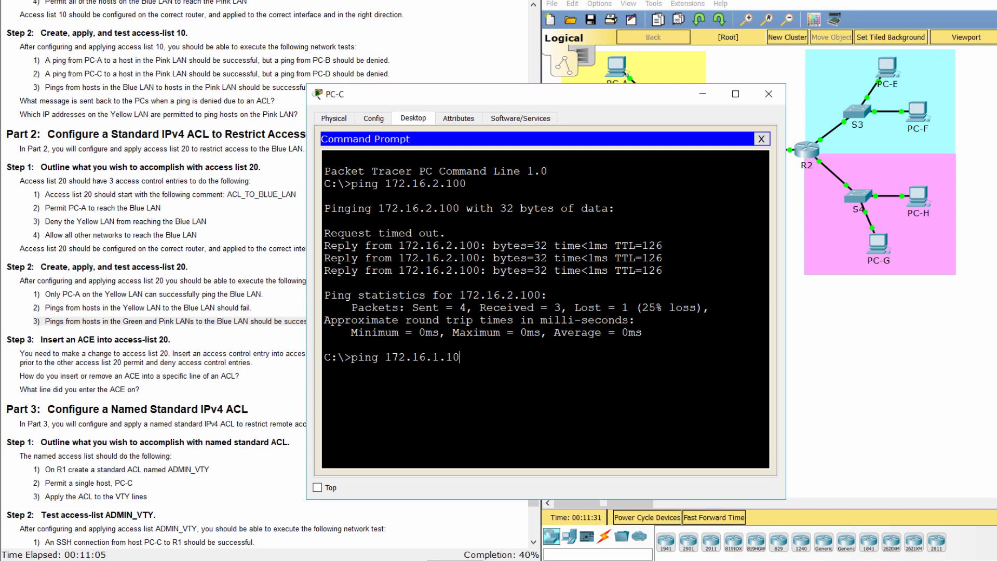
{"action": "key", "text": "Return"}
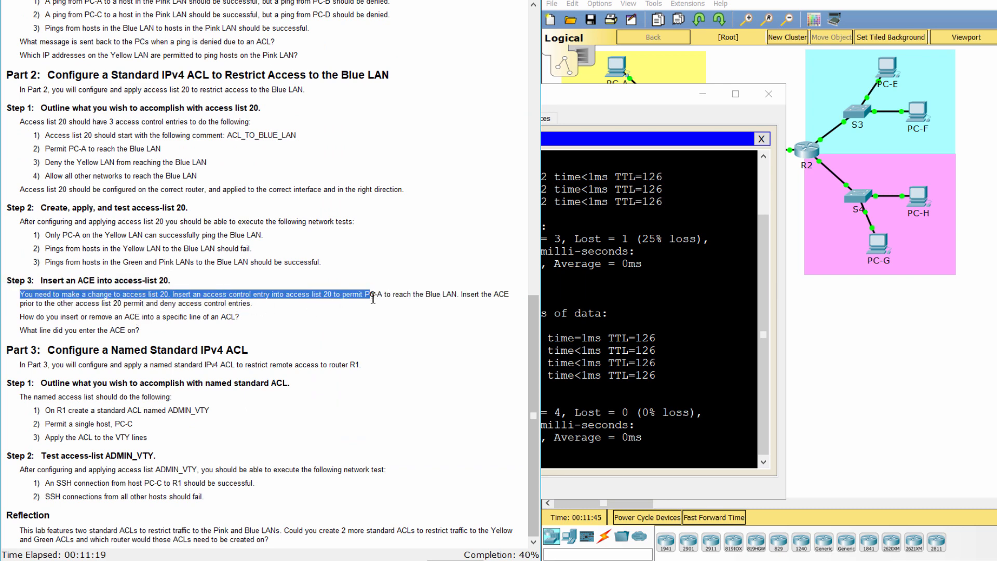
Read the Part 2 Step 3 and Part 3 ADMIN_VTY instructions, then open R1's window.
{"action": "left_click", "coordinate": [400, 312]}
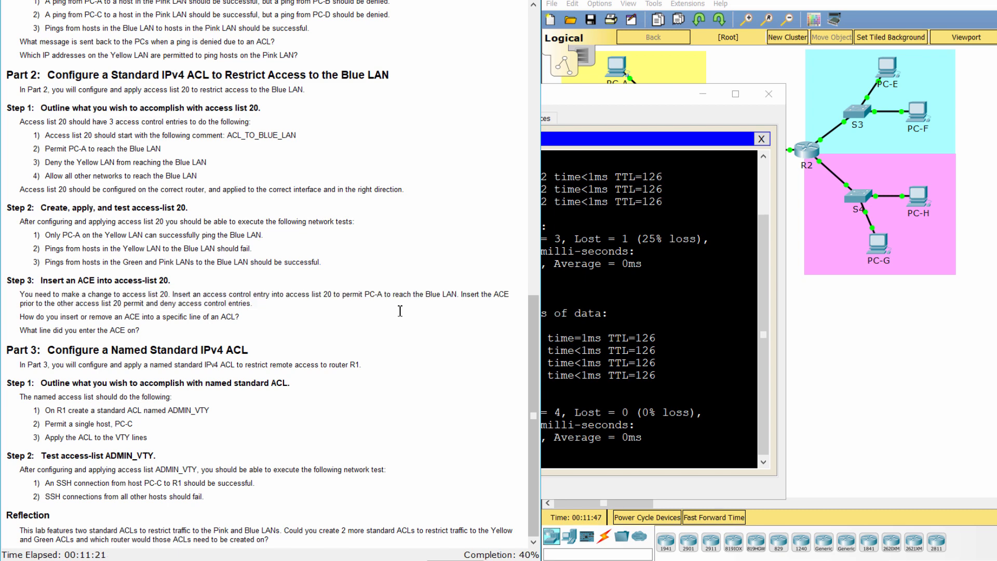
{"action": "mouse_move", "coordinate": [438, 306]}
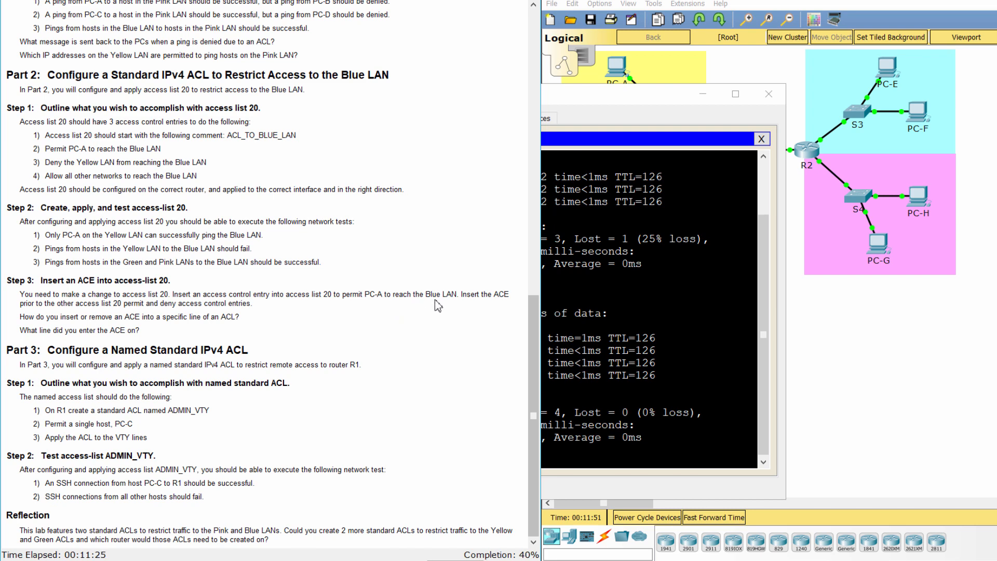
{"action": "mouse_move", "coordinate": [227, 321]}
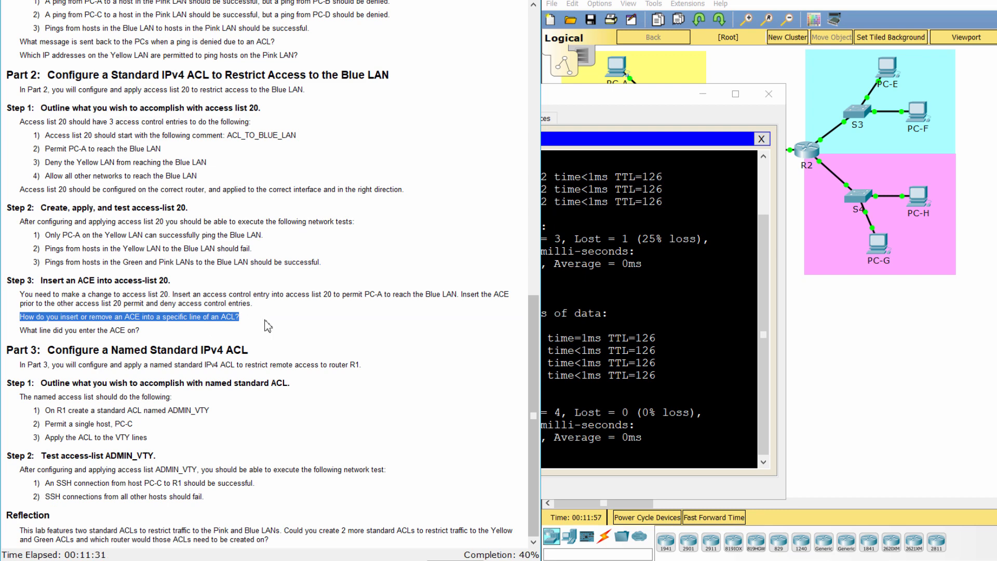
{"action": "left_click", "coordinate": [30, 330]}
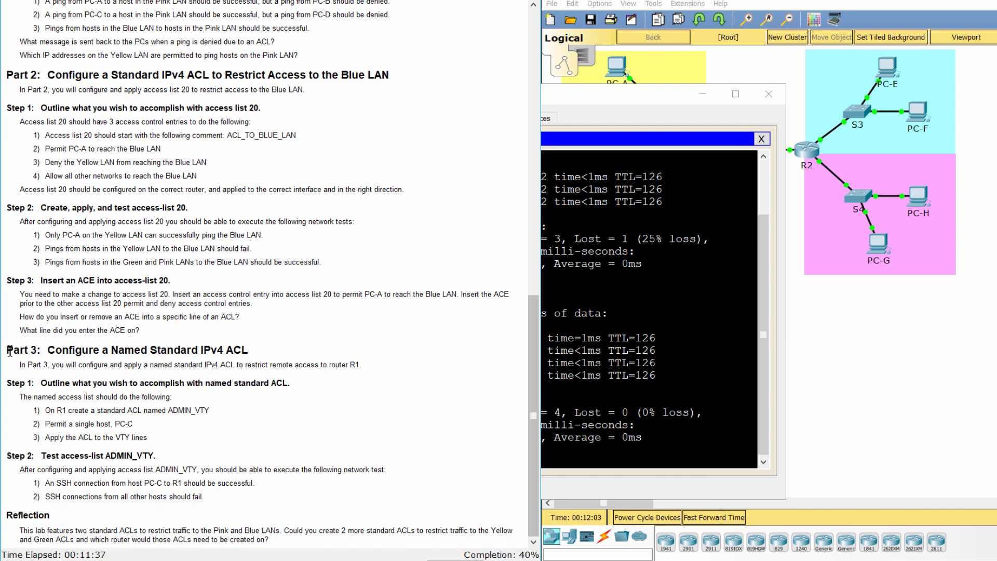
{"action": "double_click", "coordinate": [127, 349]}
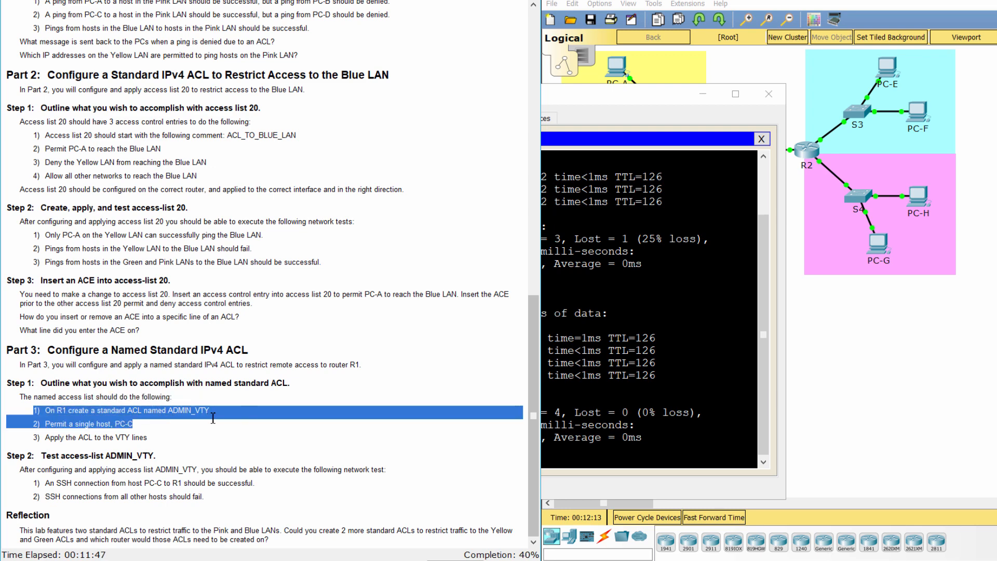
{"action": "left_click", "coordinate": [762, 139]}
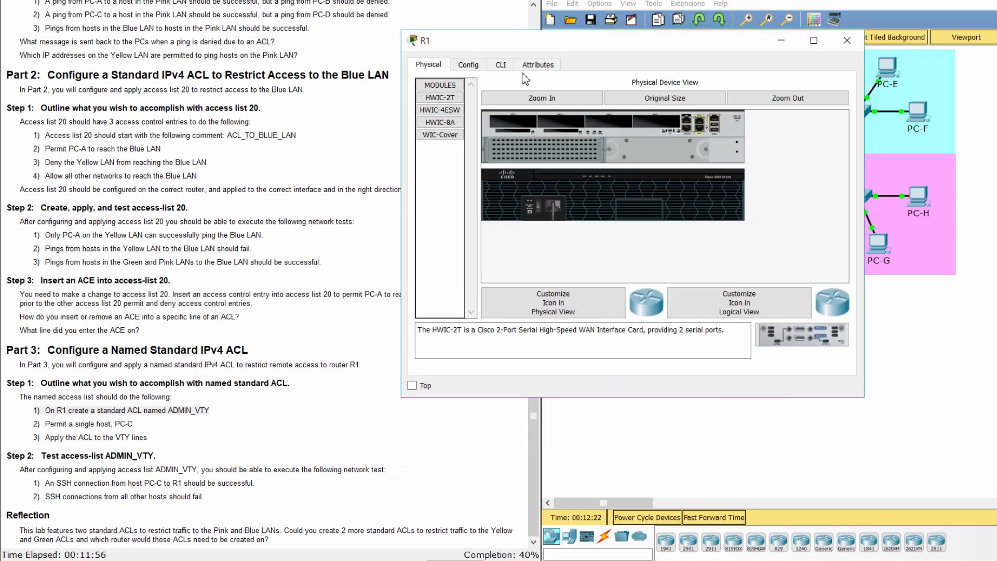
In R1's CLI, enter global configuration and create standard named ACL ADMIN_VTY.
{"action": "left_click", "coordinate": [501, 64]}
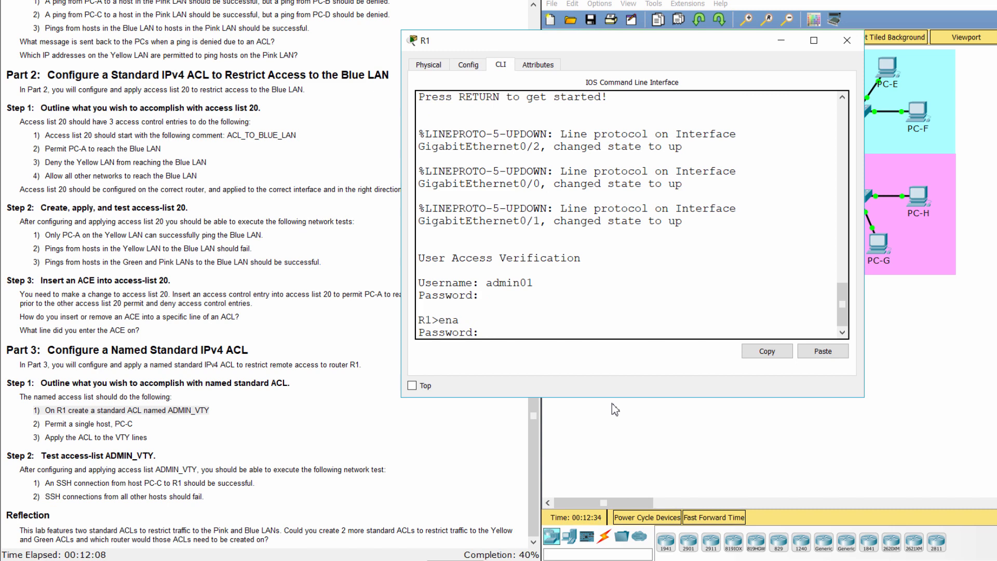
{"action": "type", "text": "conf t"}
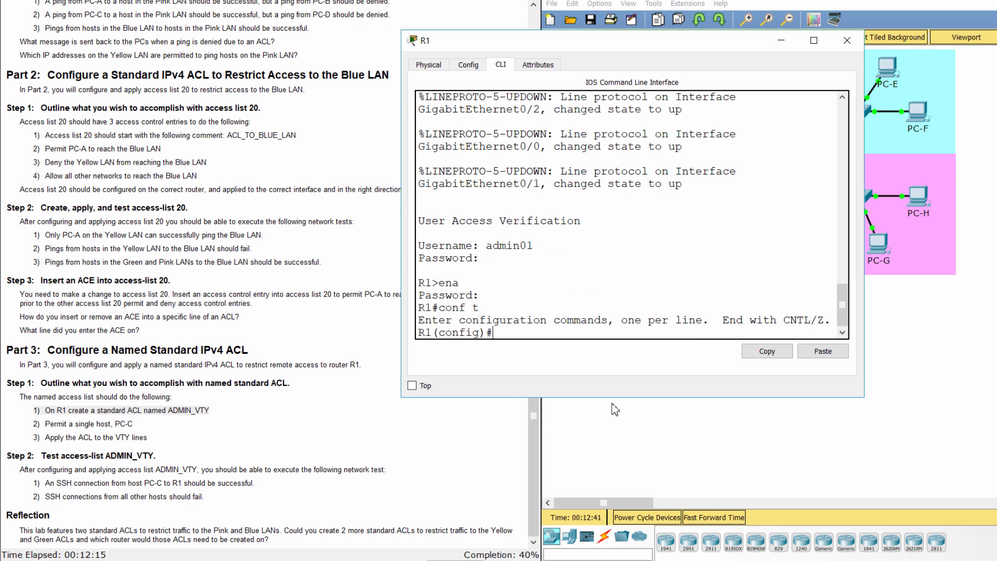
{"action": "type", "text": "ip access-"}
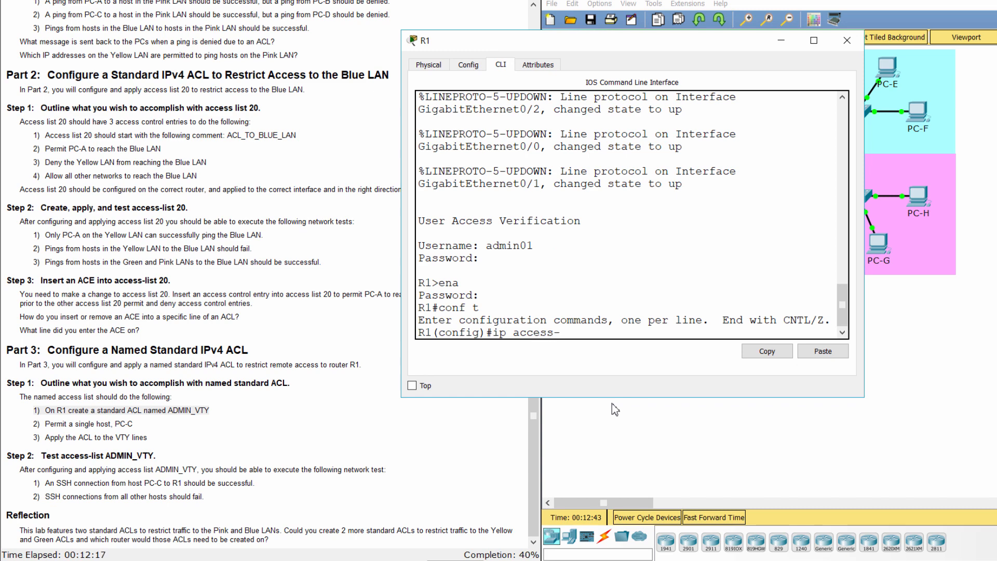
{"action": "type", "text": "list sta"}
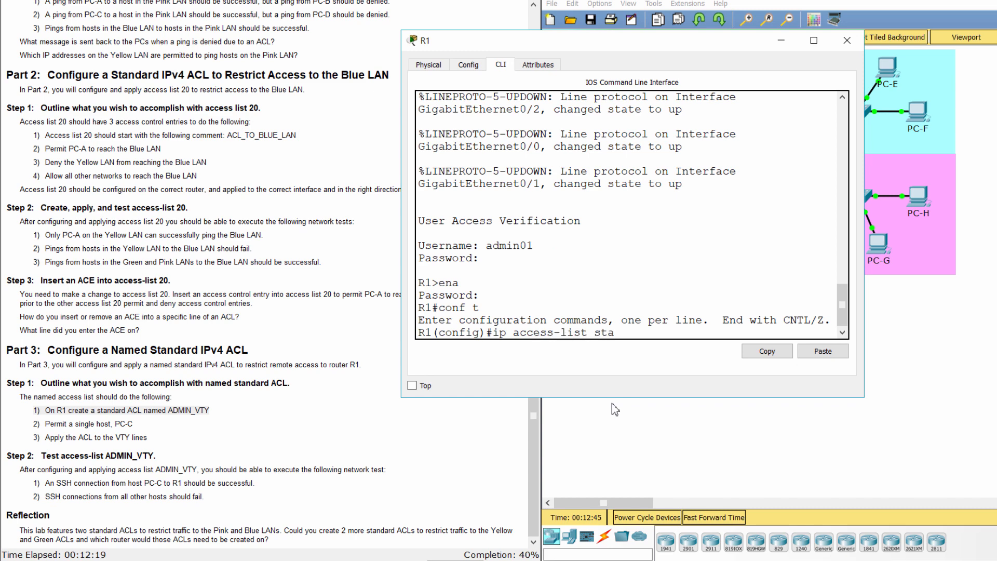
{"action": "type", "text": "ndard"}
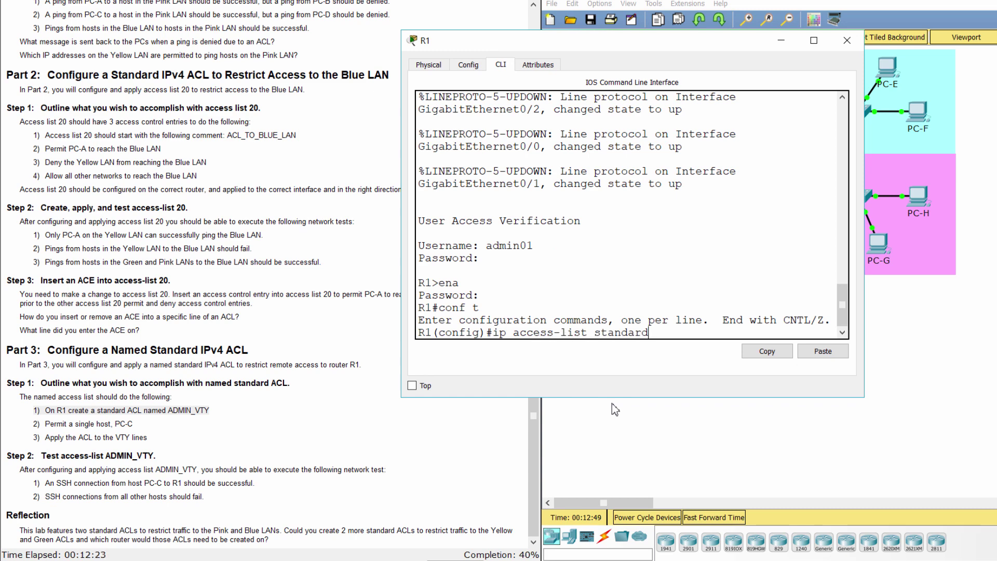
{"action": "type", "text": "ADMIN"}
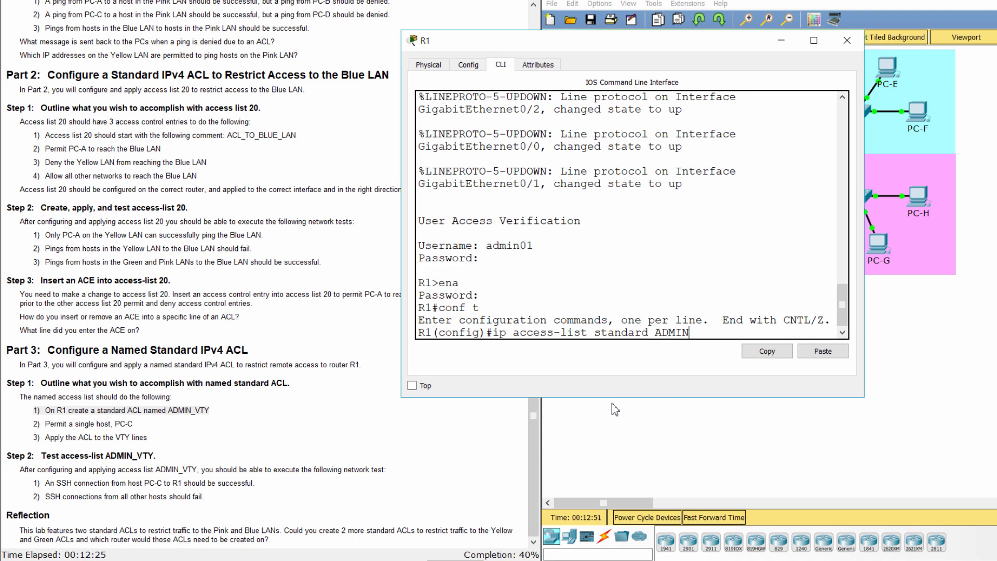
{"action": "type", "text": "_VTY"}
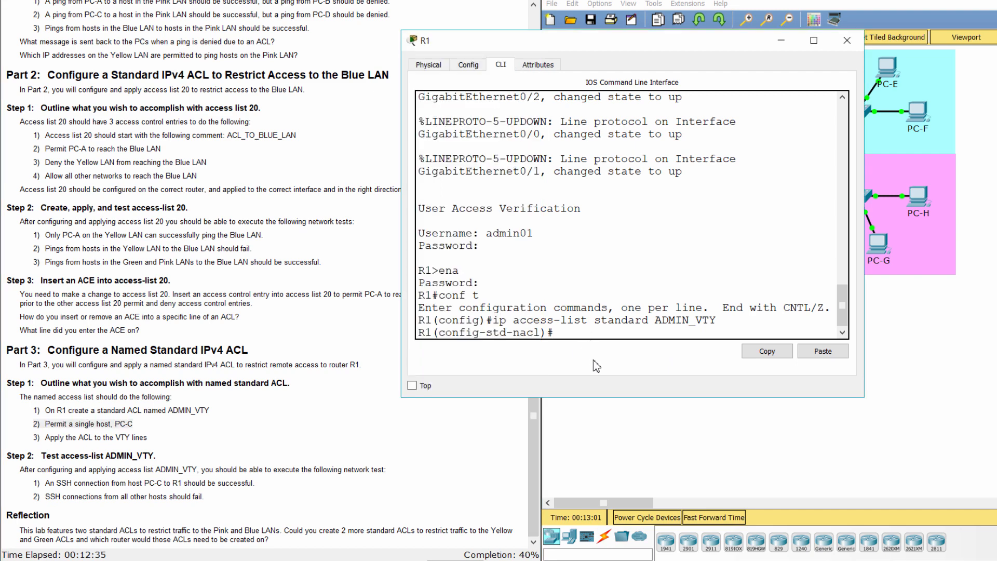
{"action": "scroll", "scroll_direction": "up", "scroll_amount": 3}
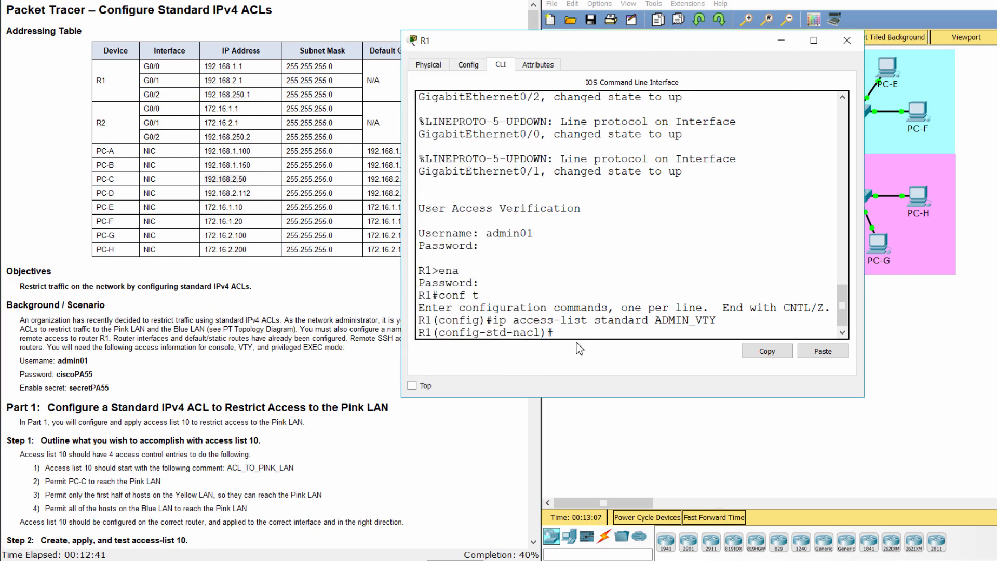
Add an ACL entry permitting PC-C's address 192.168.2.50.
{"action": "type", "text": "permit"}
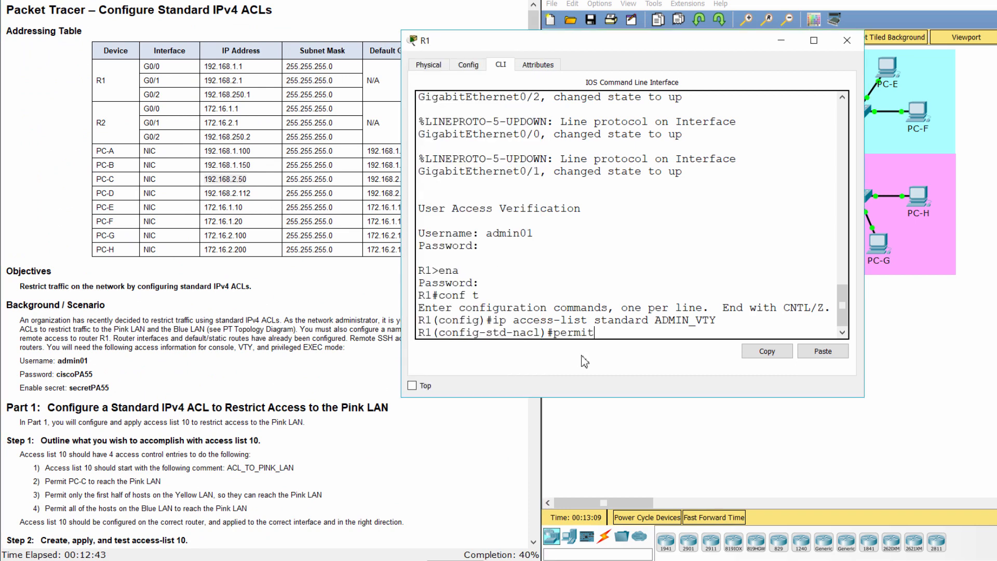
{"action": "type", "text": "192.1"}
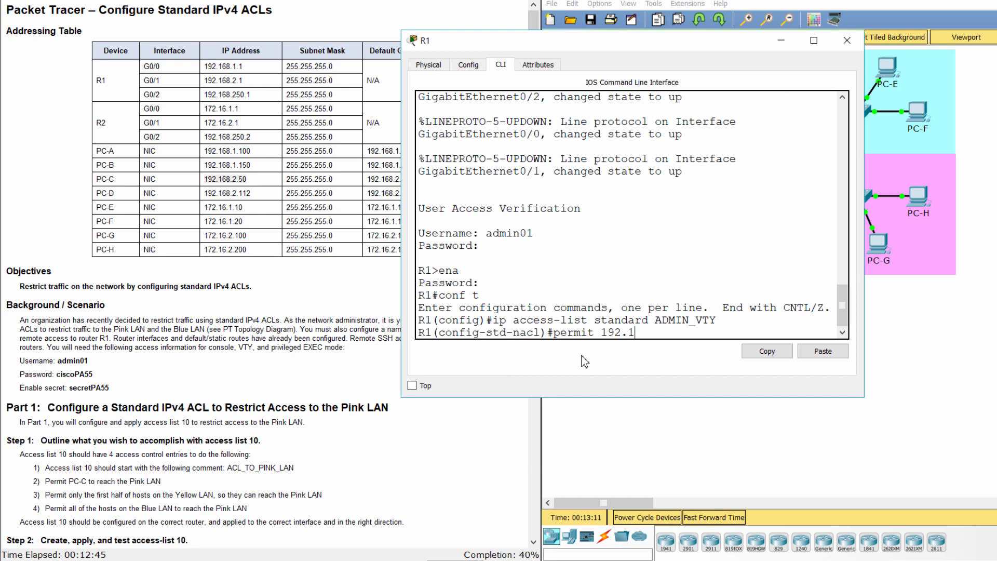
{"action": "type", "text": "68.2."}
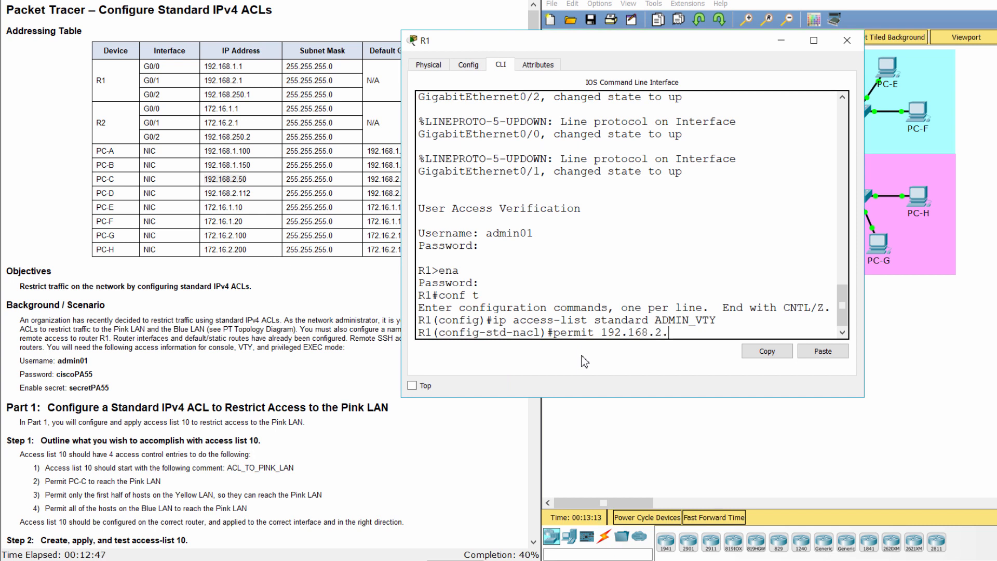
{"action": "type", "text": "50"}
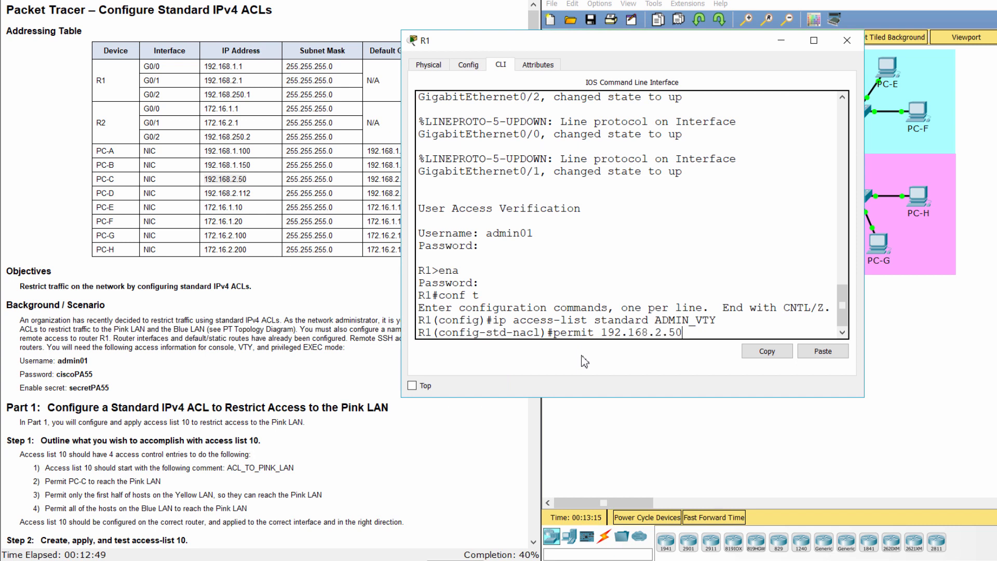
{"action": "key", "text": "Return"}
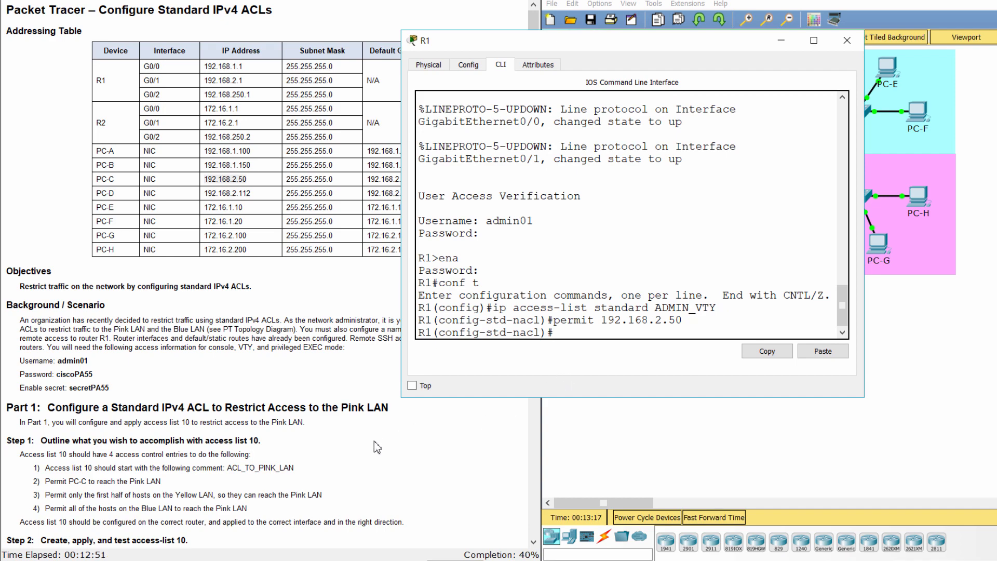
{"action": "scroll", "scroll_direction": "down", "scroll_amount": 3}
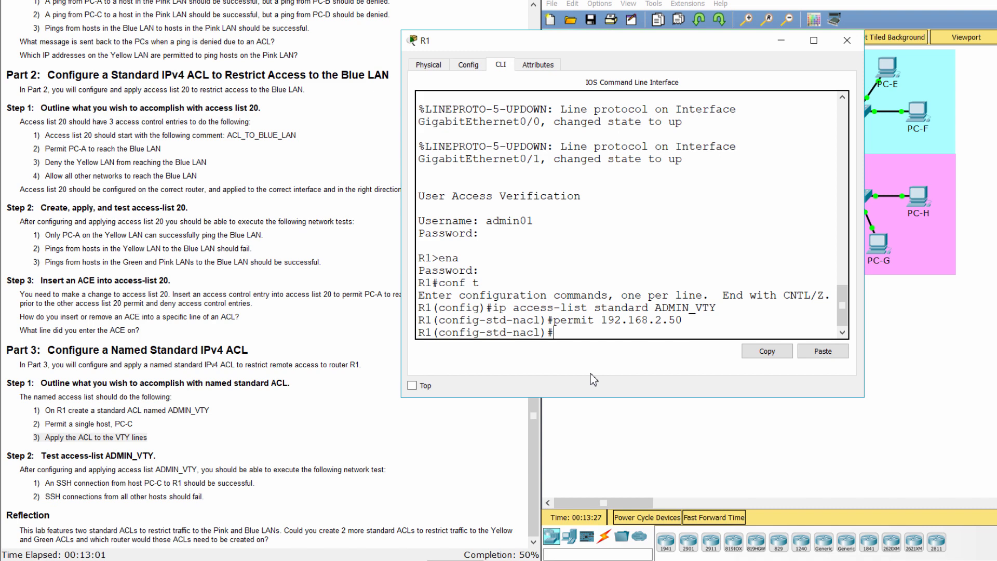
Under line vty 0 4, apply 'access-class ADMIN_VTY in'.
{"action": "type", "text": "exit"}
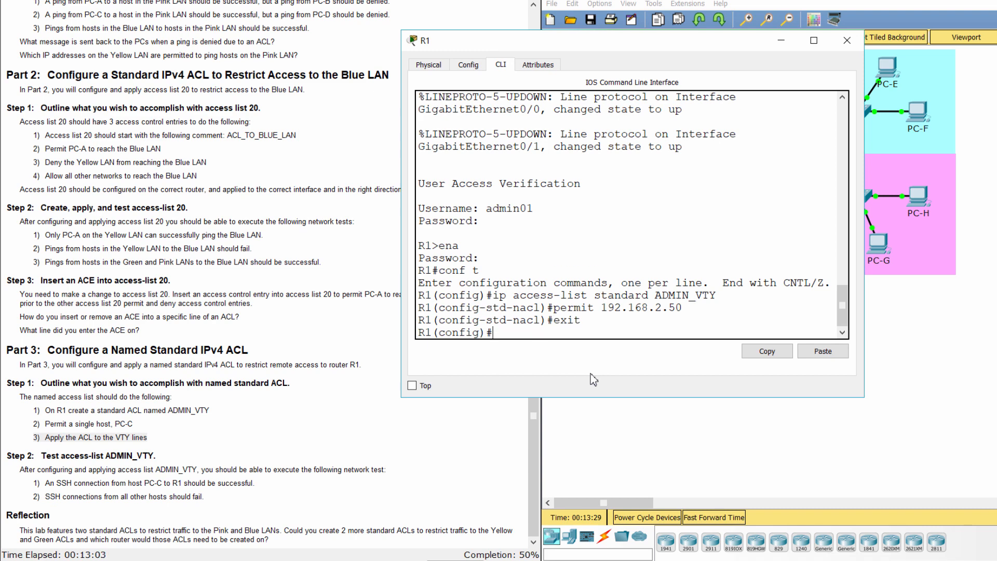
{"action": "type", "text": "line v"}
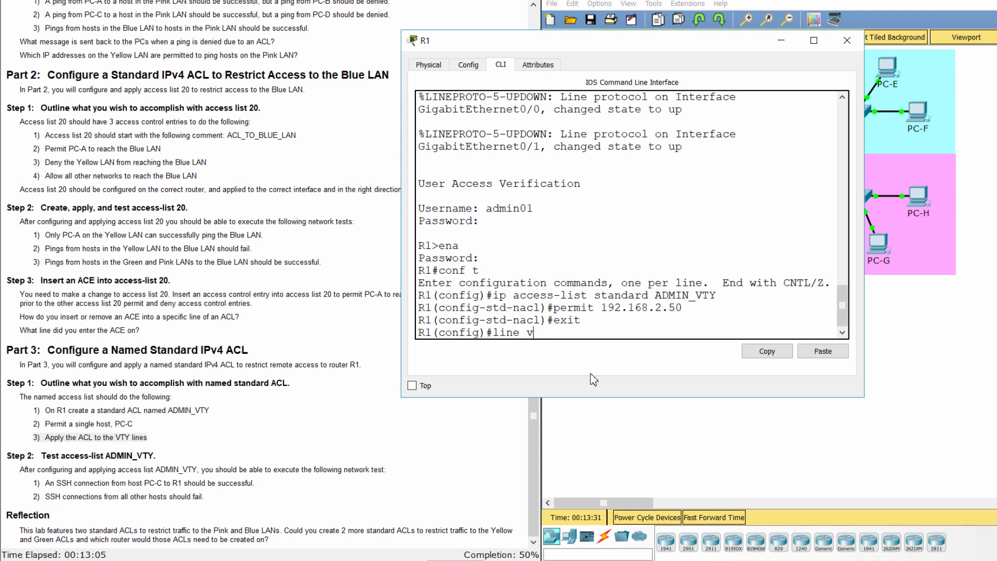
{"action": "type", "text": "ty 0"}
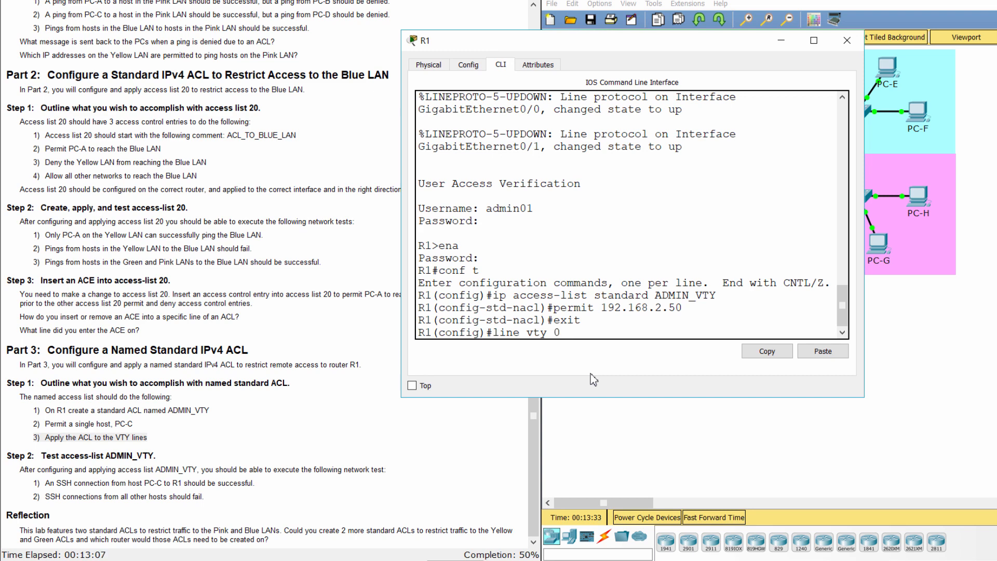
{"action": "type", "text": "4"}
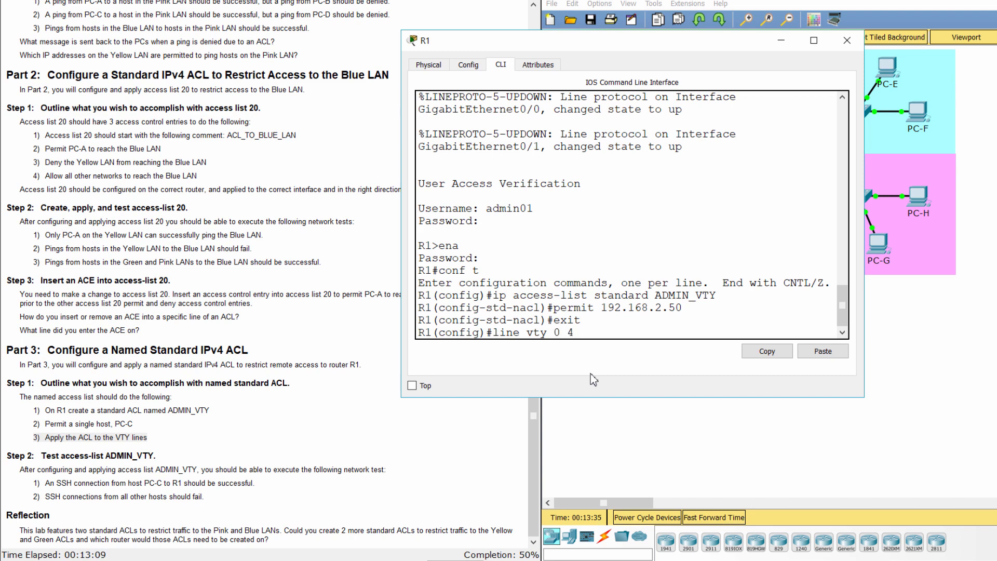
{"action": "type", "text": "ac"}
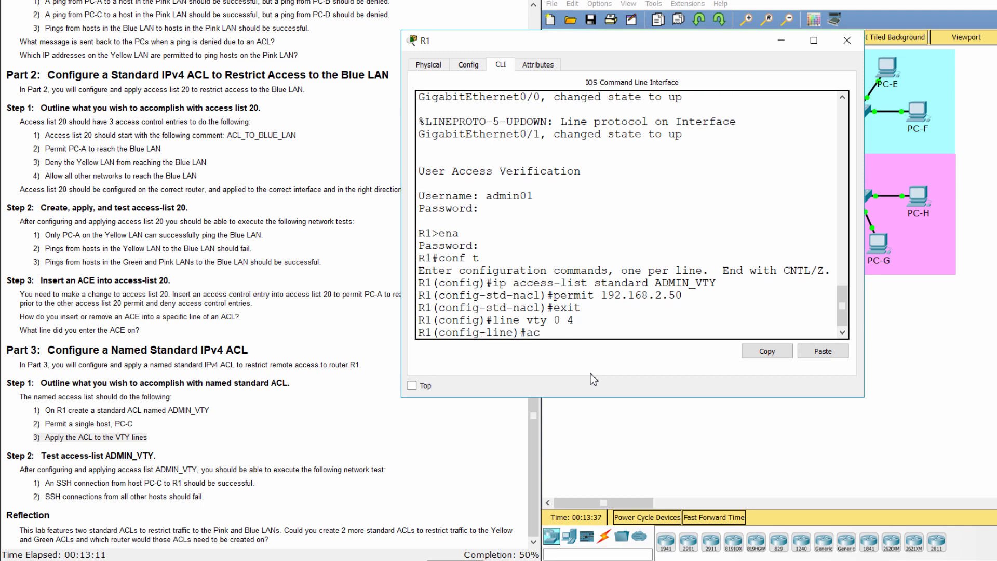
{"action": "type", "text": "cess-cls"}
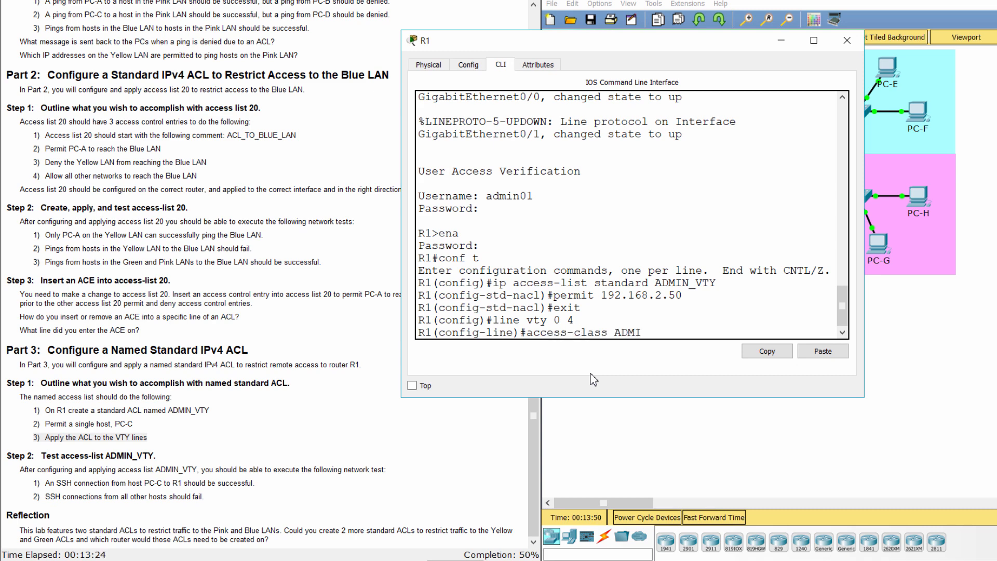
{"action": "type", "text": "N_VTY"}
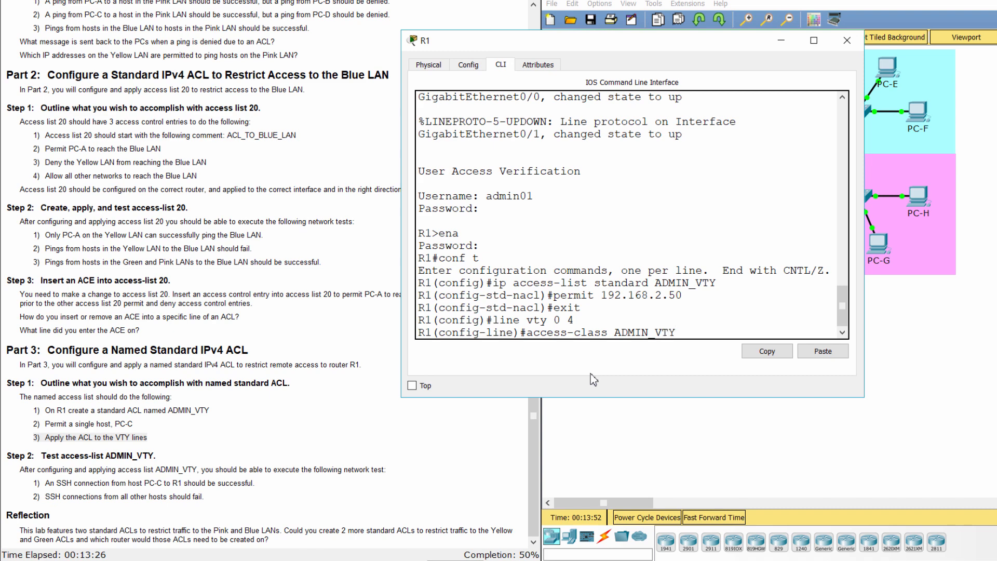
{"action": "type", "text": "in"}
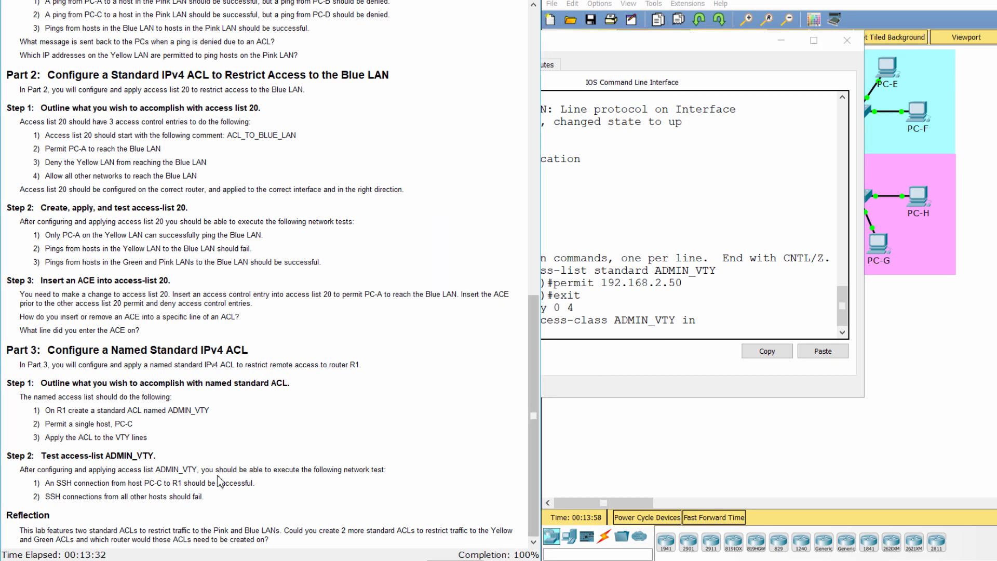
From PC-C's command prompt, run 'ssh -l admin01 192.168.2.1' to reach R1.
{"action": "double_click", "coordinate": [20, 455]}
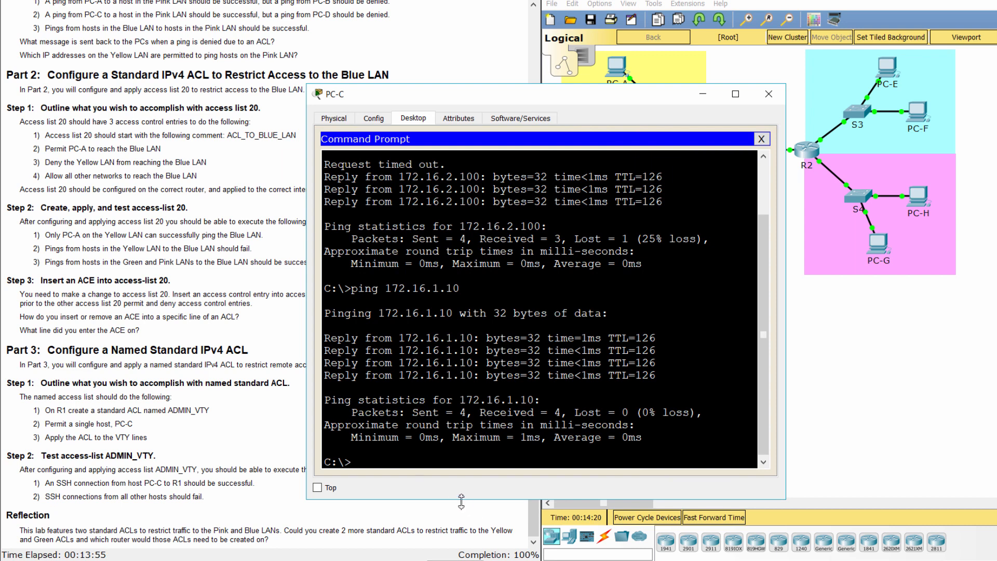
{"action": "type", "text": "ssh"}
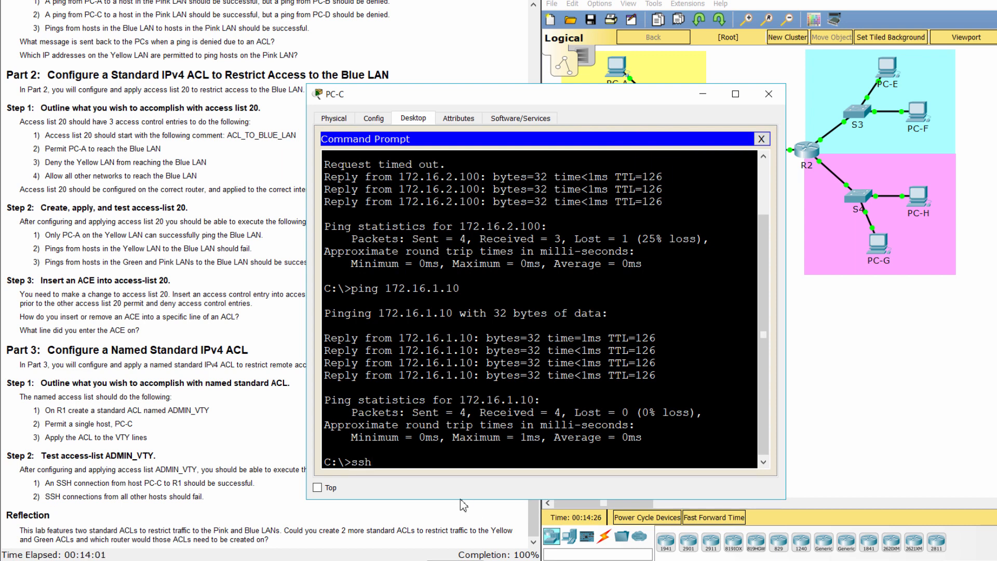
{"action": "type", "text": "-l"}
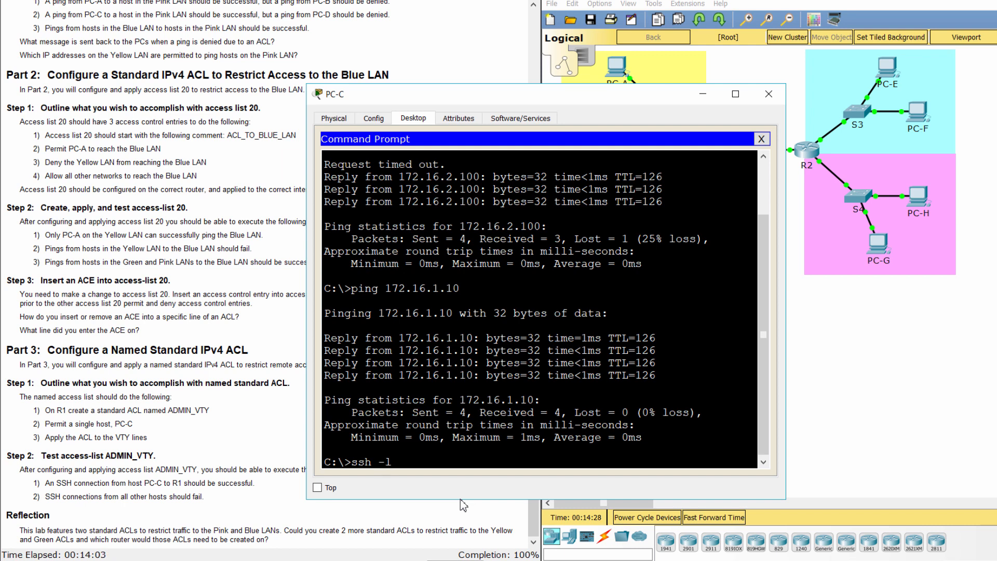
{"action": "type", "text": "admin"}
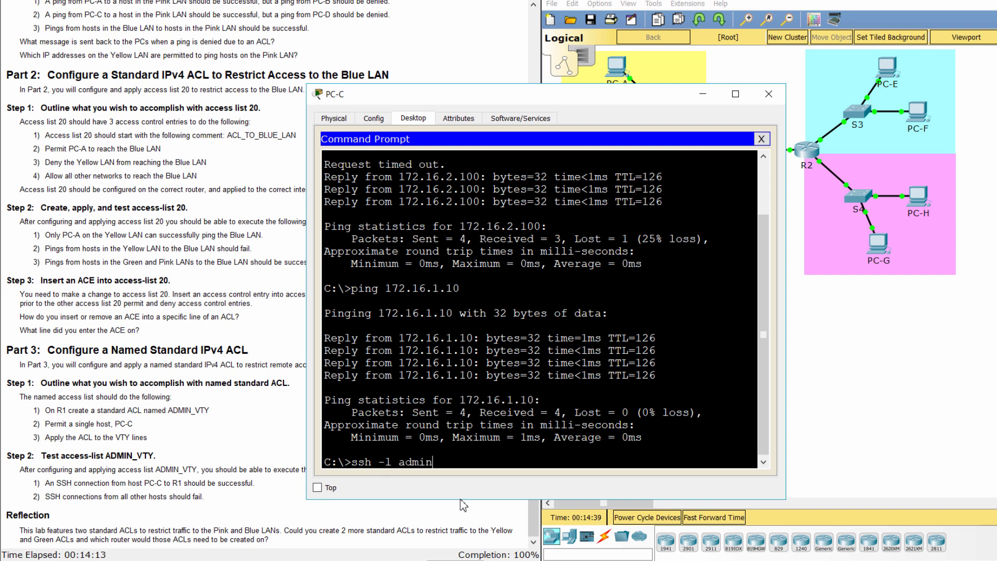
{"action": "type", "text": "01"}
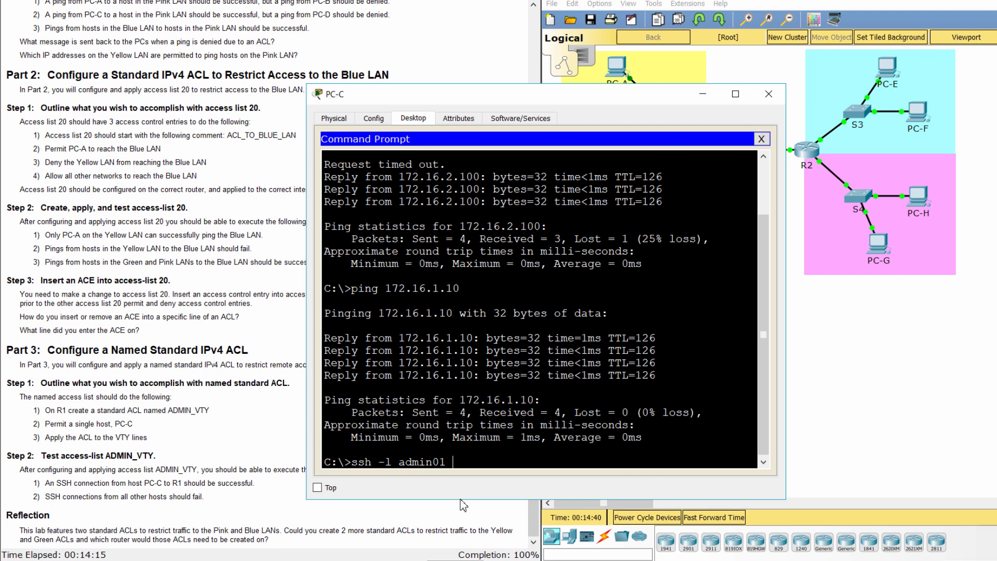
{"action": "scroll", "scroll_direction": "up", "scroll_amount": 3}
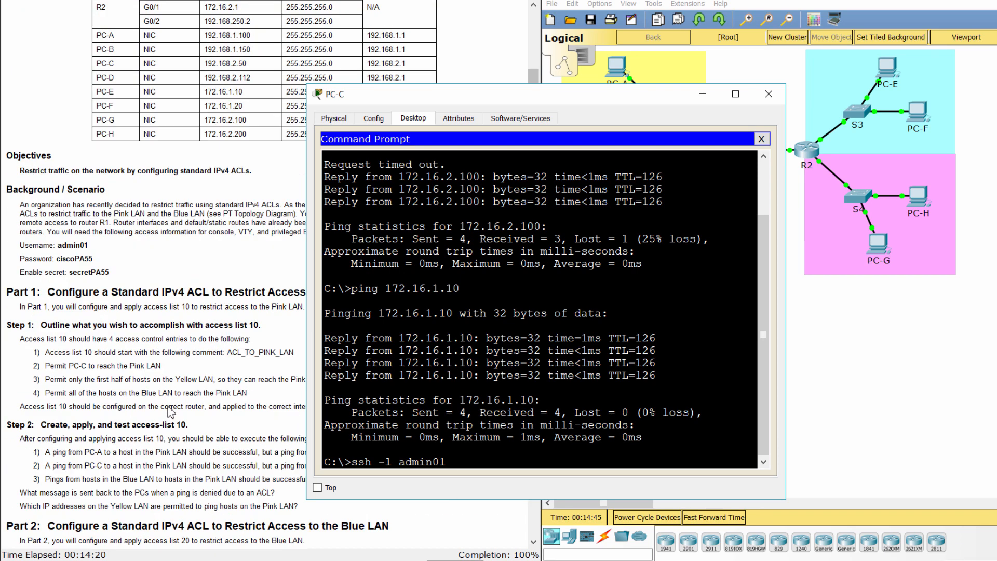
{"action": "scroll", "scroll_direction": "up", "scroll_amount": 3}
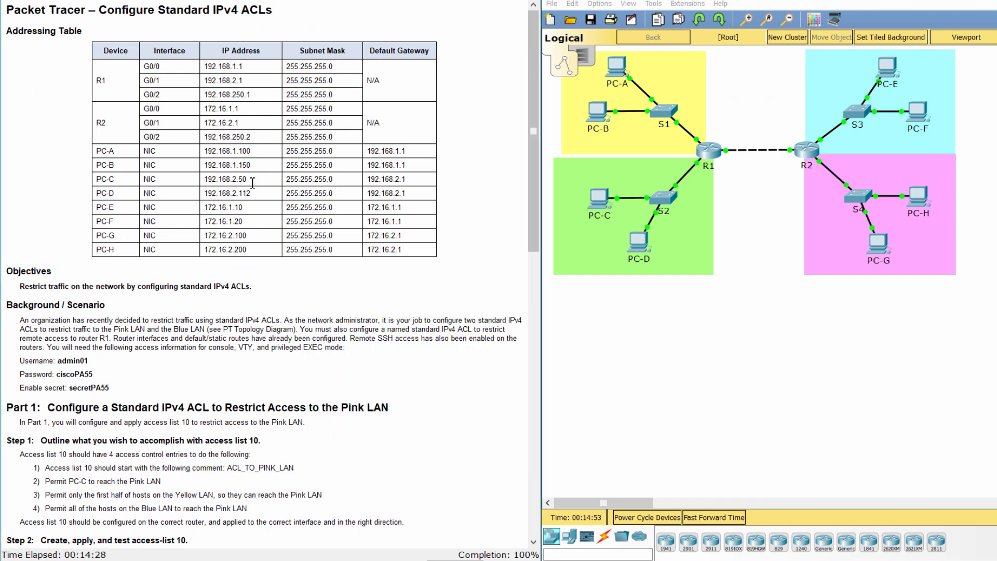
{"action": "double_click", "coordinate": [227, 178]}
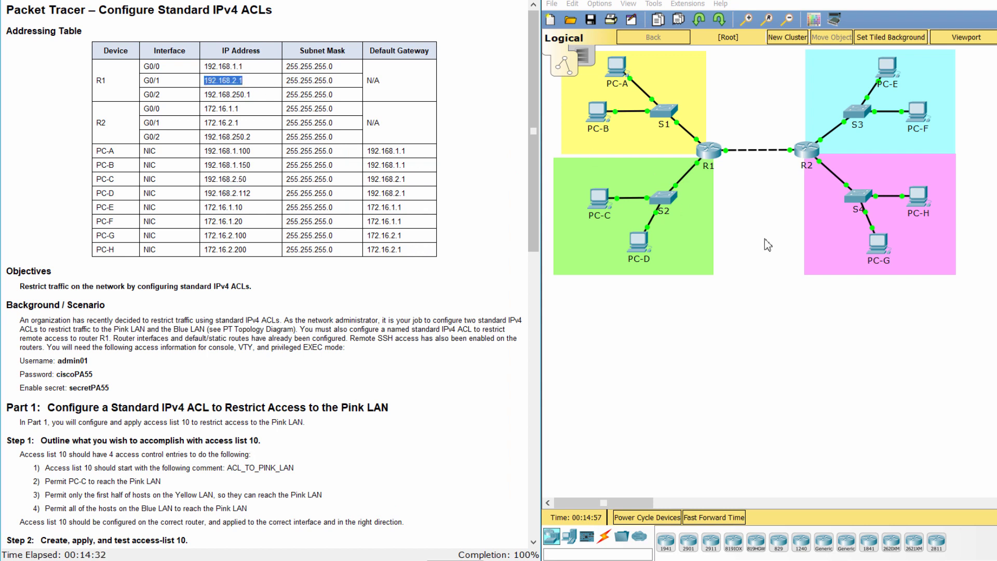
{"action": "mouse_move", "coordinate": [703, 168]}
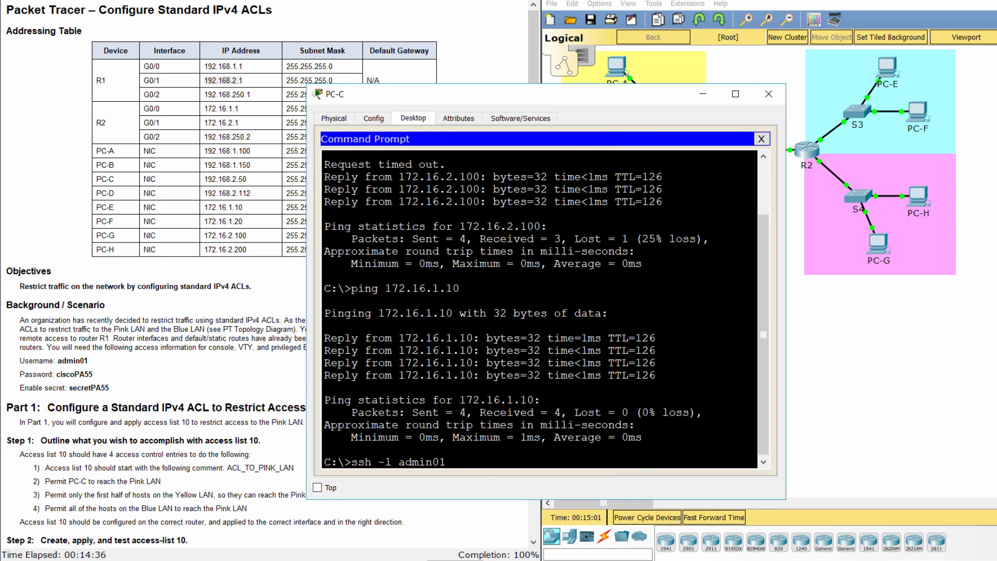
{"action": "type", "text": "192"}
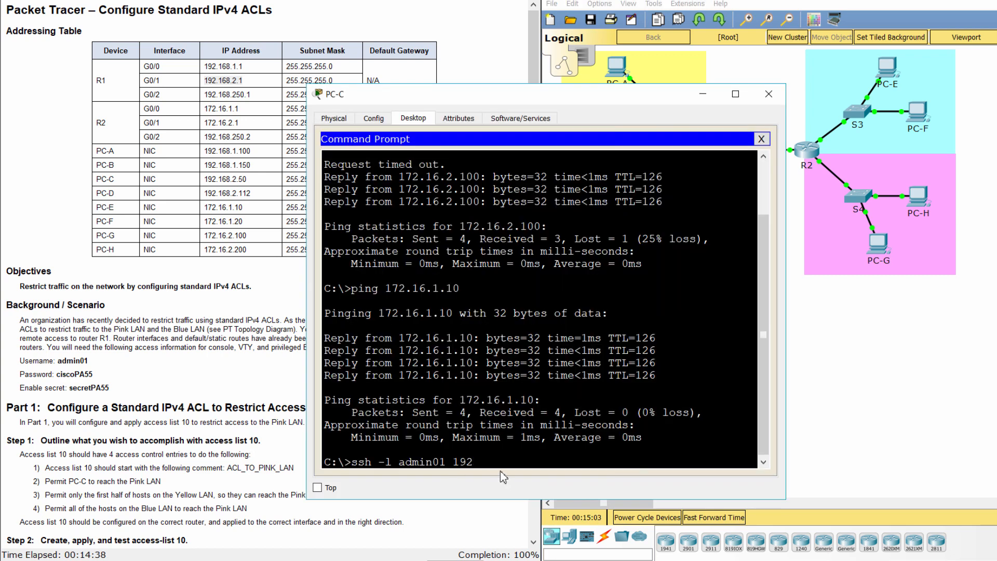
{"action": "type", "text": "168."}
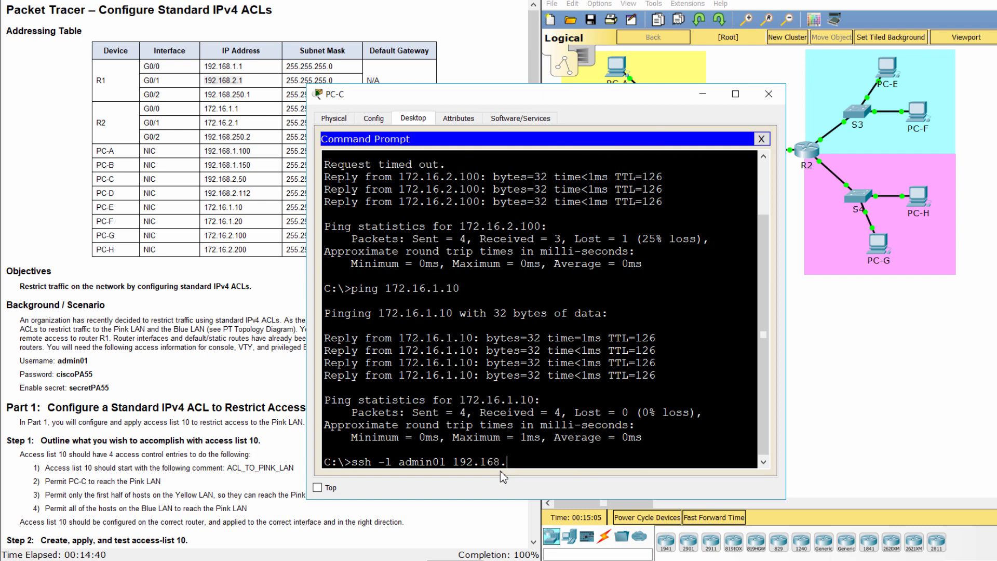
{"action": "key", "text": "Return"}
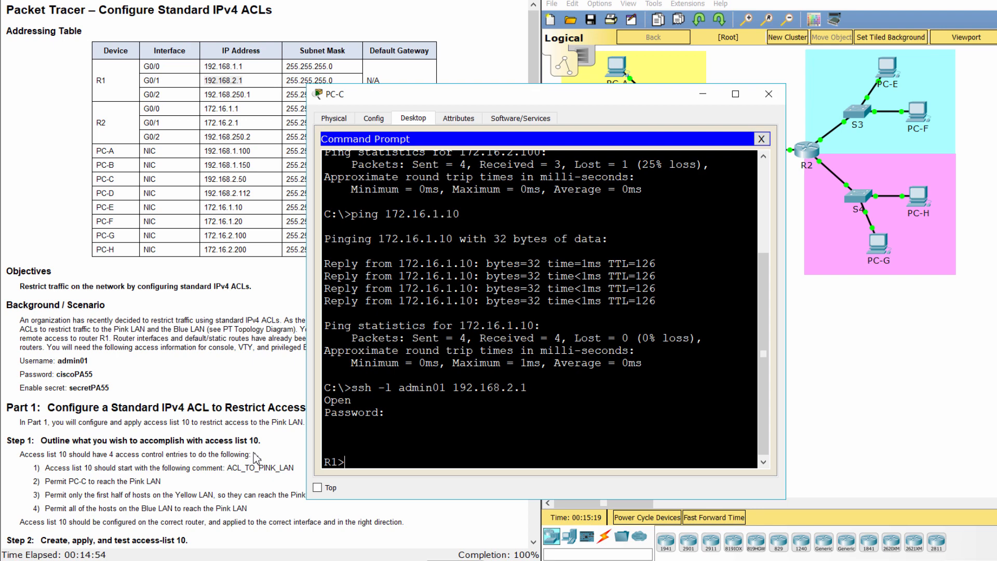
{"action": "scroll", "scroll_direction": "down", "scroll_amount": 3}
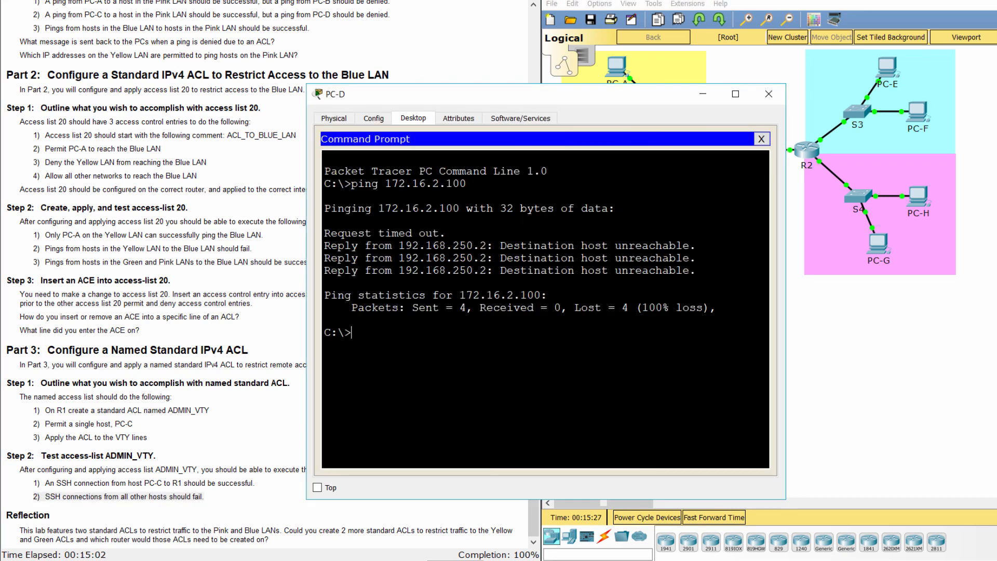
Run 'ssh -l admin01 192.168.2.1' on PC-D and see the connection refused.
{"action": "type", "text": "ssh -l"}
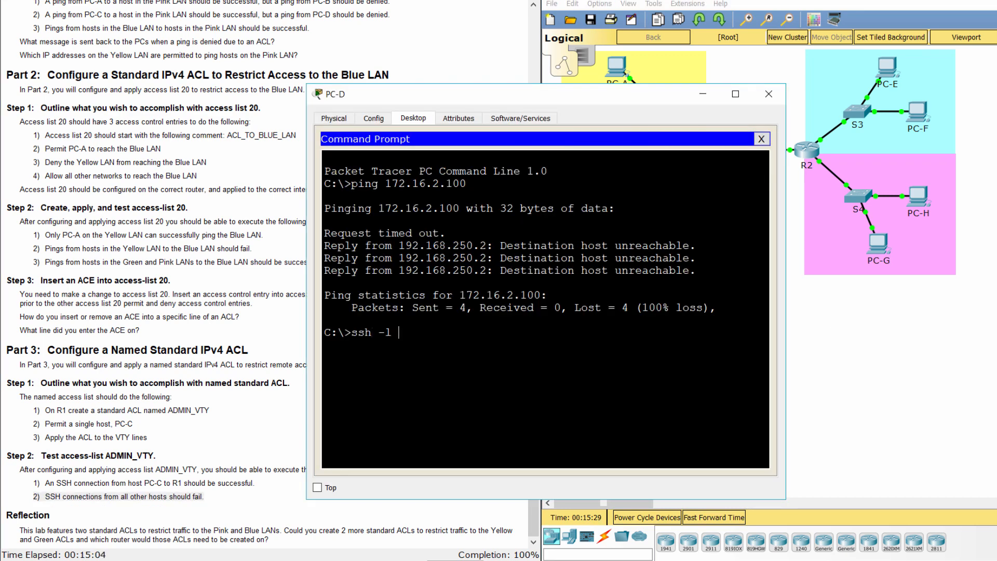
{"action": "type", "text": "admin01 1"}
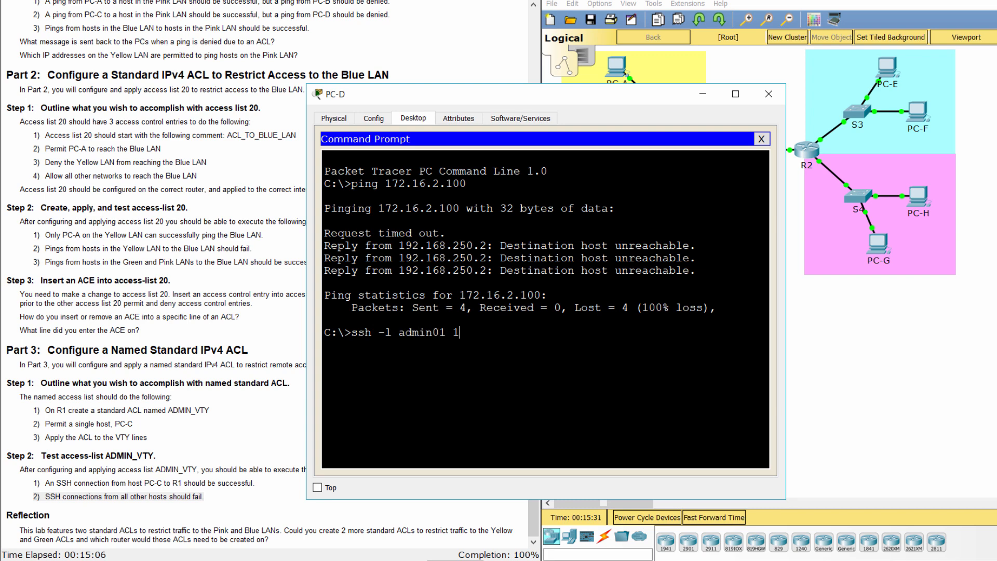
{"action": "type", "text": "92.168."}
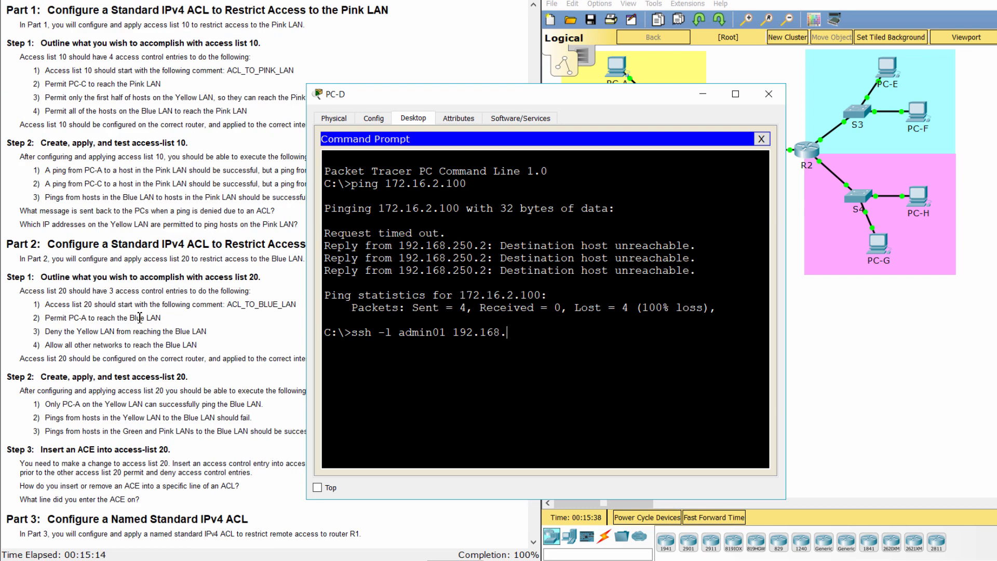
{"action": "scroll", "scroll_direction": "up", "scroll_amount": 3}
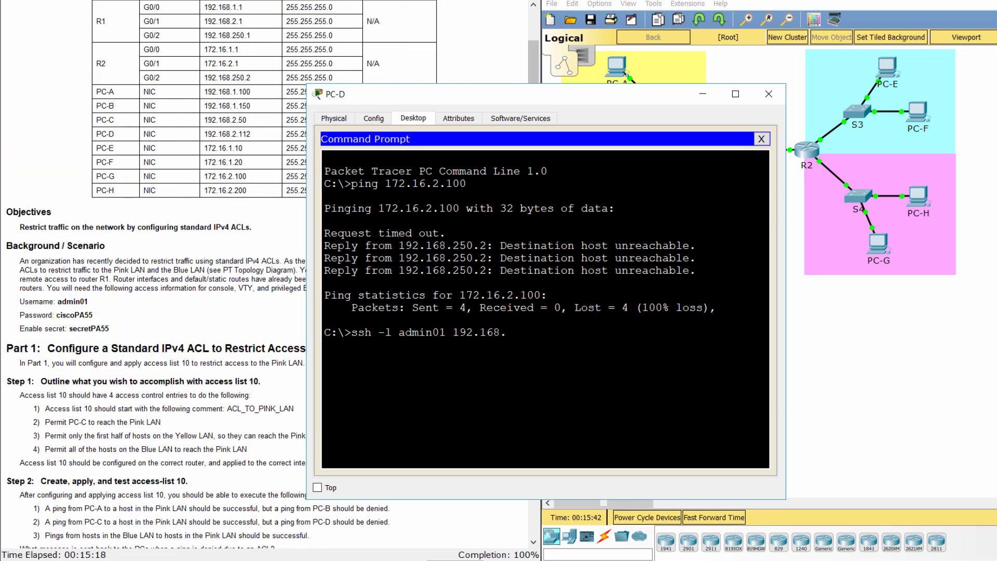
{"action": "type", "text": "2.1"}
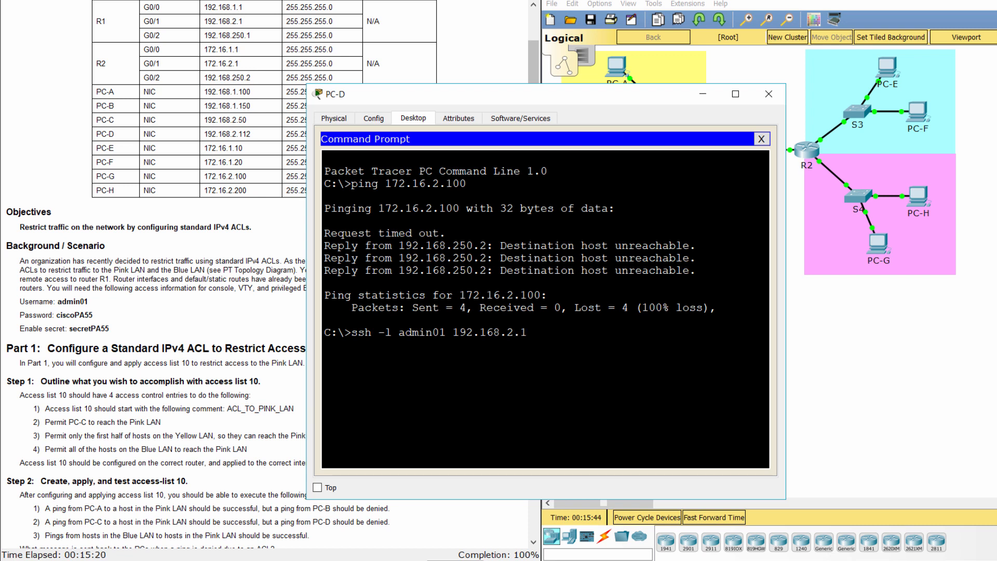
{"action": "key", "text": "Return"}
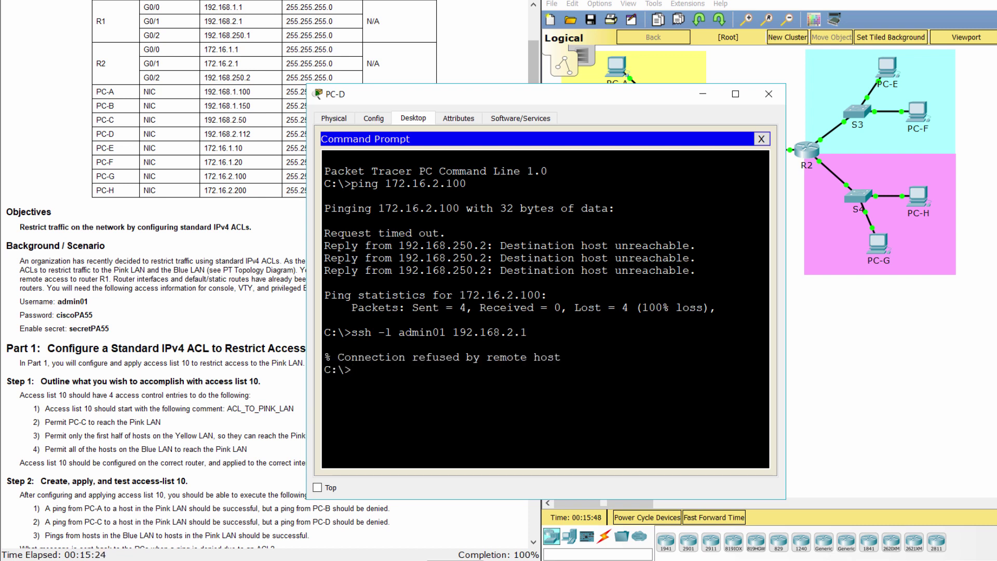
{"action": "scroll", "scroll_direction": "down", "scroll_amount": 3}
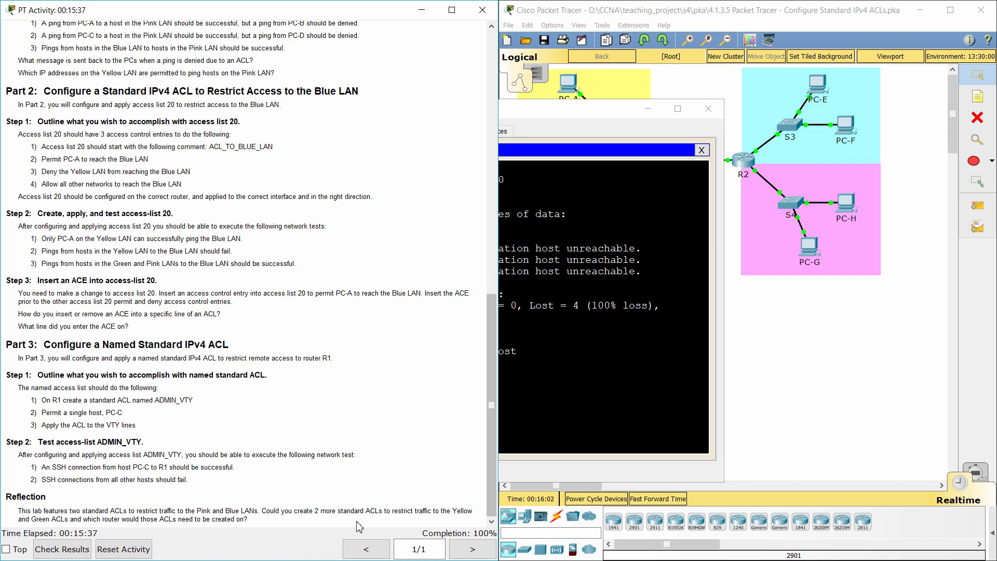
{"action": "mouse_move", "coordinate": [424, 413]}
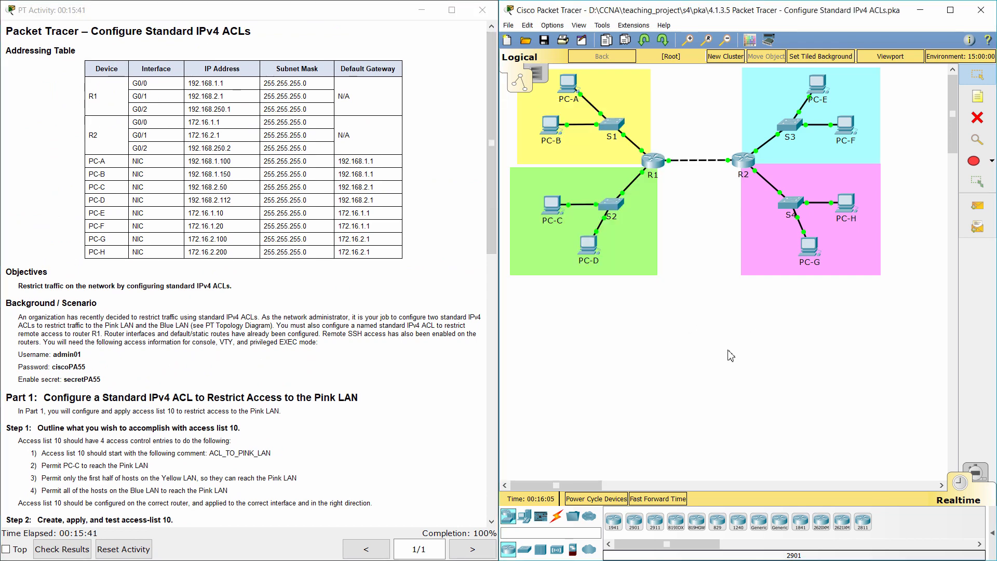
{"action": "mouse_move", "coordinate": [714, 364]}
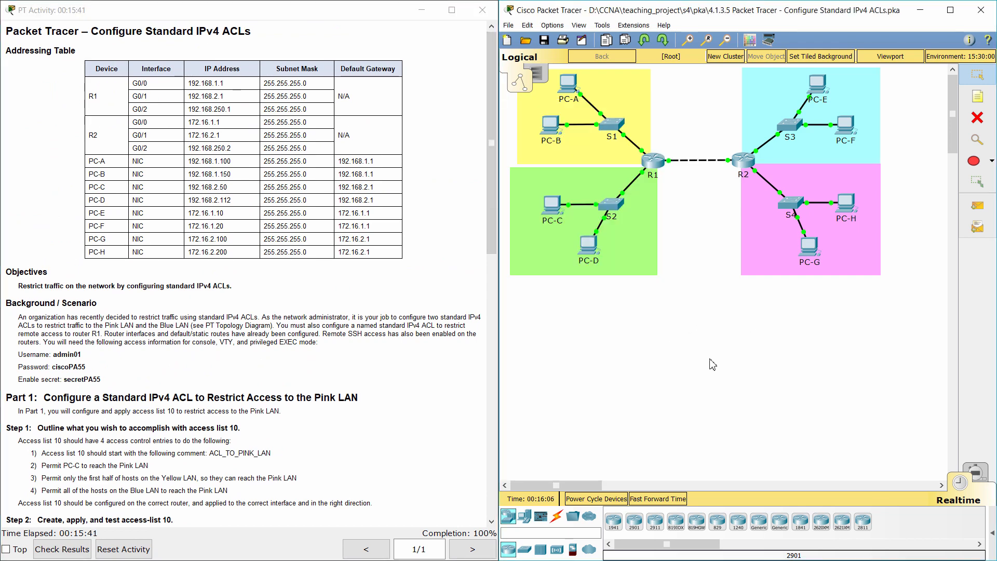